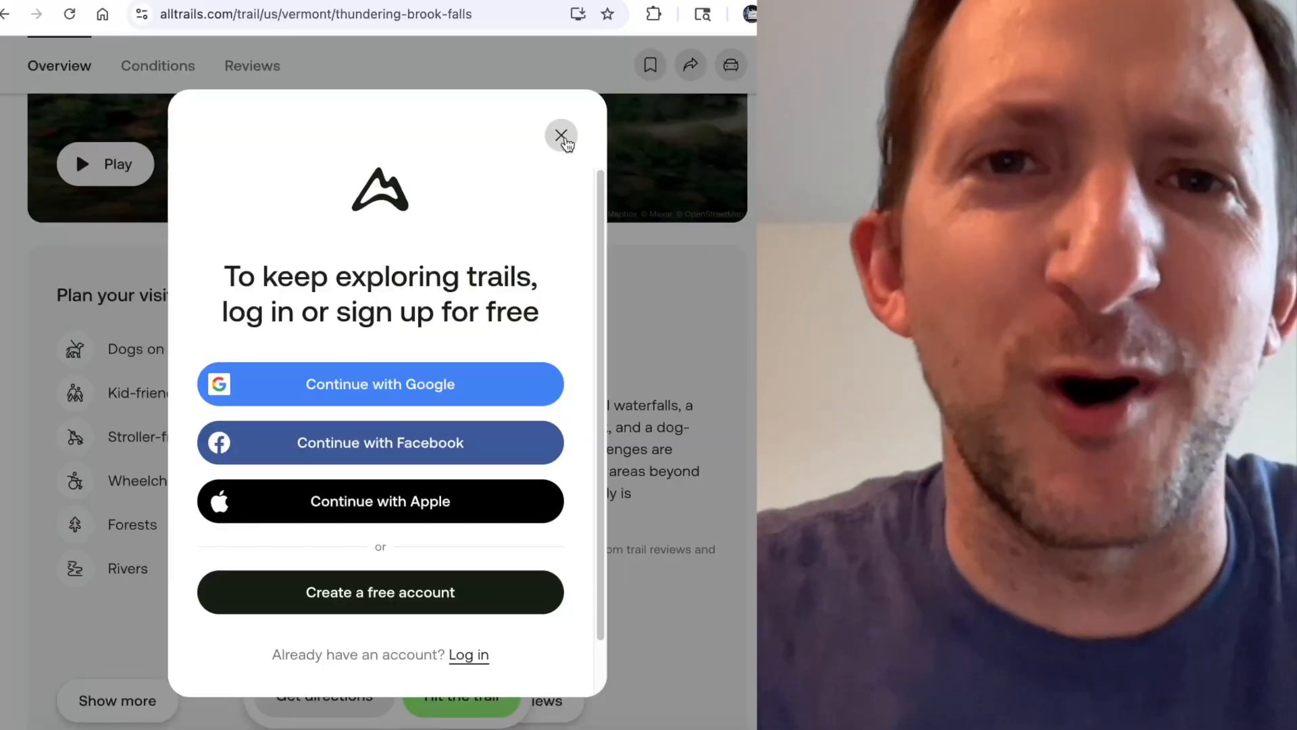
Dismiss the 'log in or sign up' prompt over the Thundering Brook Falls trail page
{"action": "left_click", "coordinate": [562, 135]}
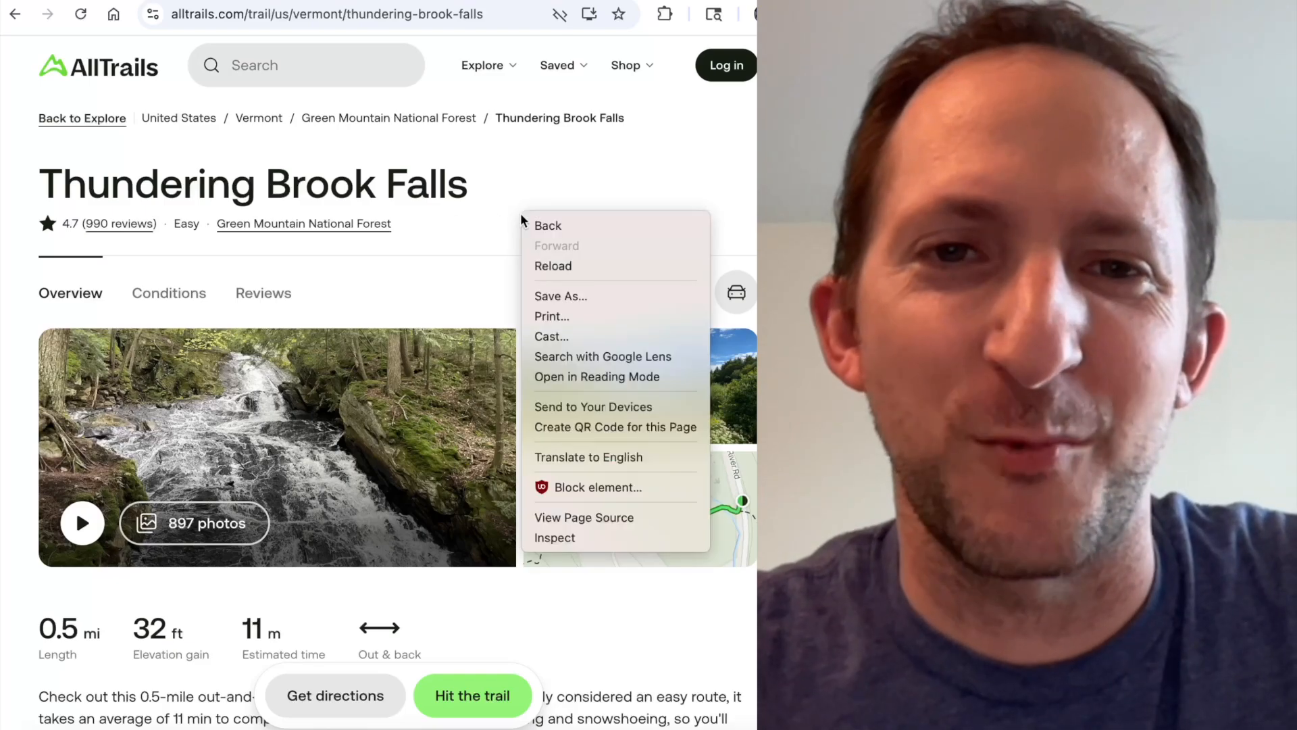
Disable JavaScript via DevTools and scroll the trail description and review summary
{"action": "left_click", "coordinate": [555, 538]}
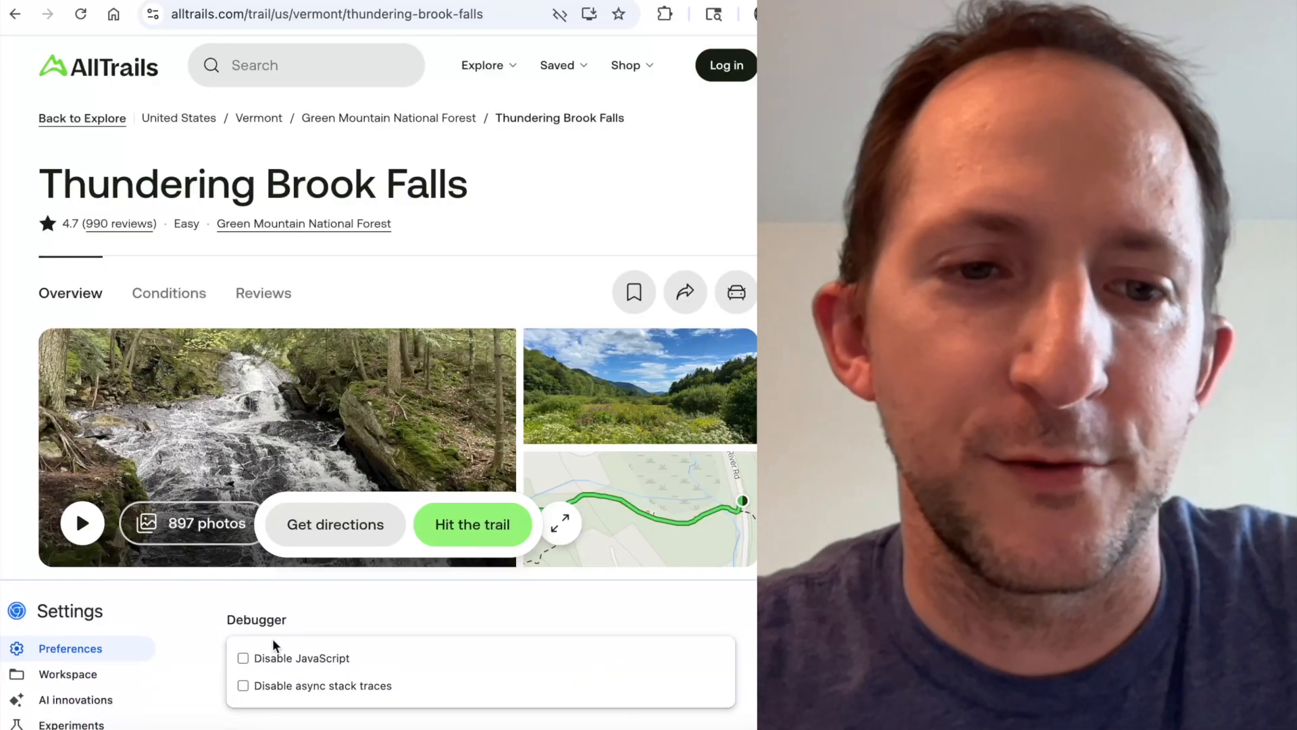
{"action": "left_click", "coordinate": [242, 658]}
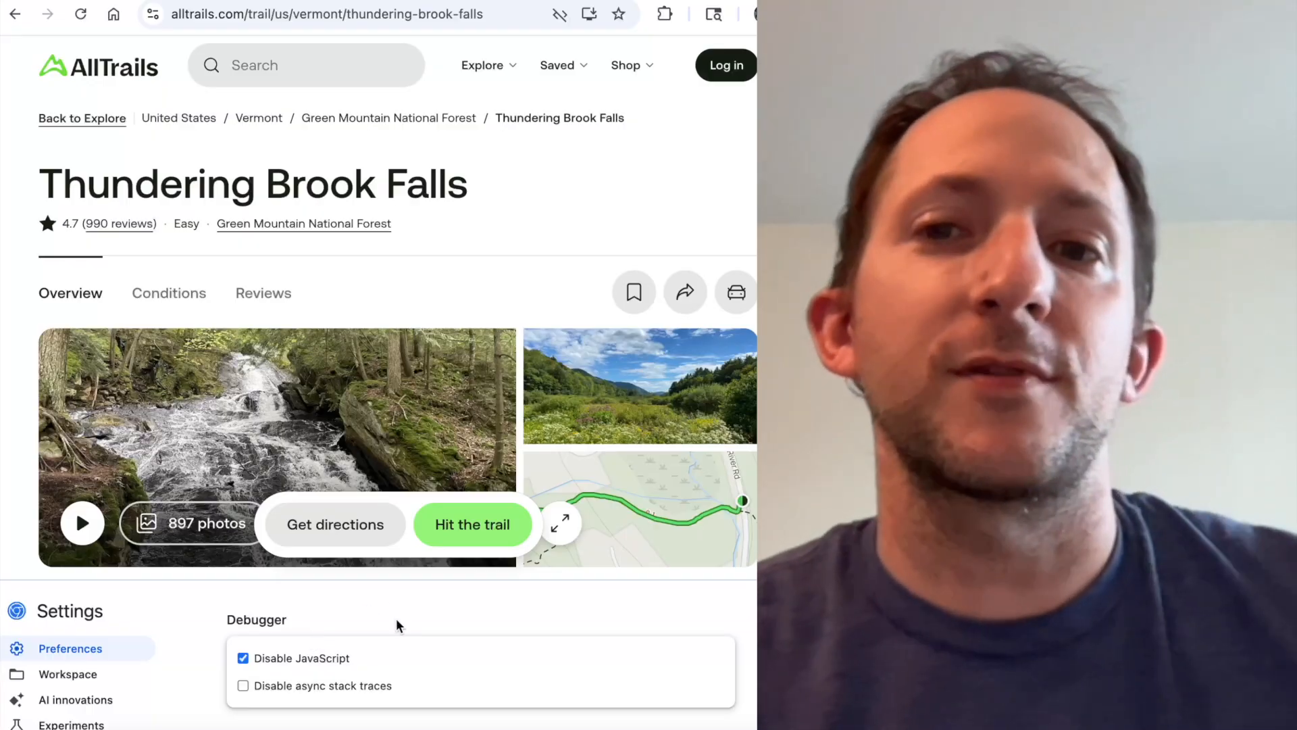
{"action": "scroll", "scroll_direction": "down", "scroll_amount": 3}
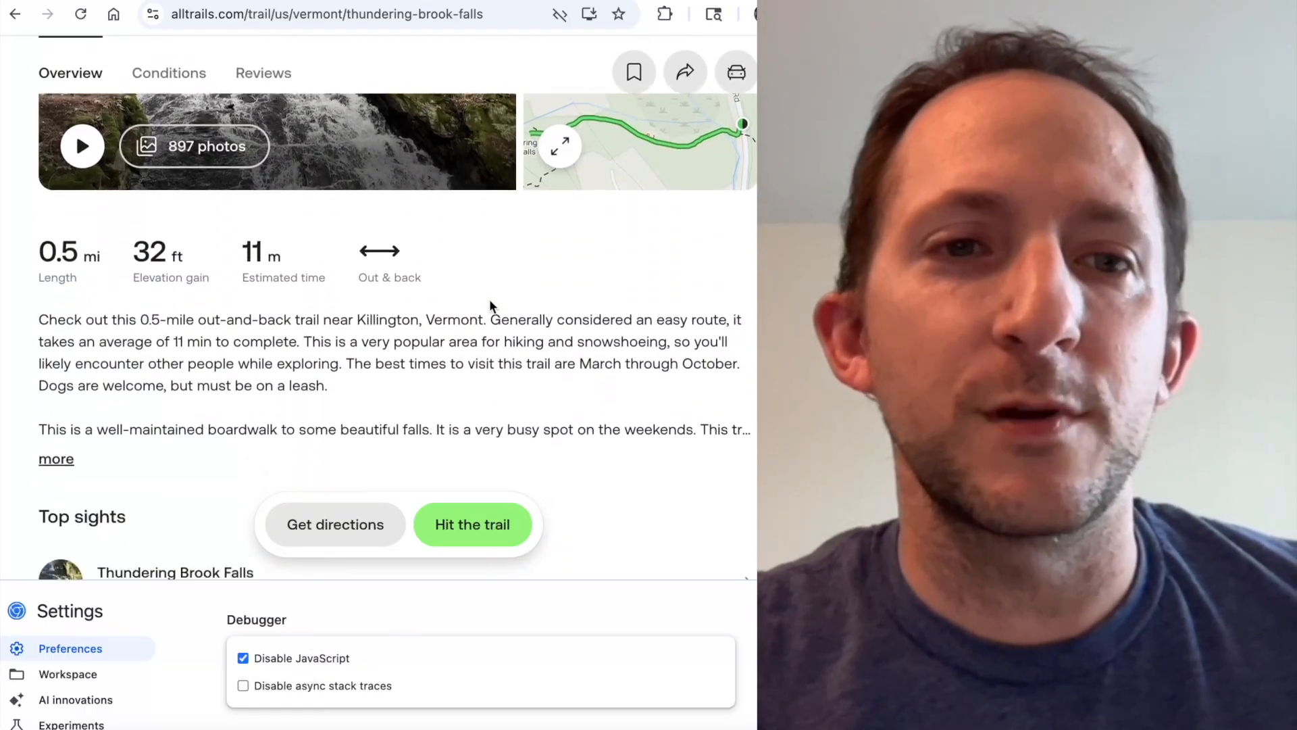
{"action": "scroll", "scroll_direction": "down", "scroll_amount": 3}
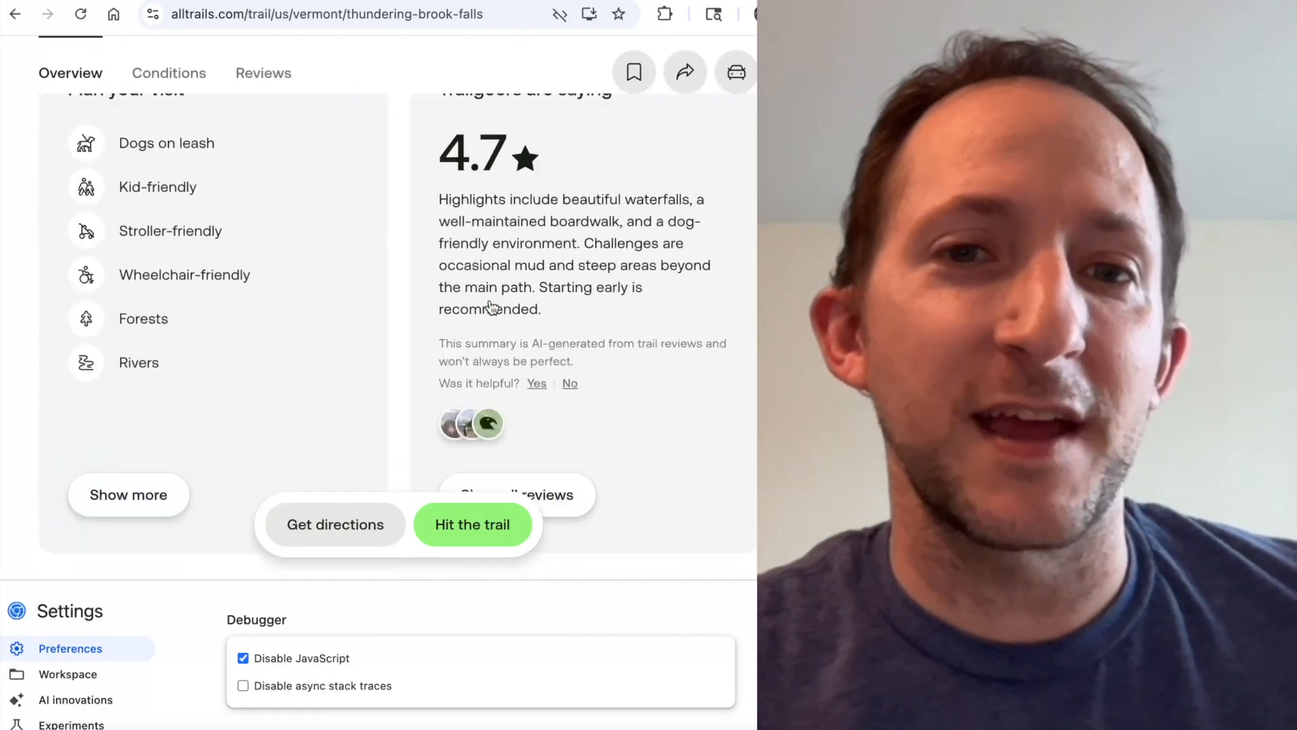
{"action": "scroll", "scroll_direction": "down", "scroll_amount": 3}
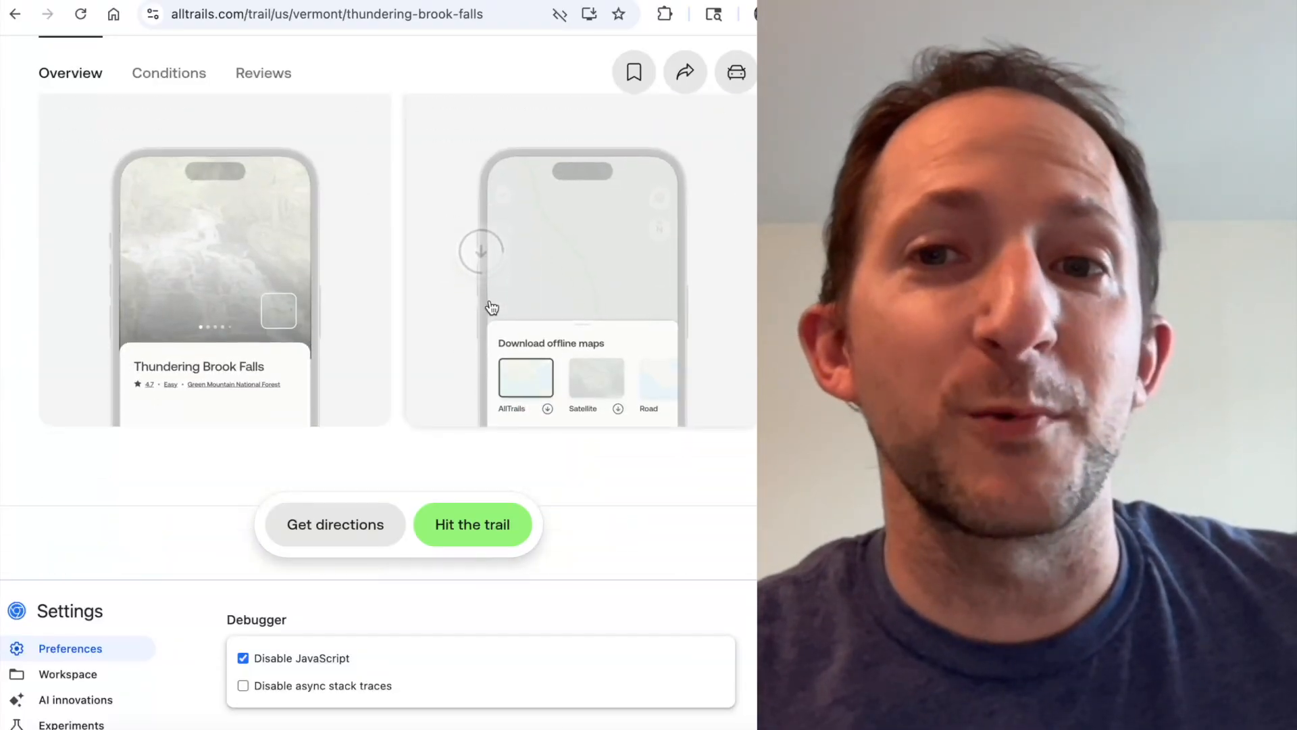
{"action": "left_click", "coordinate": [264, 73]}
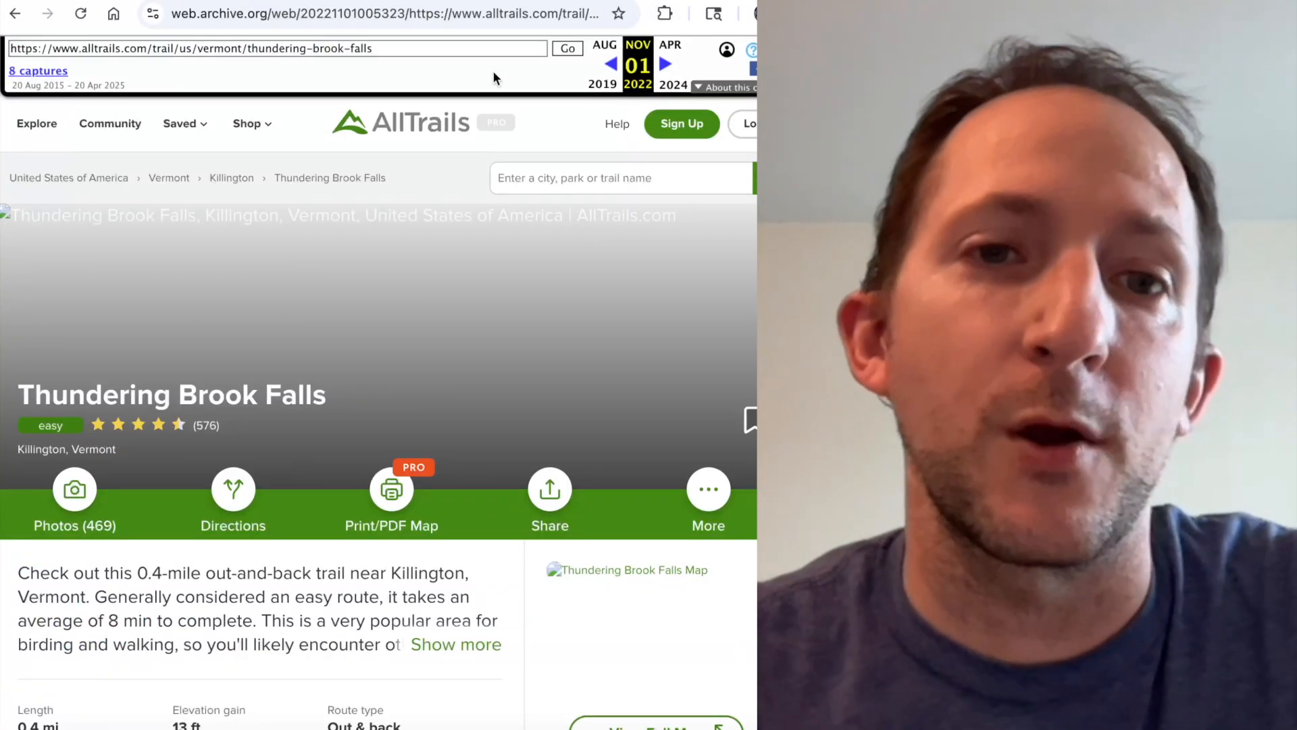
Scroll the Nov 2022 Wayback snapshot of the trail page down to its October 2022 reviews
{"action": "scroll", "scroll_direction": "down", "scroll_amount": 3}
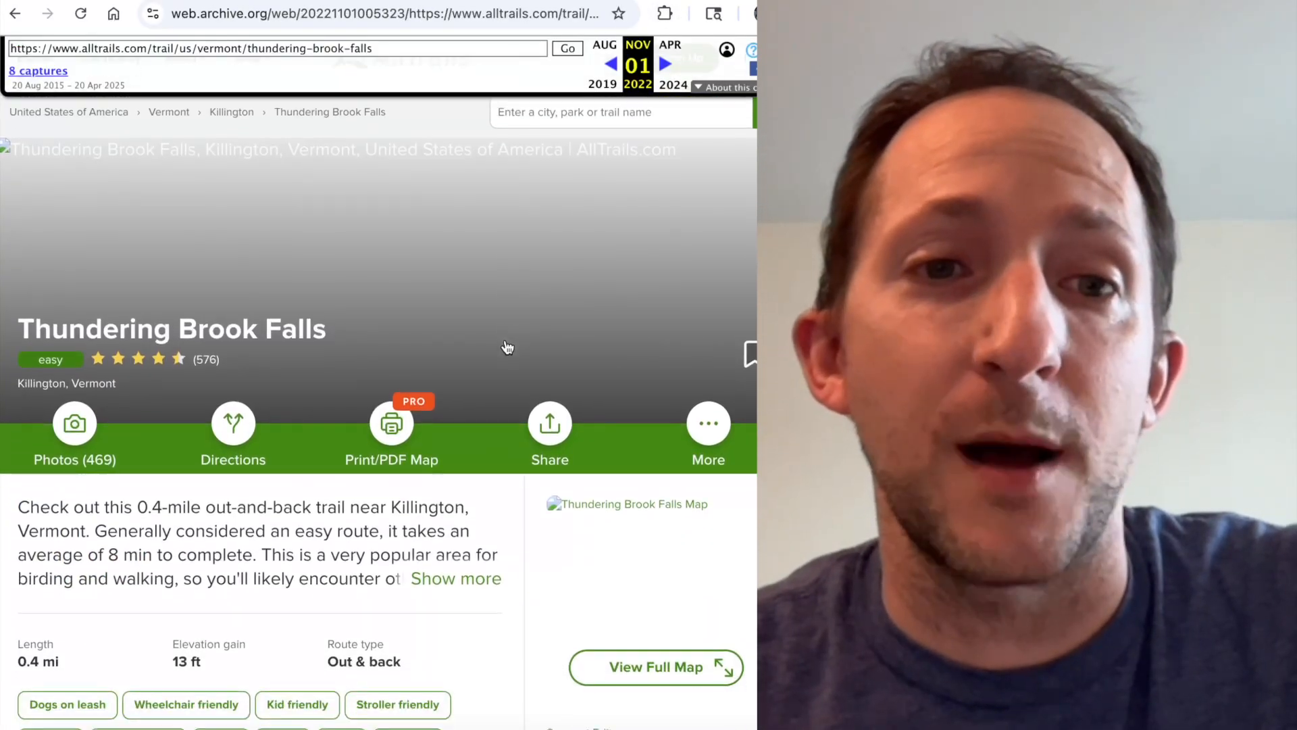
{"action": "scroll", "scroll_direction": "down", "scroll_amount": 3}
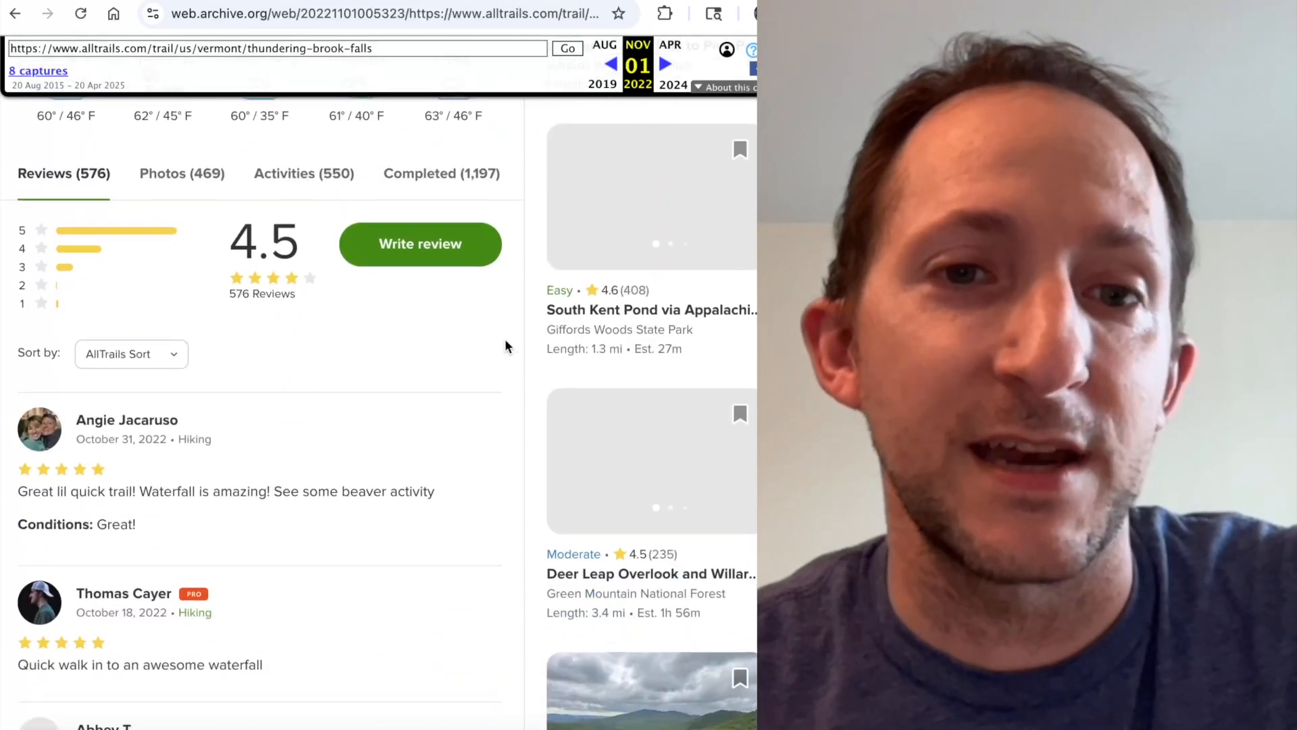
{"action": "scroll", "scroll_direction": "down", "scroll_amount": 3}
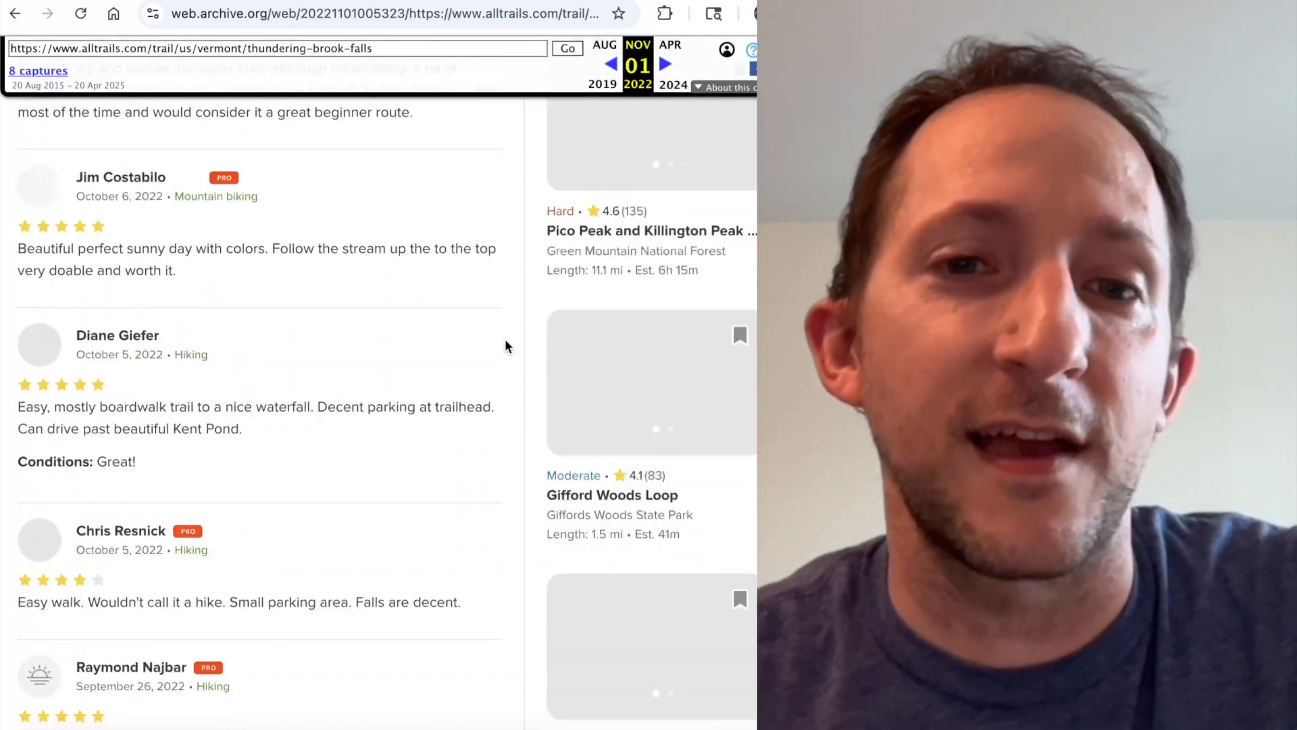
{"action": "scroll", "scroll_direction": "down", "scroll_amount": 3}
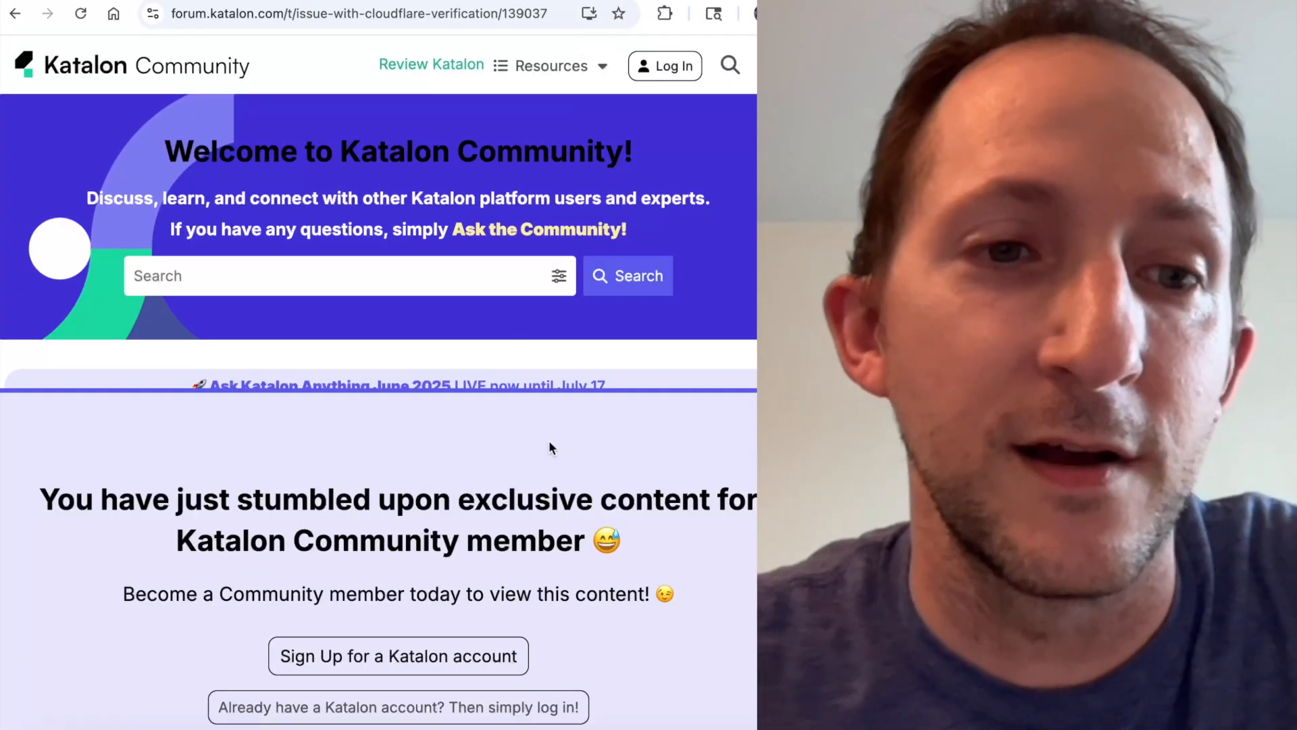
Load the Aug 15 2024 Wayback capture of the Katalon Cloudflare-verification post and read it
{"action": "left_click_drag", "start_coordinate": [39, 498], "coordinate": [612, 498]}
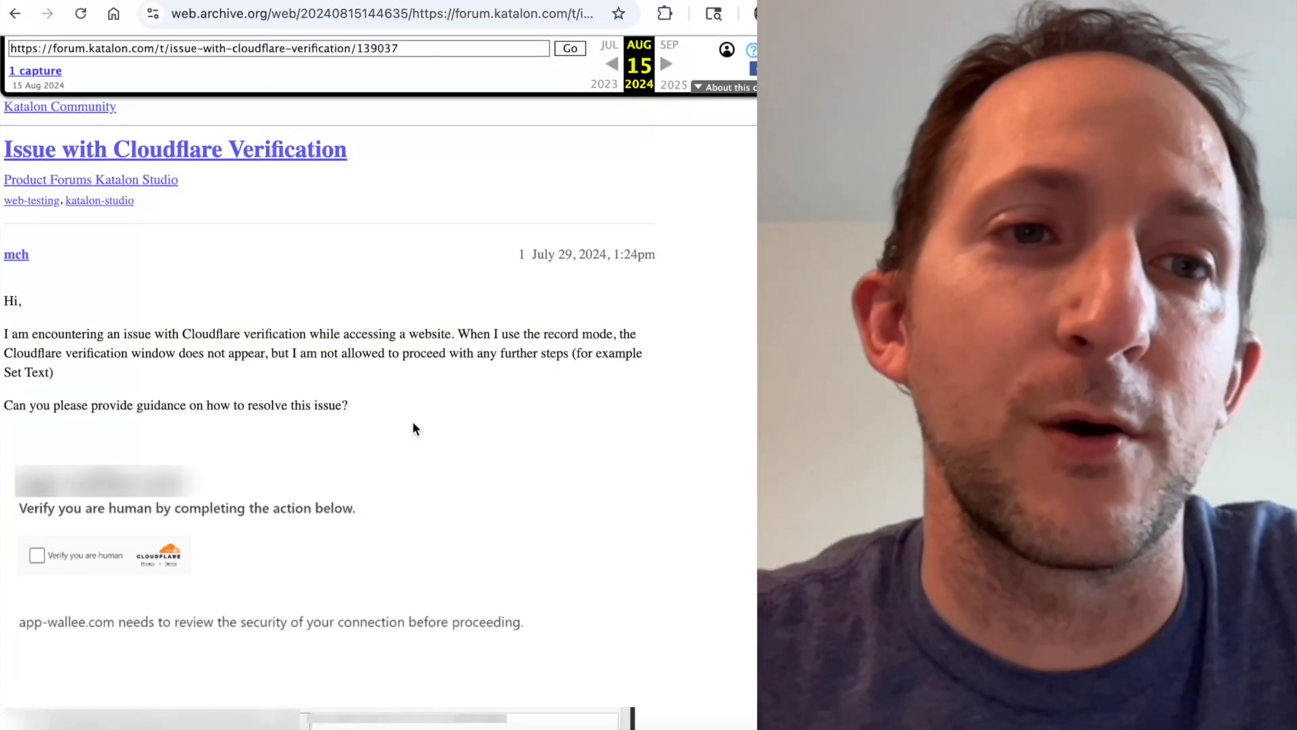
{"action": "scroll", "scroll_direction": "down", "scroll_amount": 3}
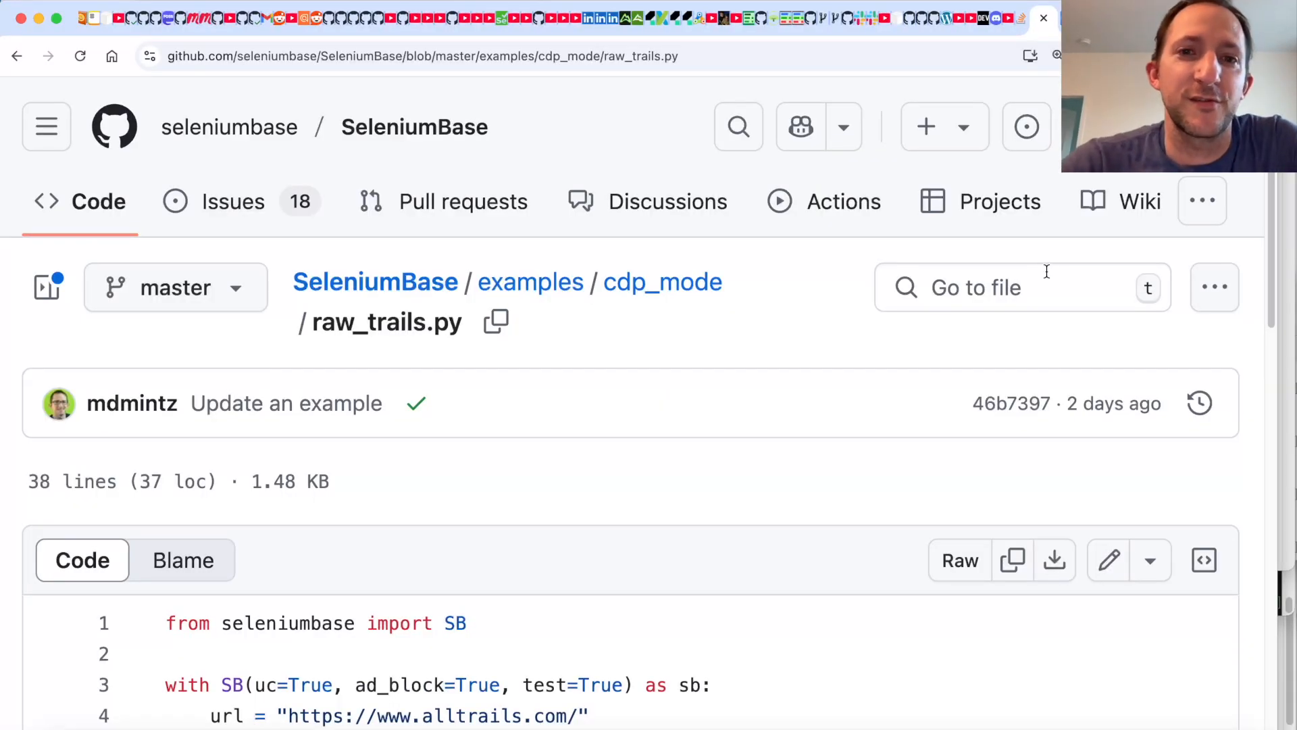
Scroll through the first half of SeleniumBase's raw_trails.py example on GitHub
{"action": "scroll", "scroll_direction": "down", "scroll_amount": 3}
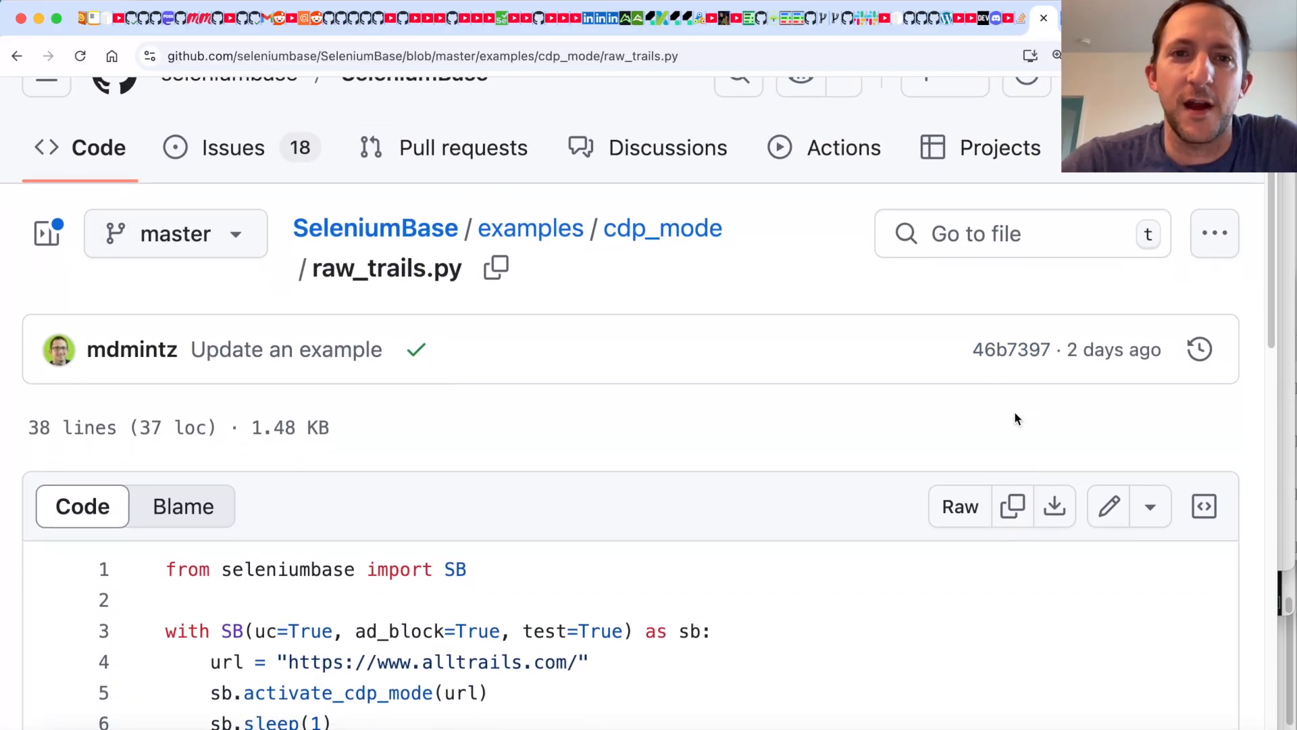
{"action": "scroll", "scroll_direction": "down", "scroll_amount": 3}
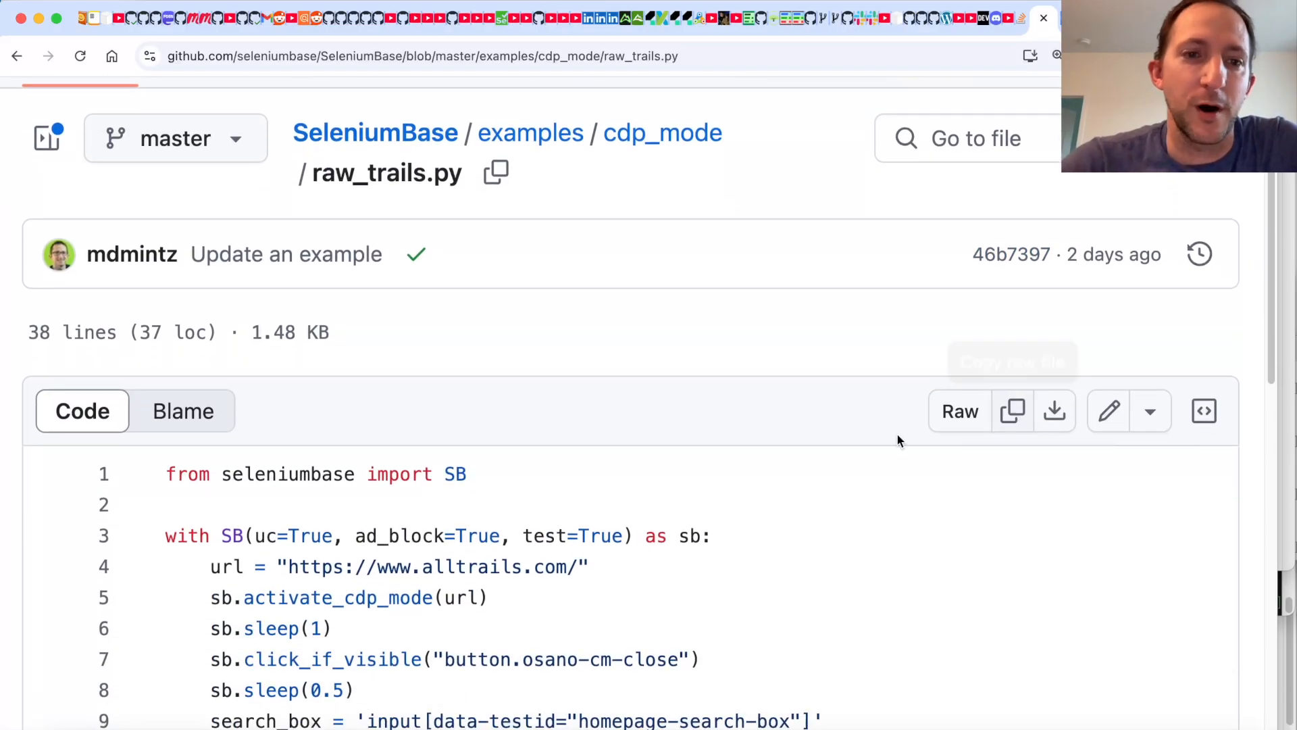
{"action": "scroll", "scroll_direction": "down", "scroll_amount": 3}
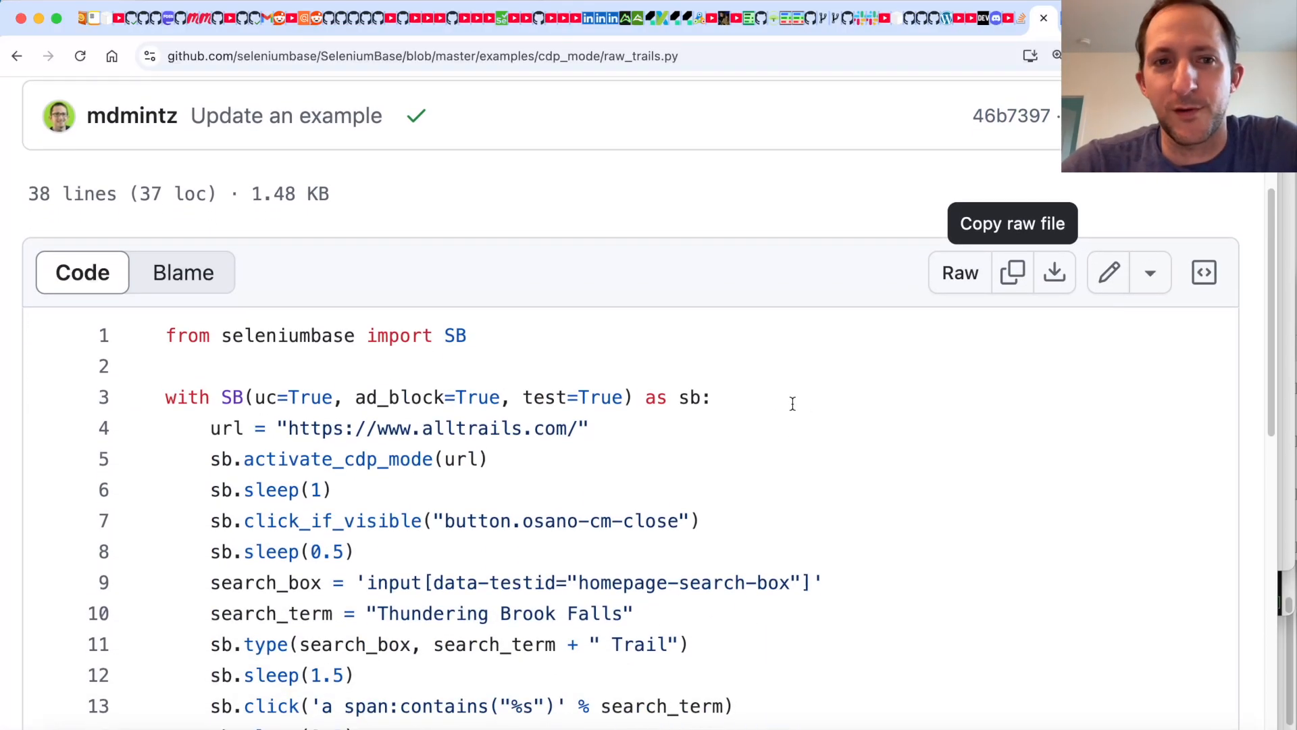
{"action": "scroll", "scroll_direction": "down", "scroll_amount": 3}
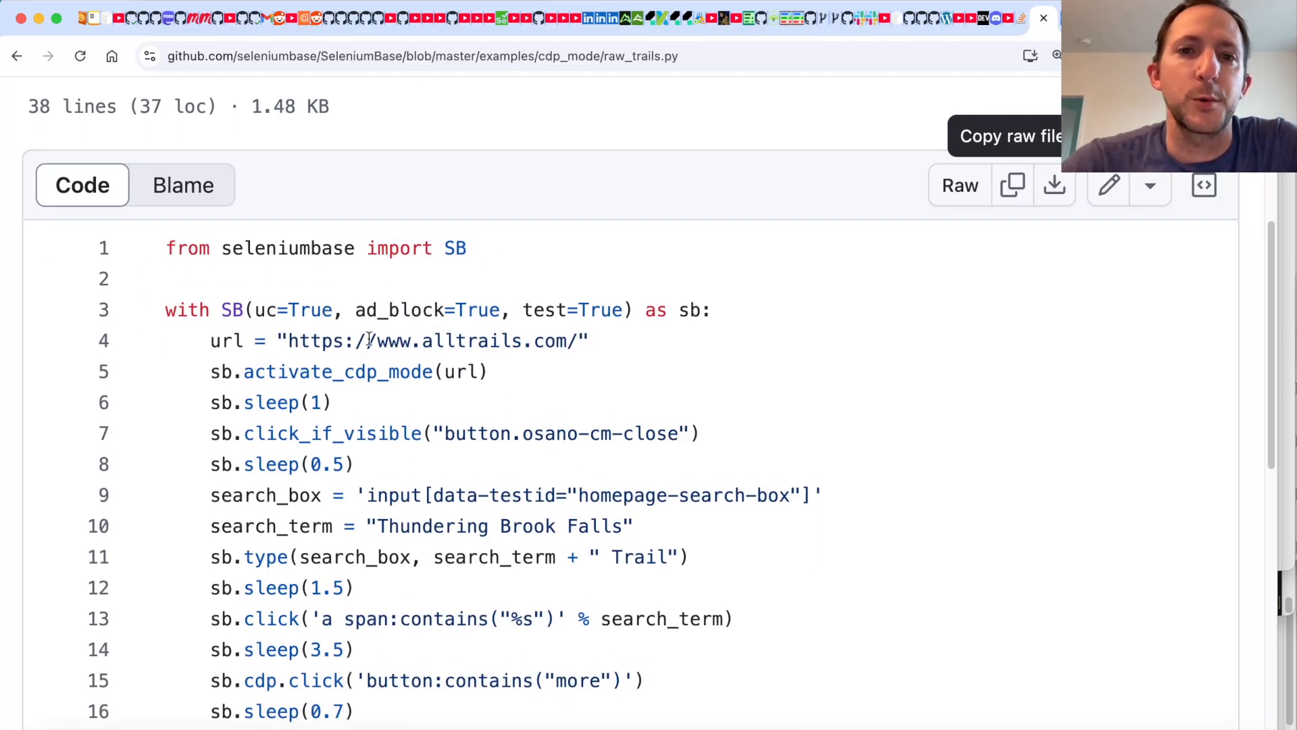
{"action": "scroll", "scroll_direction": "down", "scroll_amount": 3}
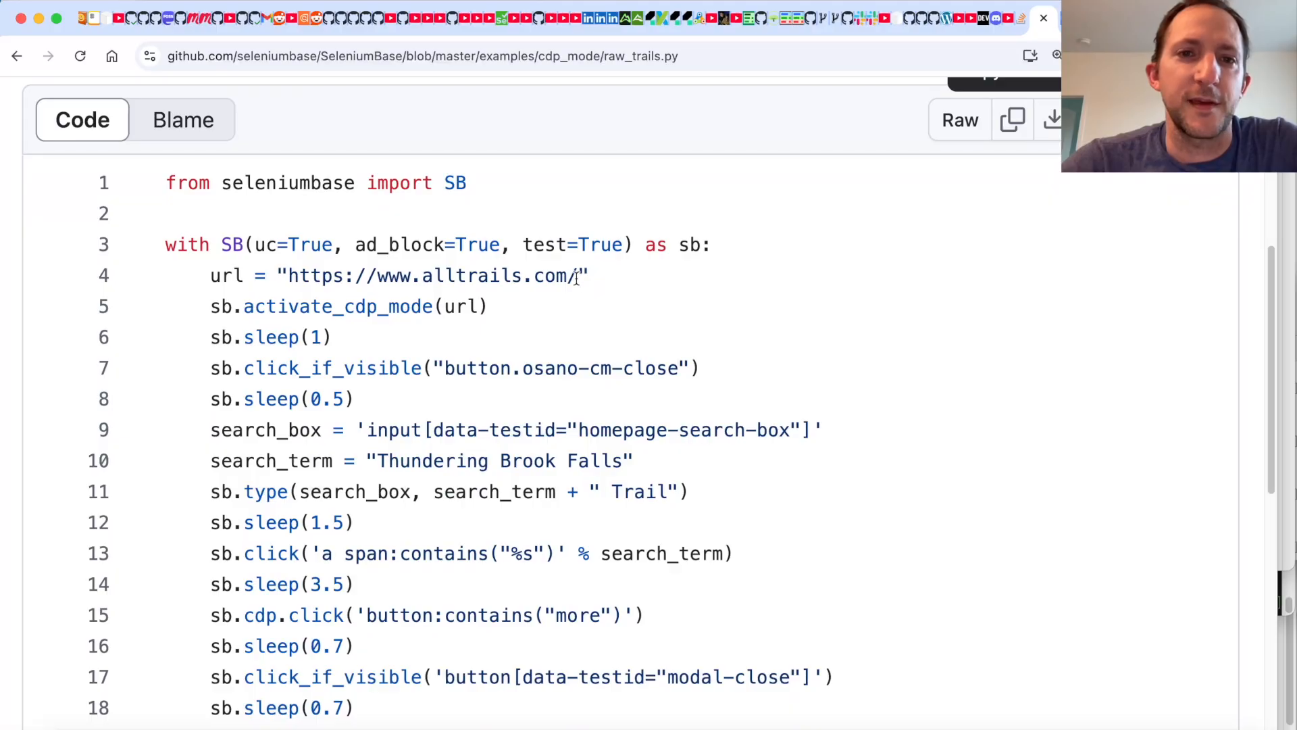
{"action": "scroll", "scroll_direction": "down", "scroll_amount": 3}
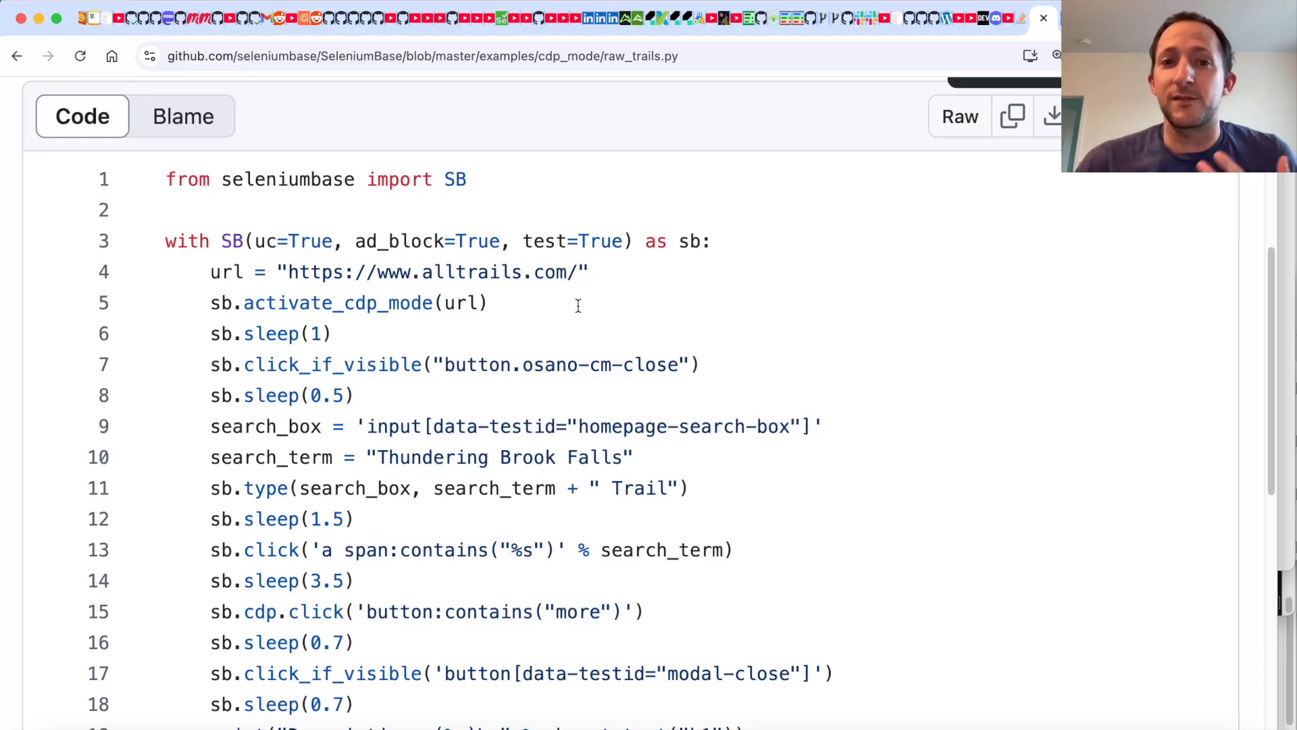
{"action": "mouse_move", "coordinate": [468, 338]}
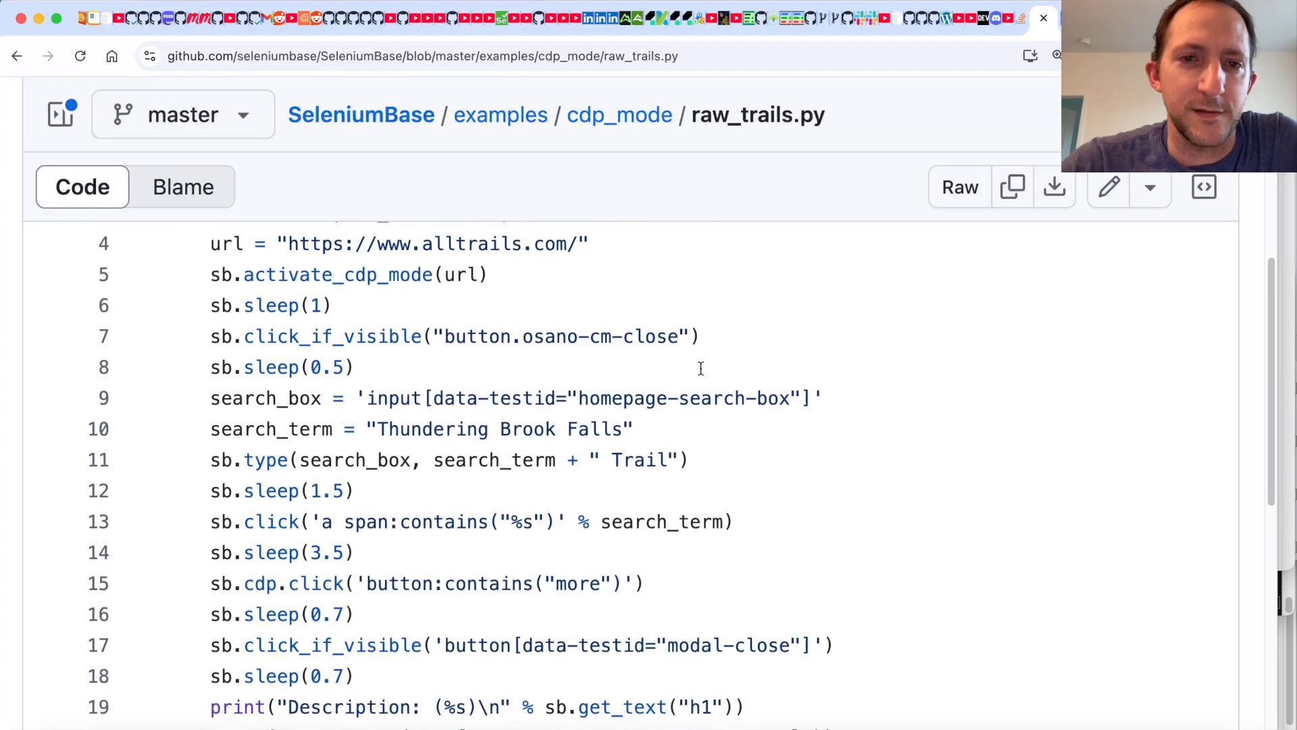
{"action": "scroll", "scroll_direction": "down", "scroll_amount": 3}
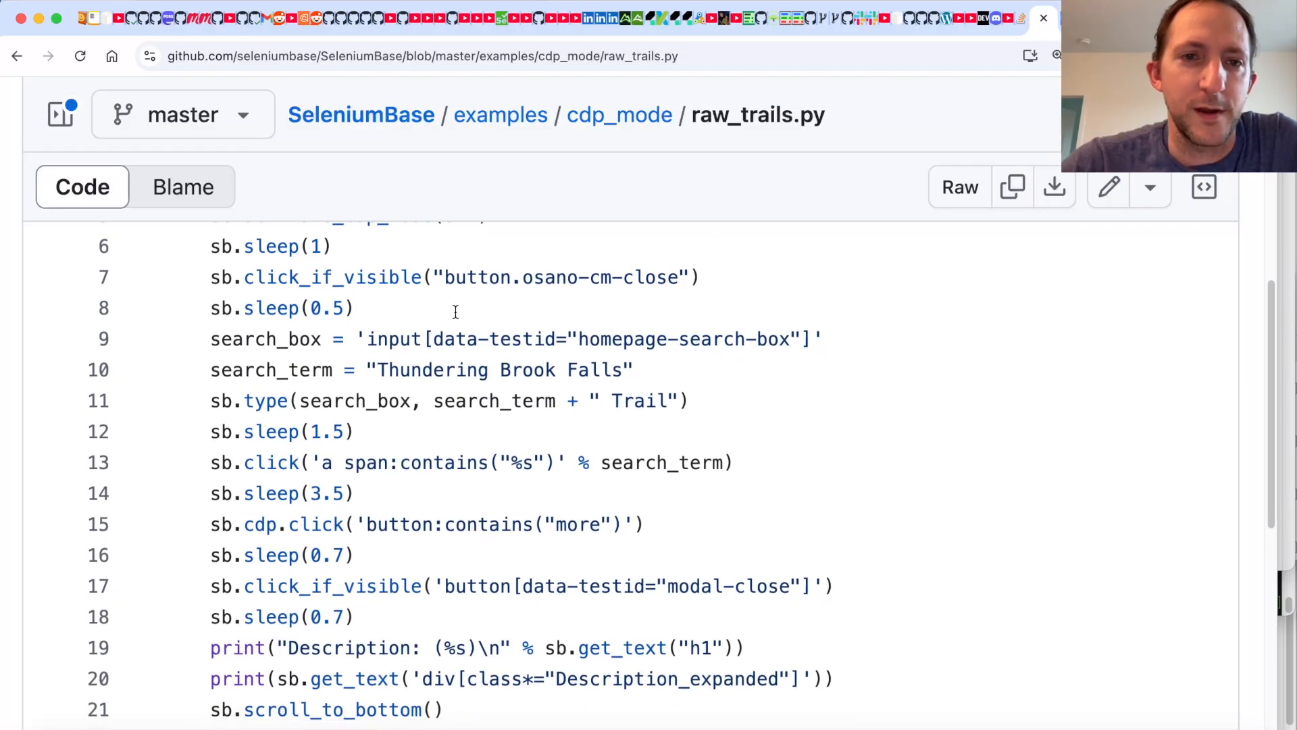
{"action": "mouse_move", "coordinate": [483, 380]}
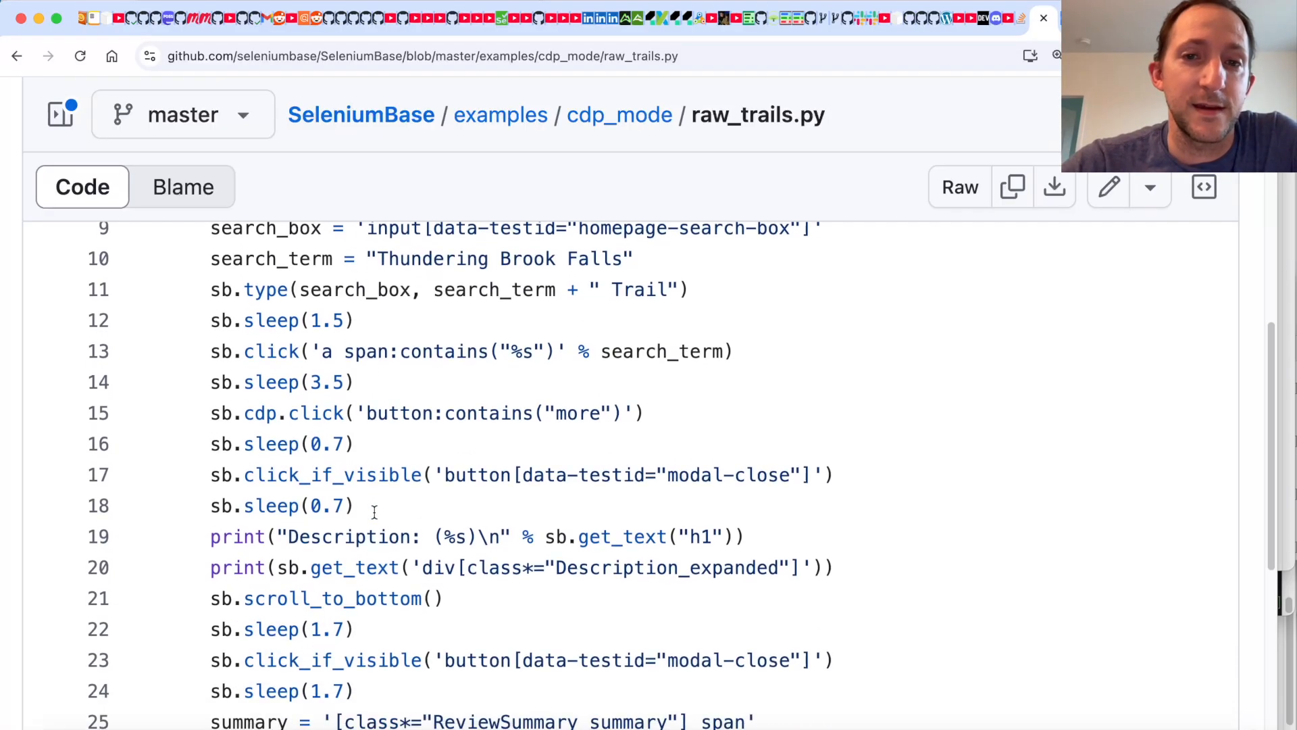
{"action": "scroll", "scroll_direction": "down", "scroll_amount": 3}
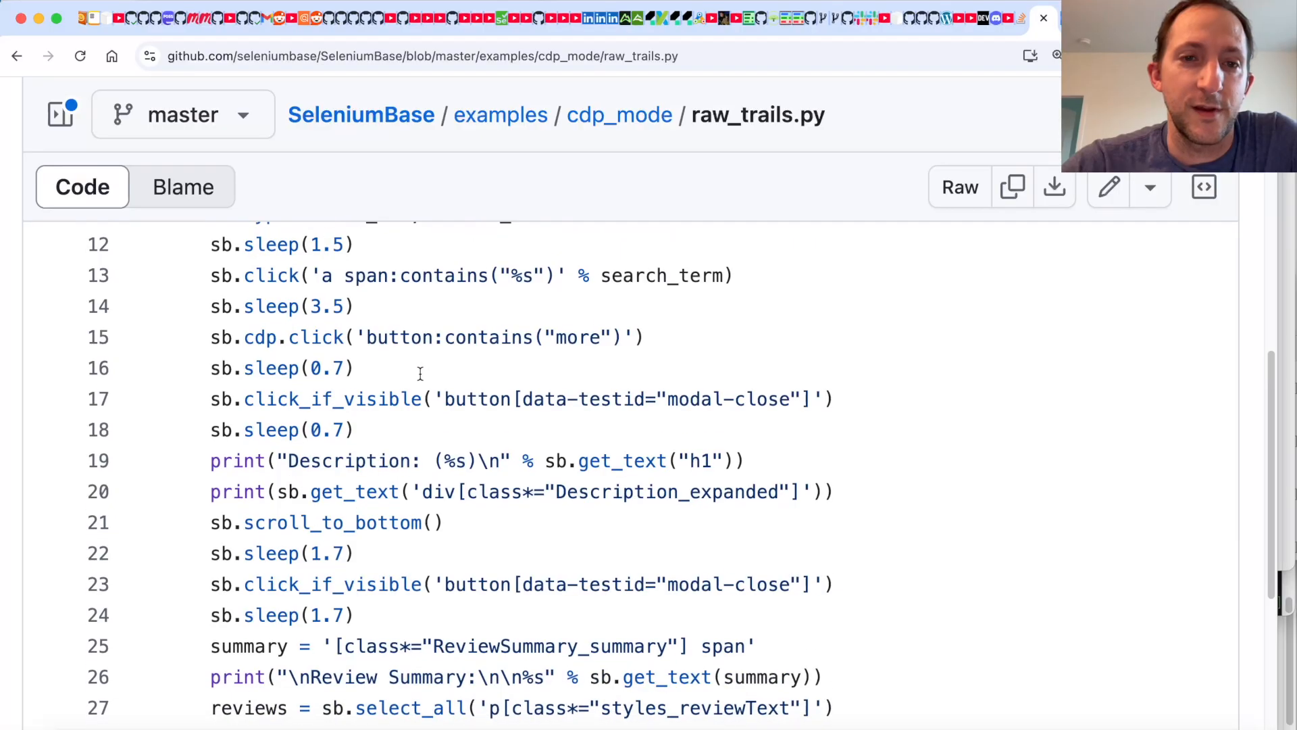
Continue to the save_screenshot and save_page_source lines at the end of raw_trails.py
{"action": "scroll", "scroll_direction": "down", "scroll_amount": 3}
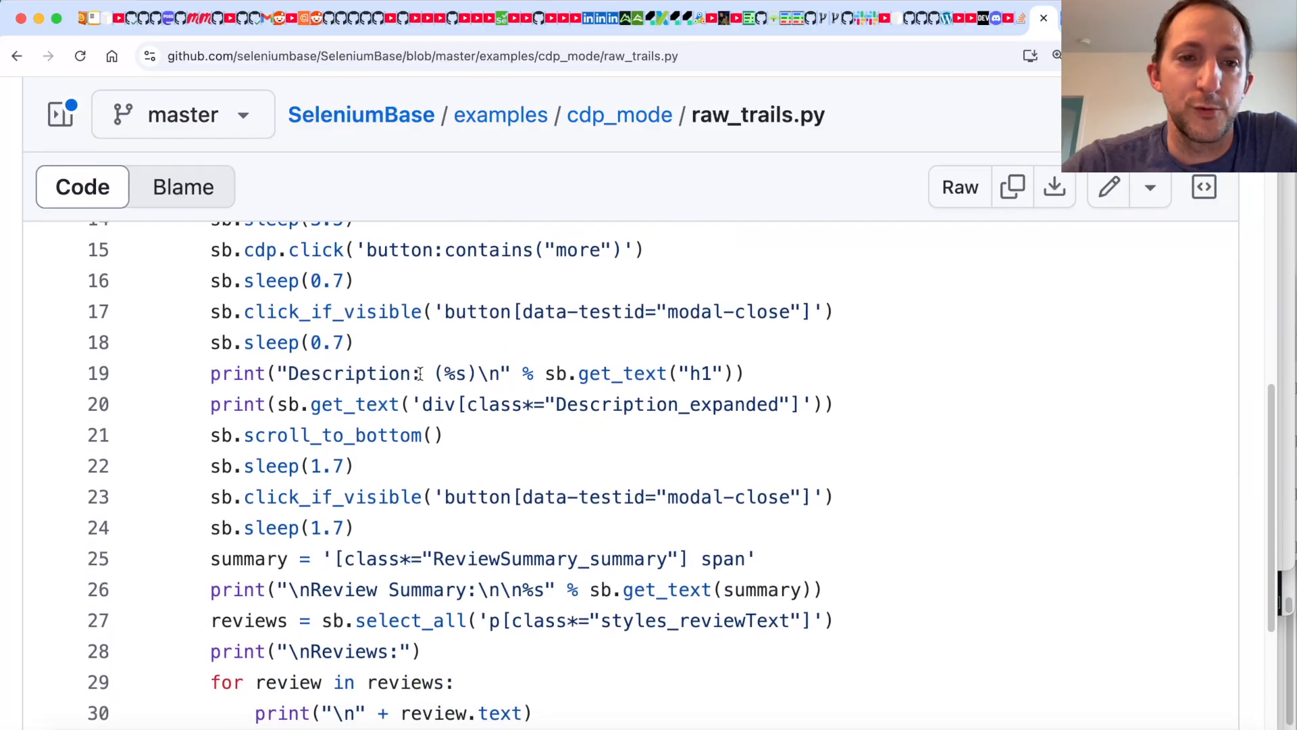
{"action": "scroll", "scroll_direction": "down", "scroll_amount": 3}
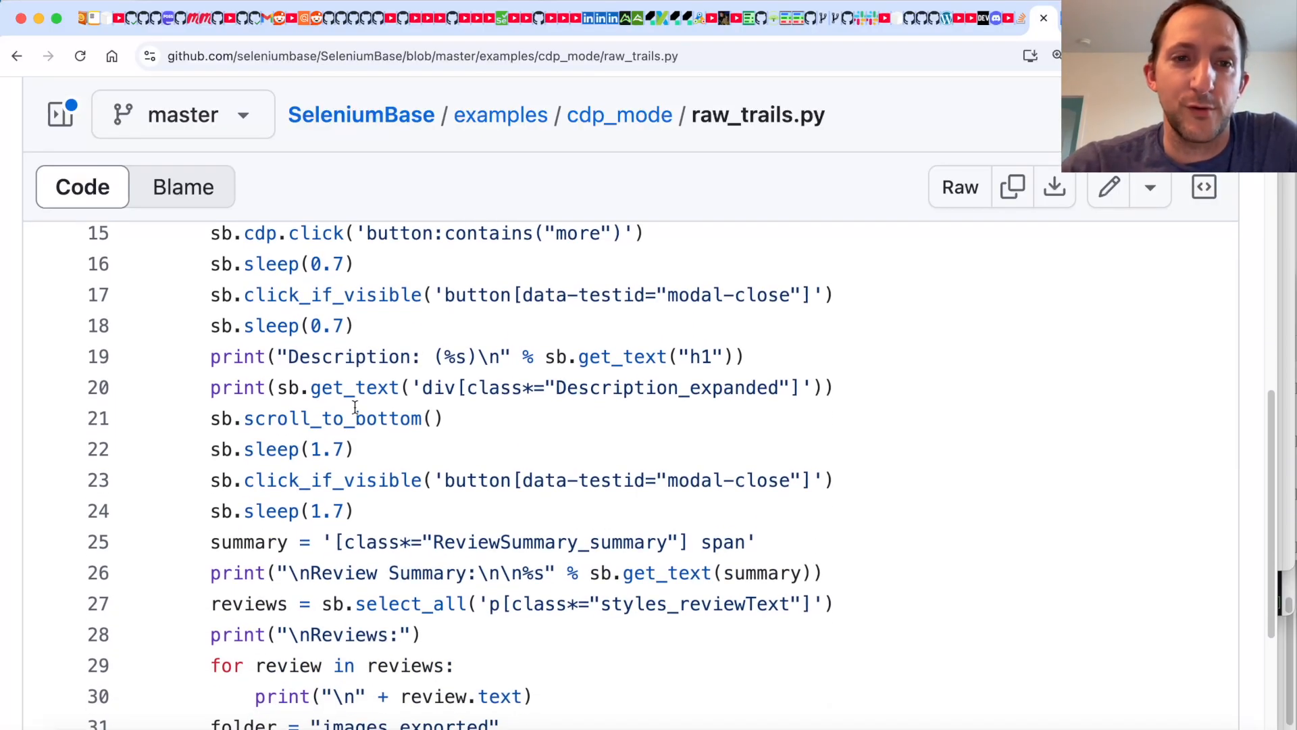
{"action": "scroll", "scroll_direction": "down", "scroll_amount": 3}
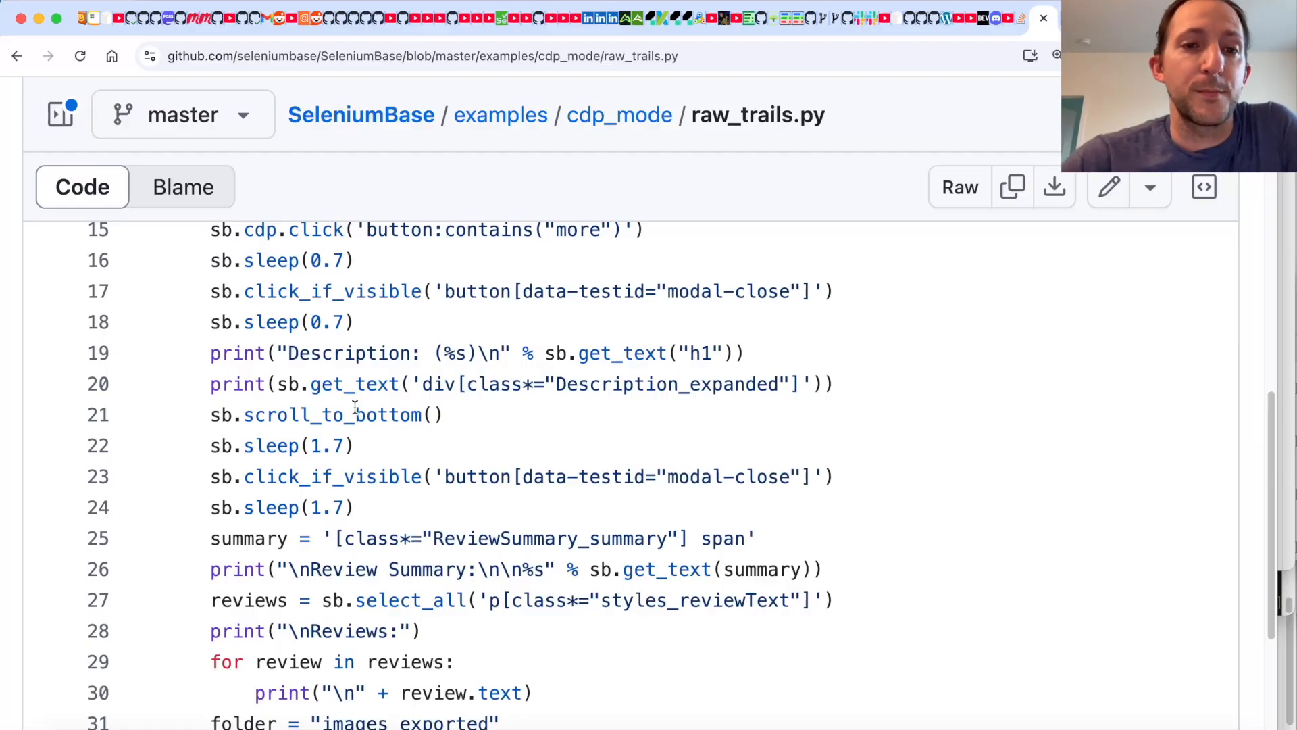
{"action": "scroll", "scroll_direction": "down", "scroll_amount": 3}
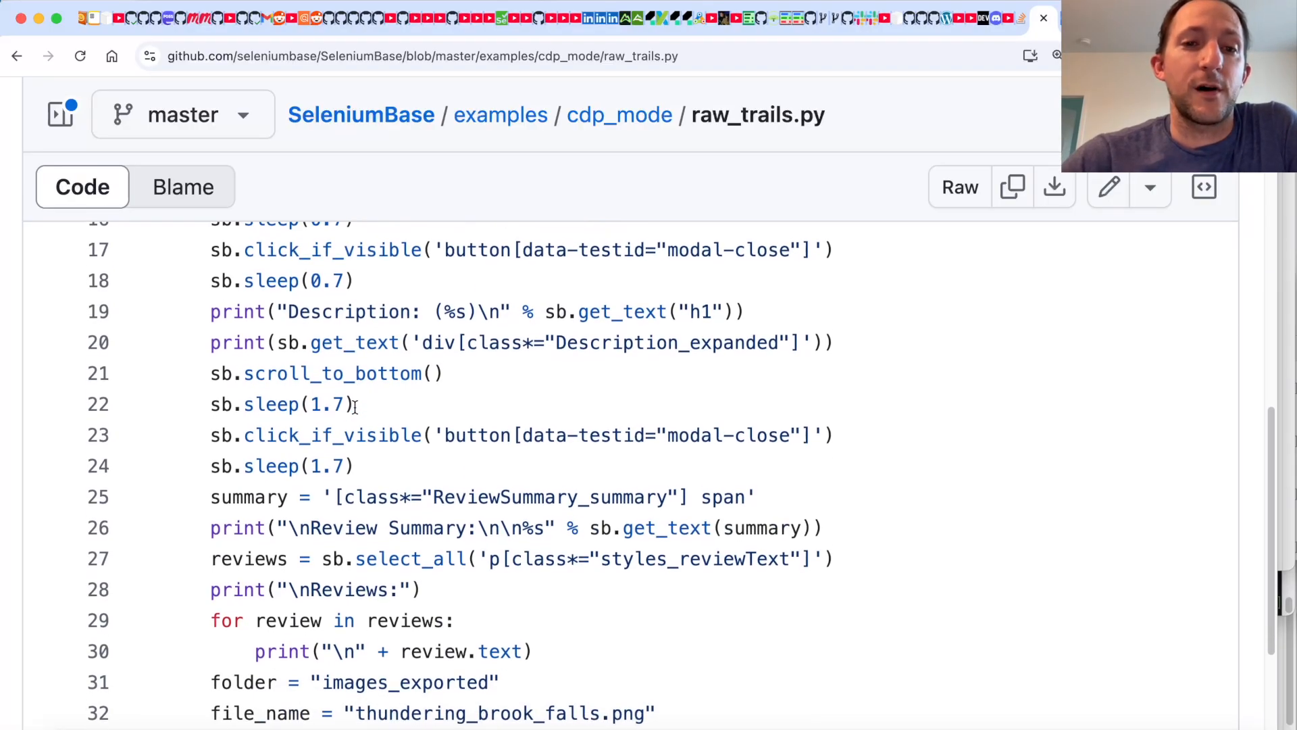
{"action": "scroll", "scroll_direction": "down", "scroll_amount": 3}
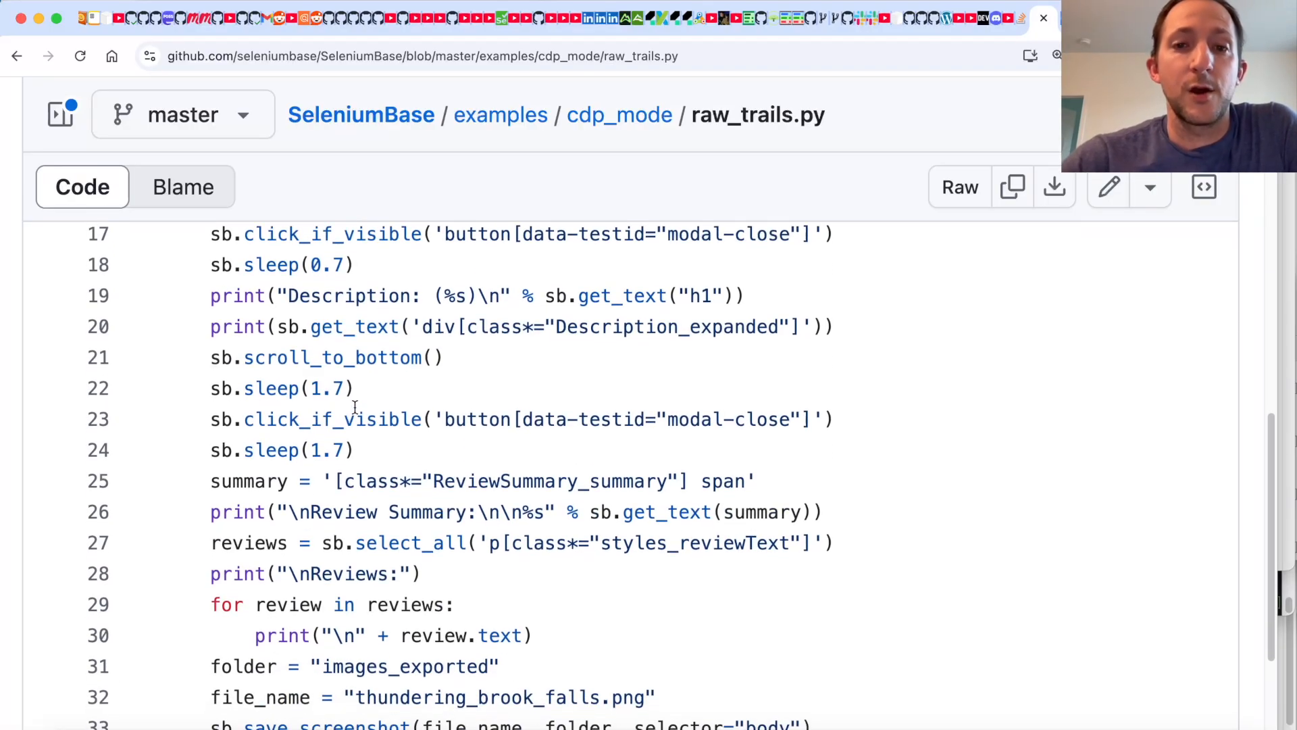
{"action": "scroll", "scroll_direction": "down", "scroll_amount": 3}
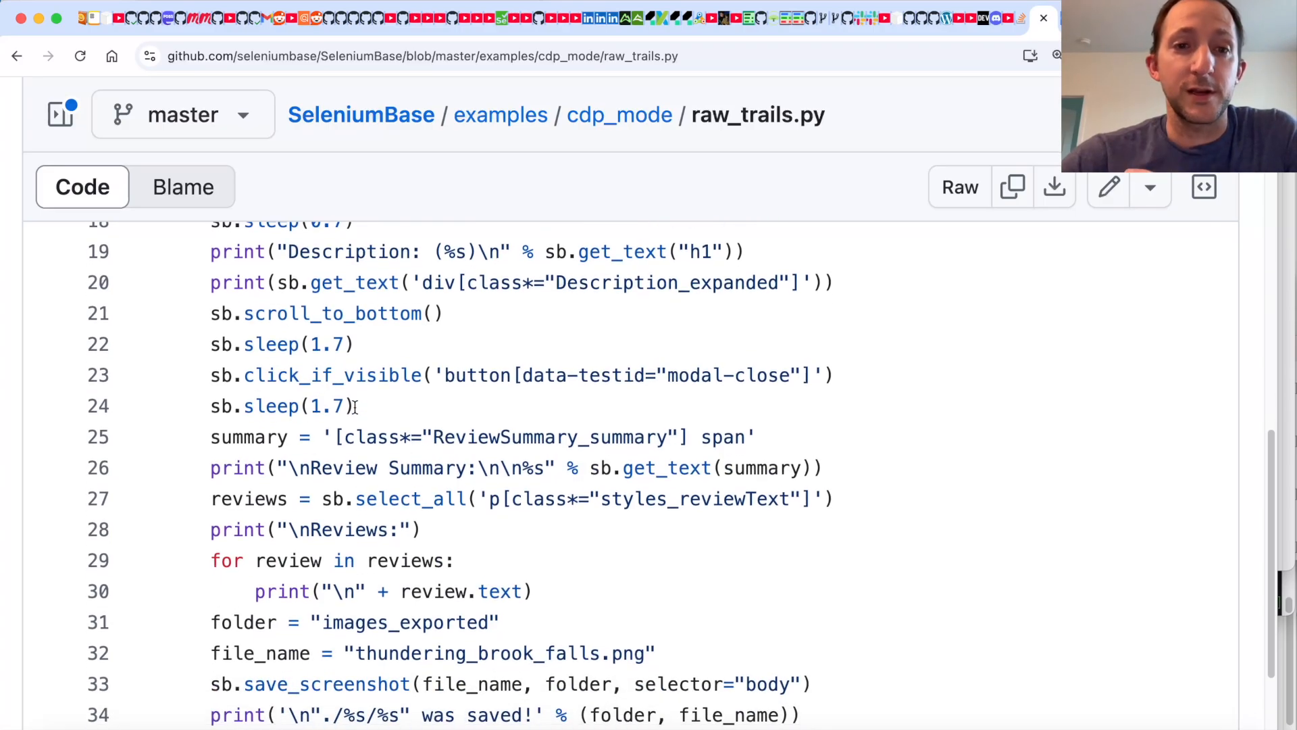
{"action": "scroll", "scroll_direction": "down", "scroll_amount": 3}
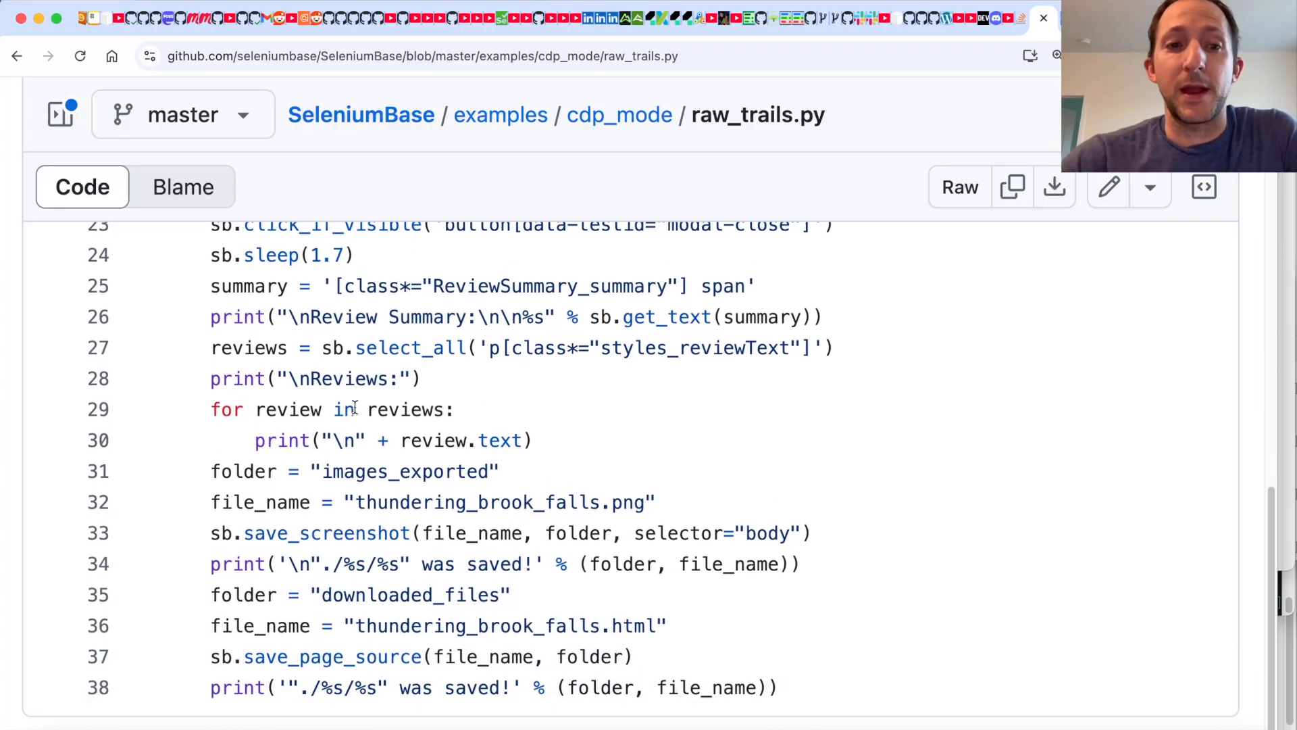
{"action": "scroll", "scroll_direction": "down", "scroll_amount": 3}
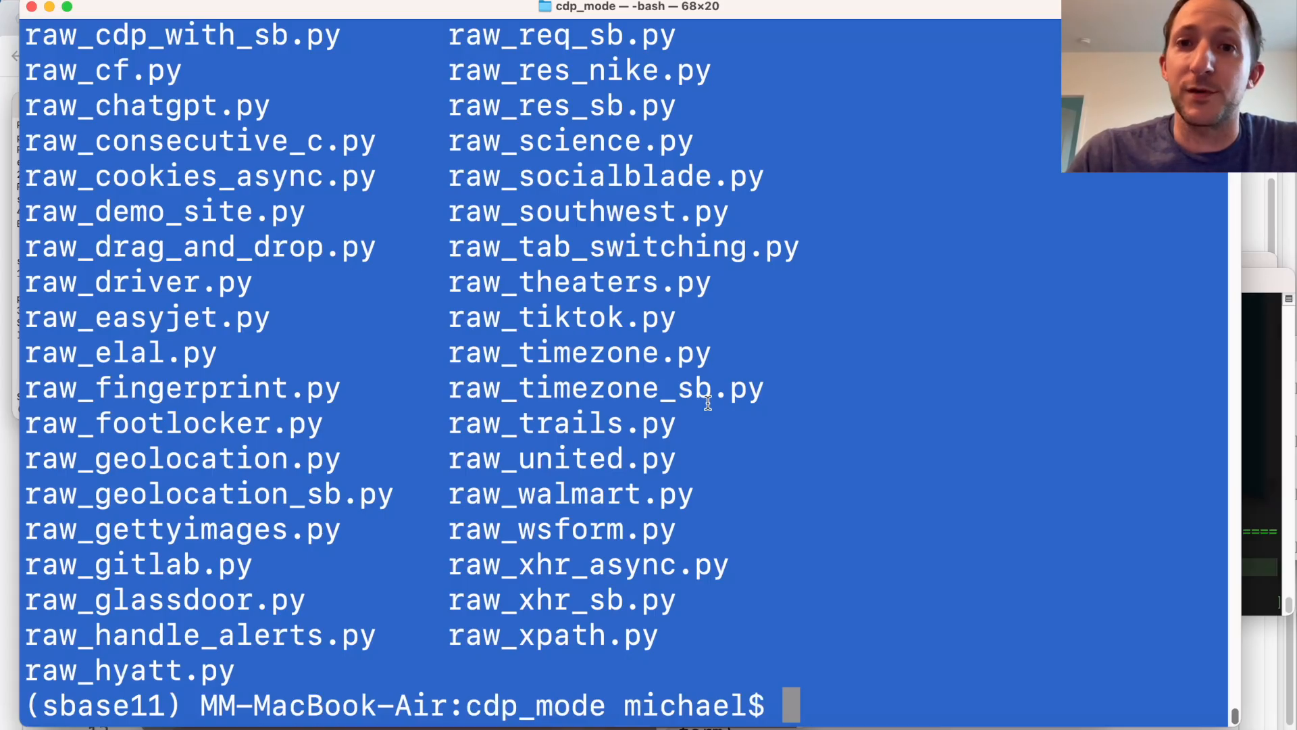
Run 'python raw_trails.py' from the cdp_mode examples folder
{"action": "type", "text": "p"}
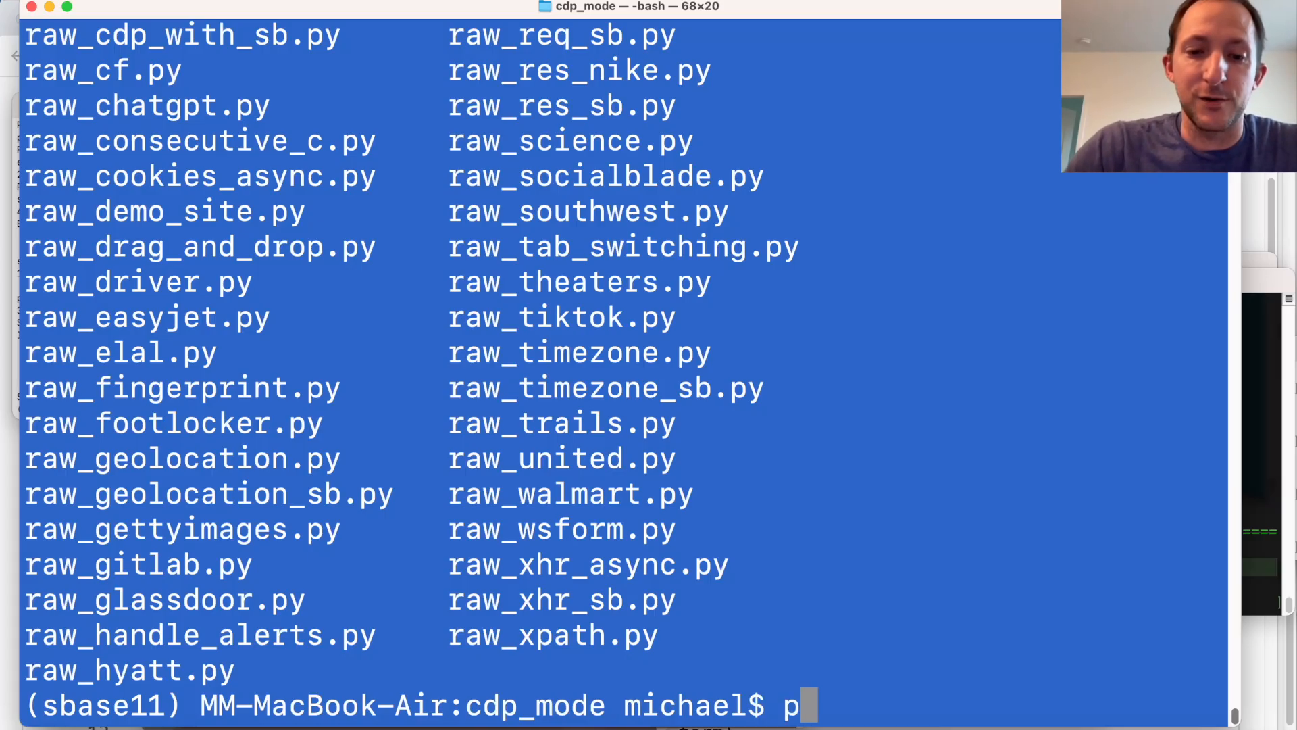
{"action": "type", "text": "ython raw_tr"}
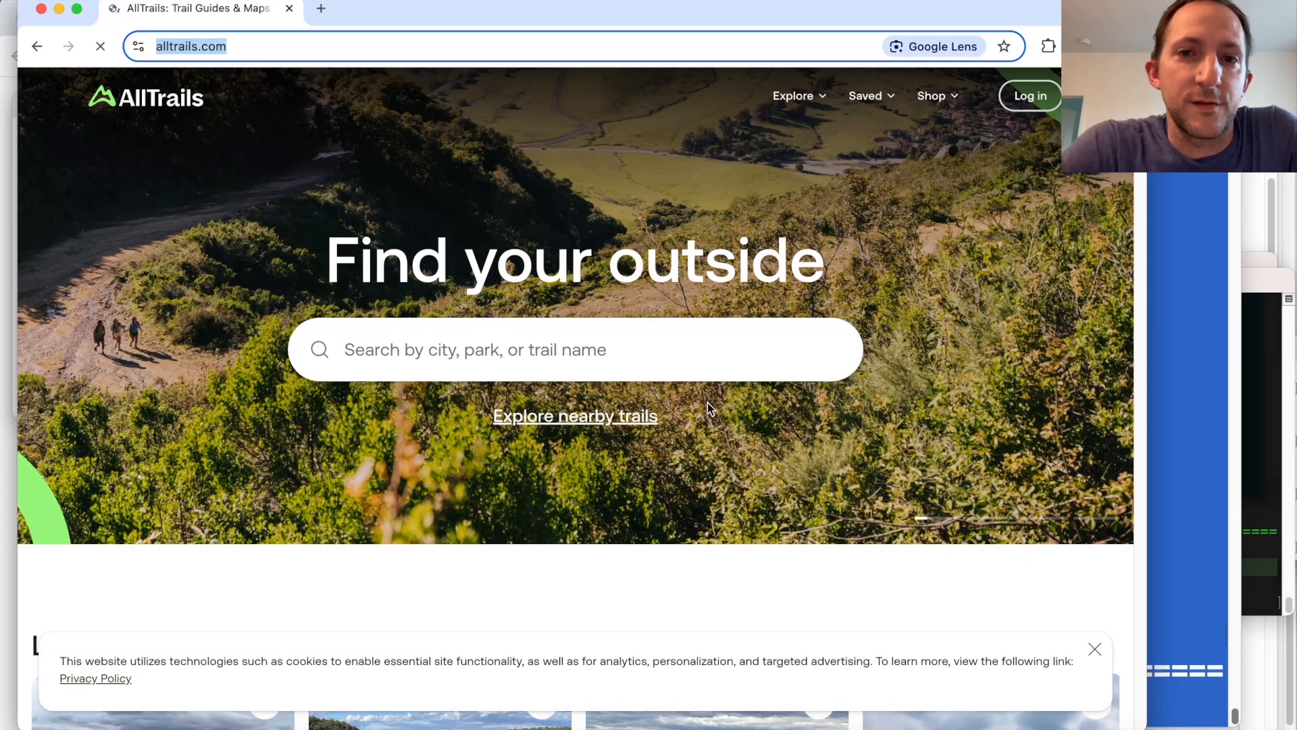
Search 'Thundering Brook Falls Trail', load its trail page and dismiss the log-in prompt
{"action": "type", "text": "Thundering Brook Falls Trail"}
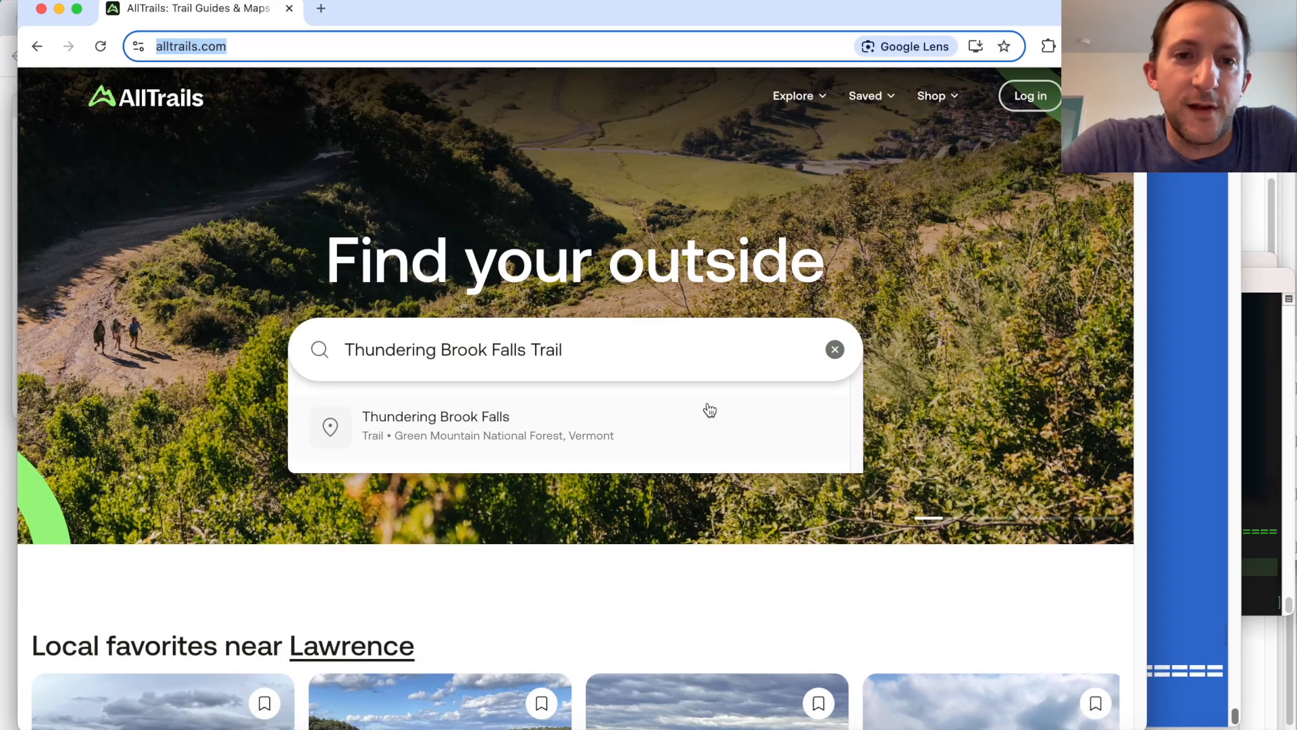
{"action": "left_click", "coordinate": [436, 425]}
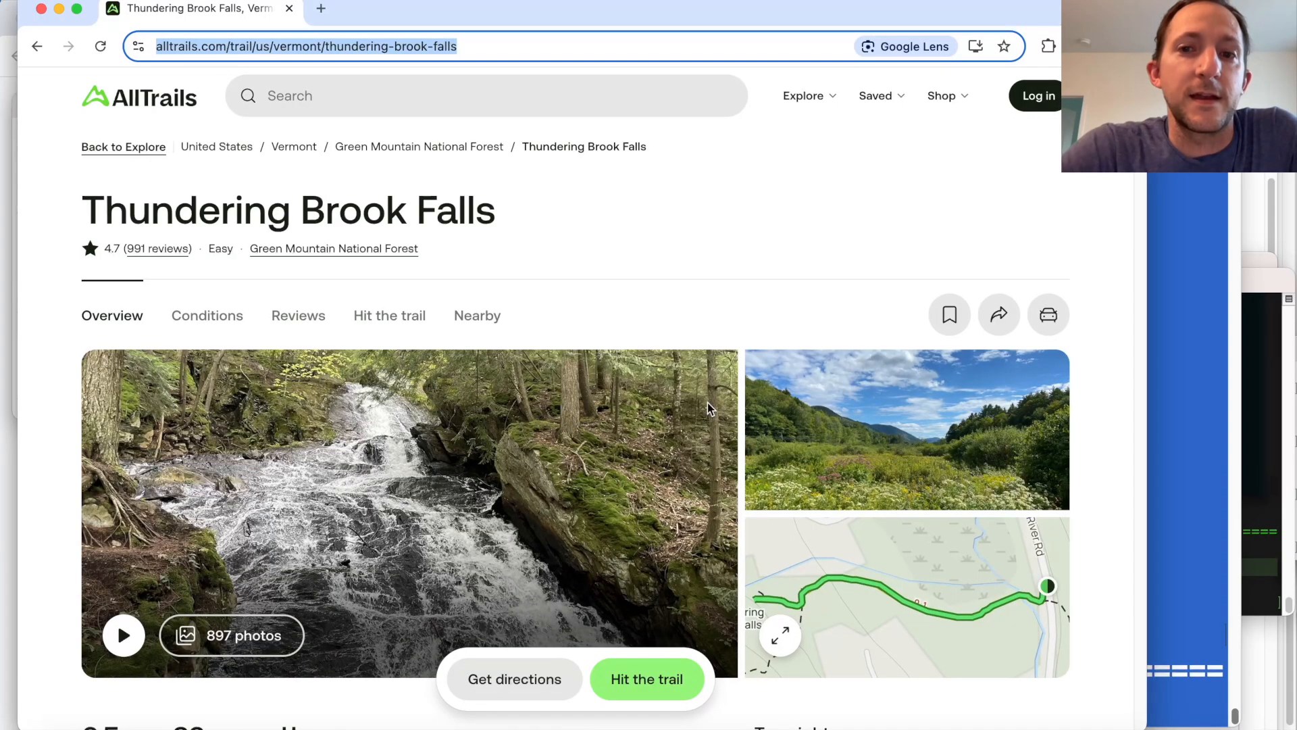
{"action": "scroll", "scroll_direction": "down", "scroll_amount": 3}
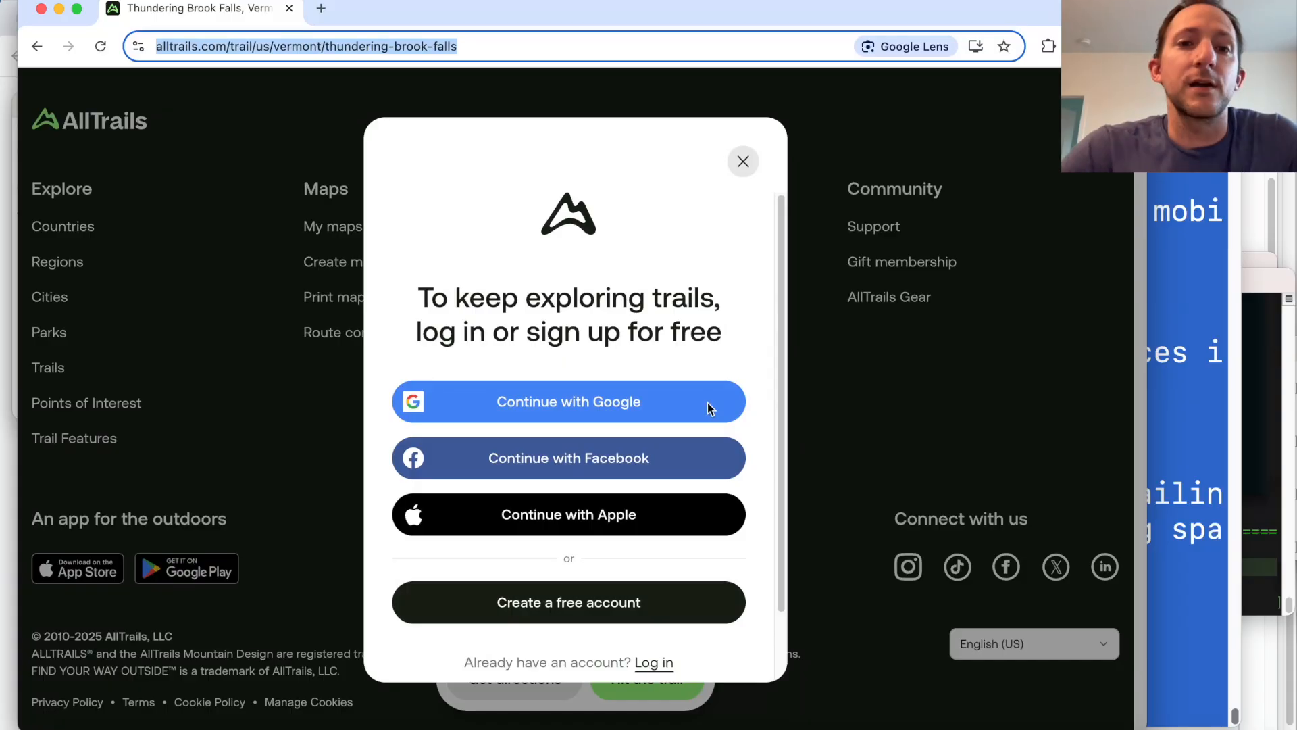
{"action": "left_click", "coordinate": [742, 160]}
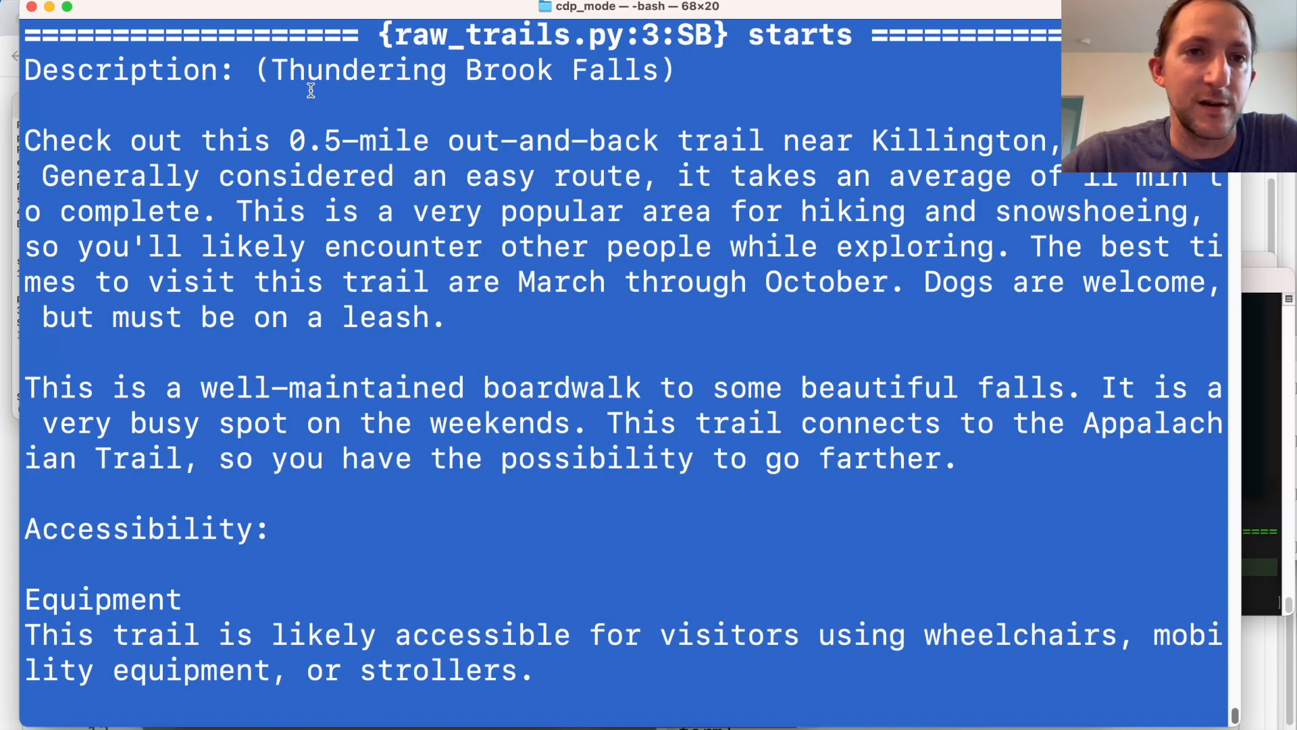
Read the printed description, reviews and 'was saved!' lines of the passing run, then enter the cdp_mode folder in Finder
{"action": "left_click_drag", "start_coordinate": [273, 69], "coordinate": [658, 69]}
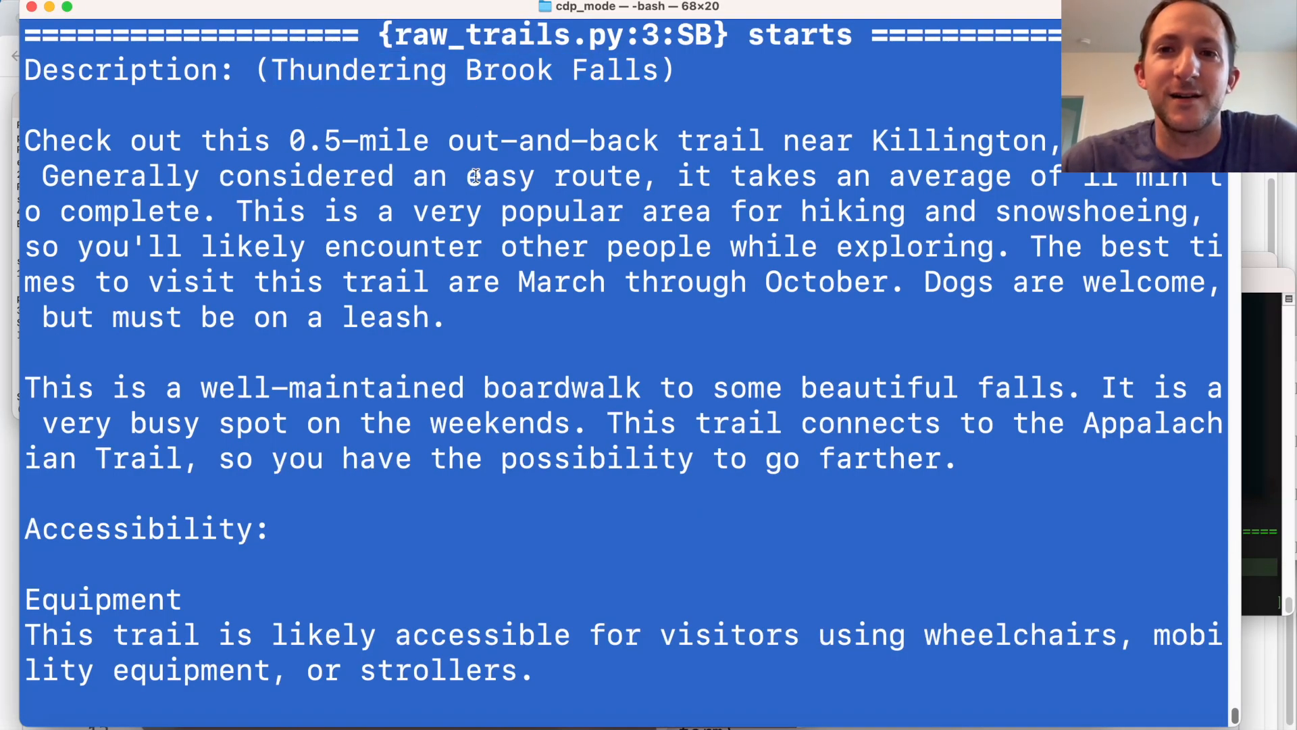
{"action": "mouse_move", "coordinate": [662, 261]}
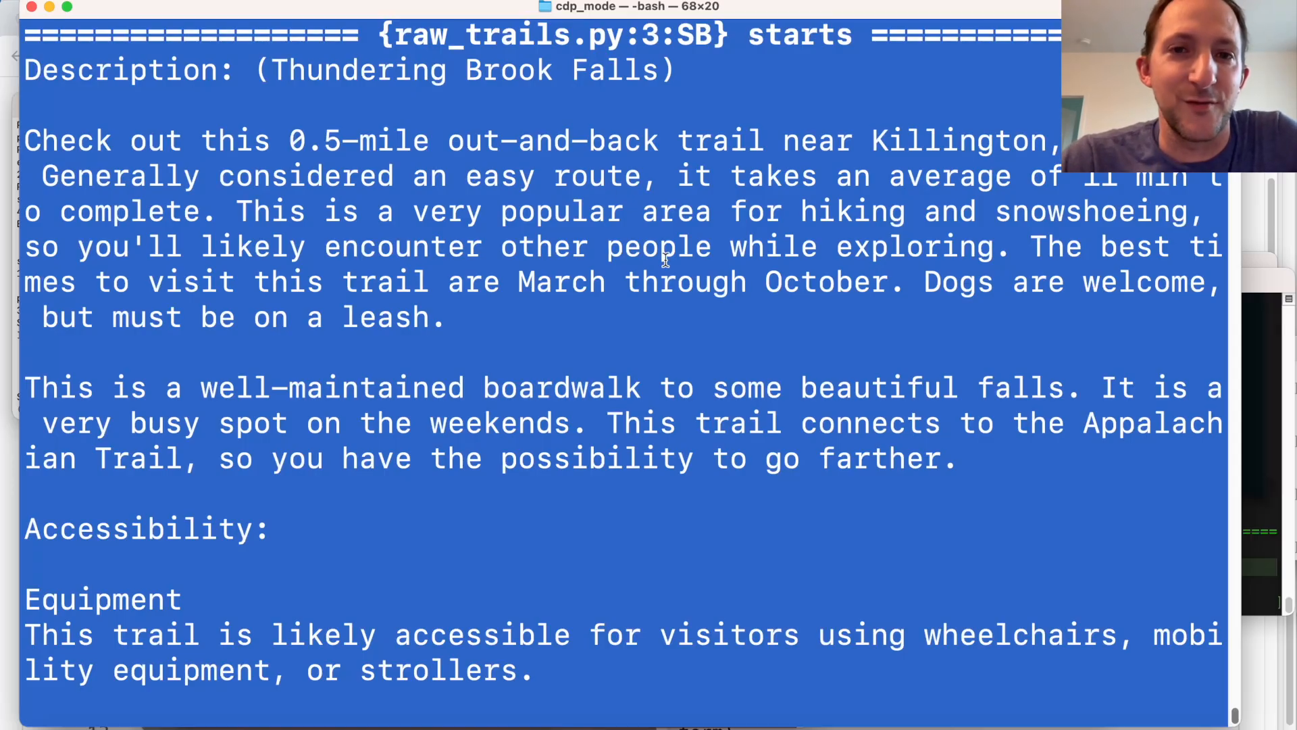
{"action": "scroll", "scroll_direction": "down", "scroll_amount": 3}
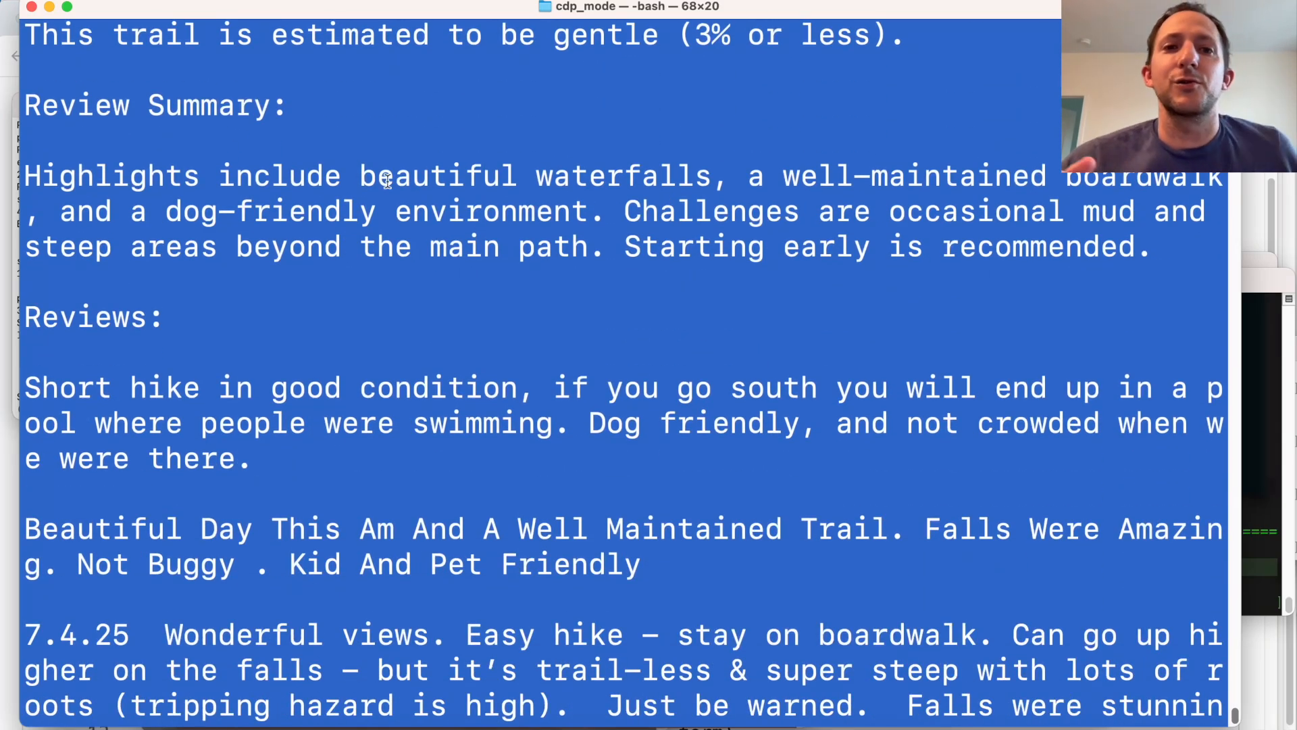
{"action": "scroll", "scroll_direction": "down", "scroll_amount": 3}
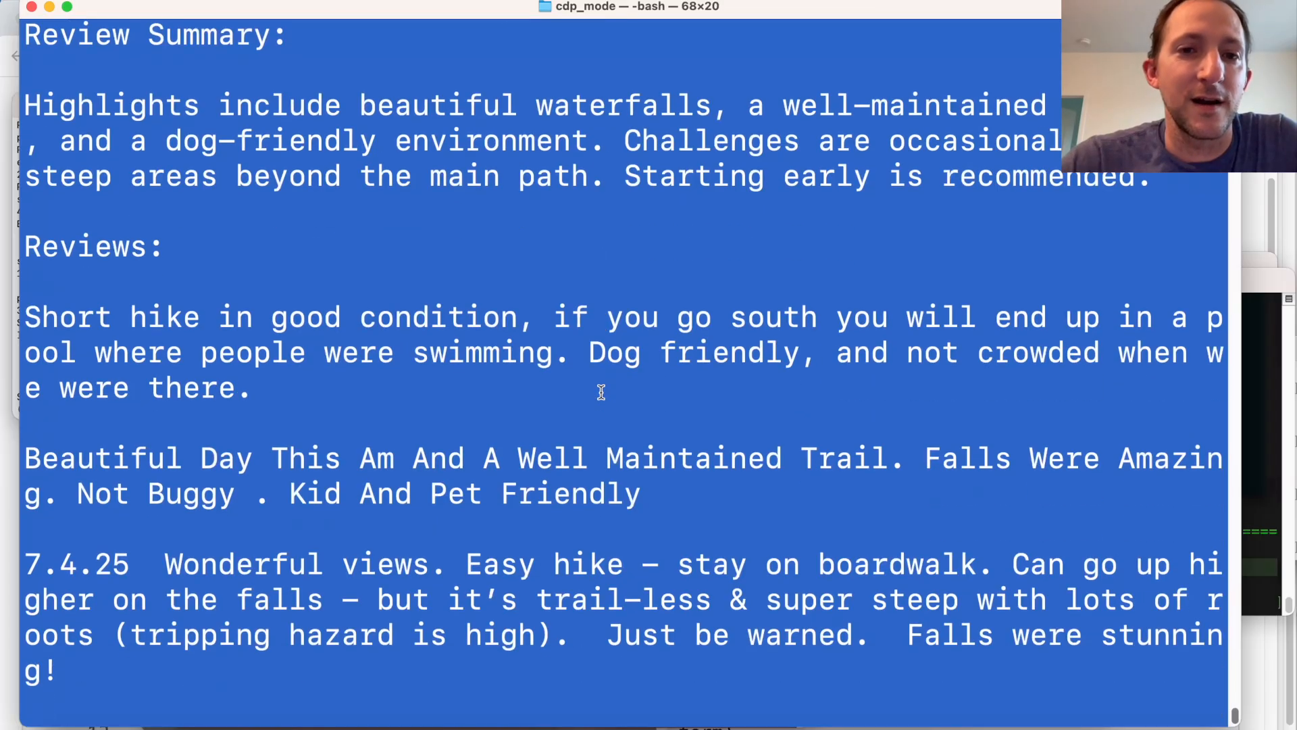
{"action": "mouse_move", "coordinate": [245, 273]}
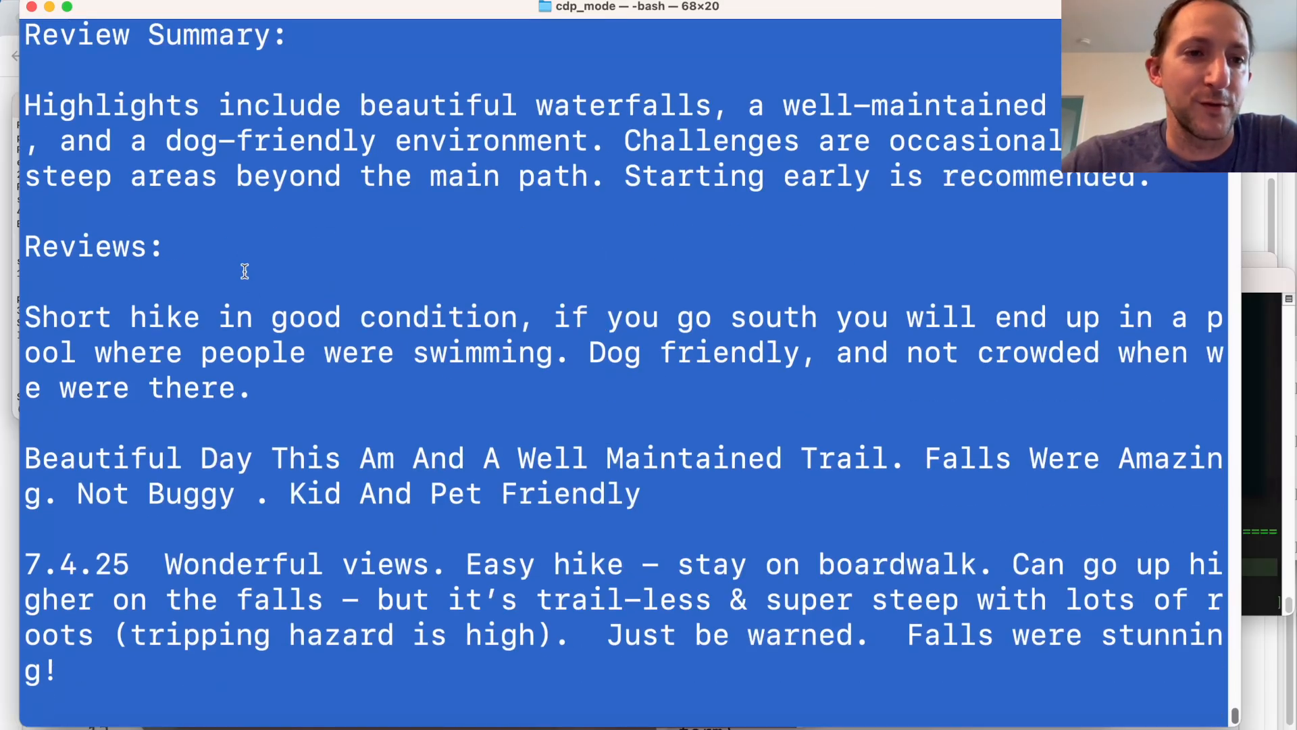
{"action": "mouse_move", "coordinate": [381, 346]}
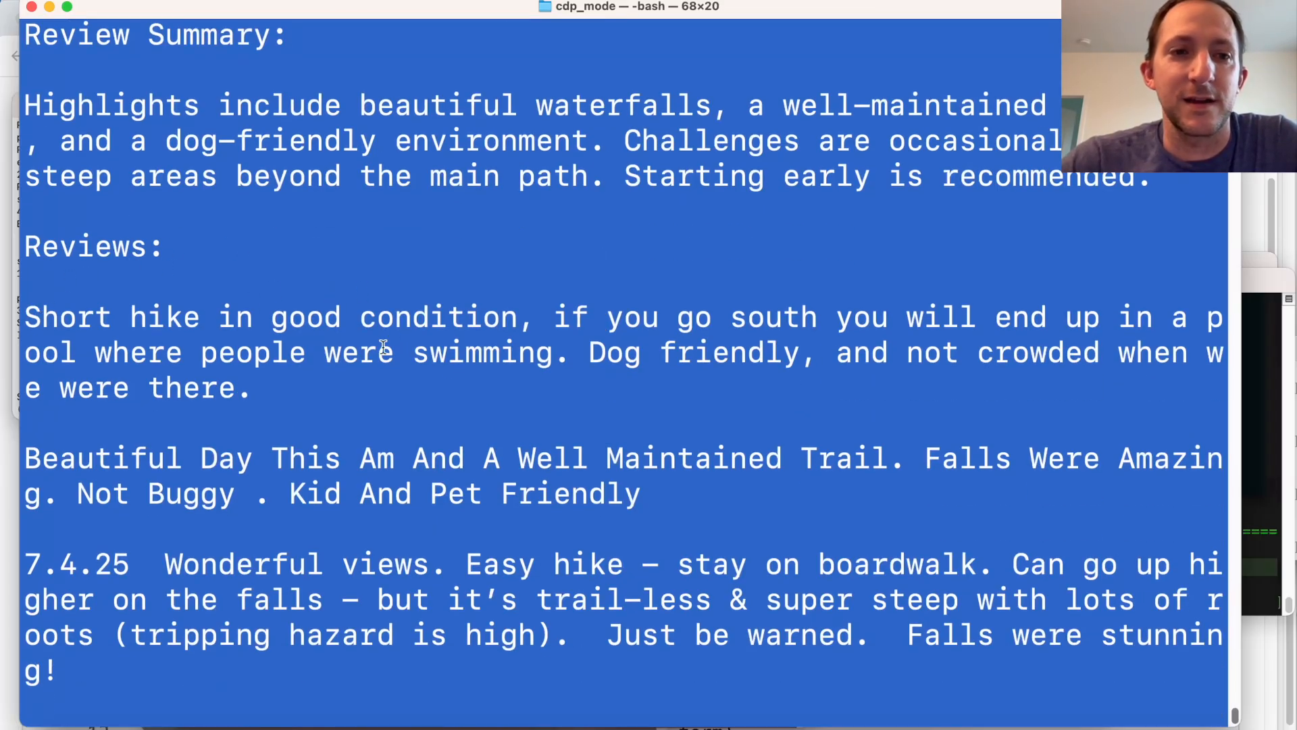
{"action": "scroll", "scroll_direction": "down", "scroll_amount": 3}
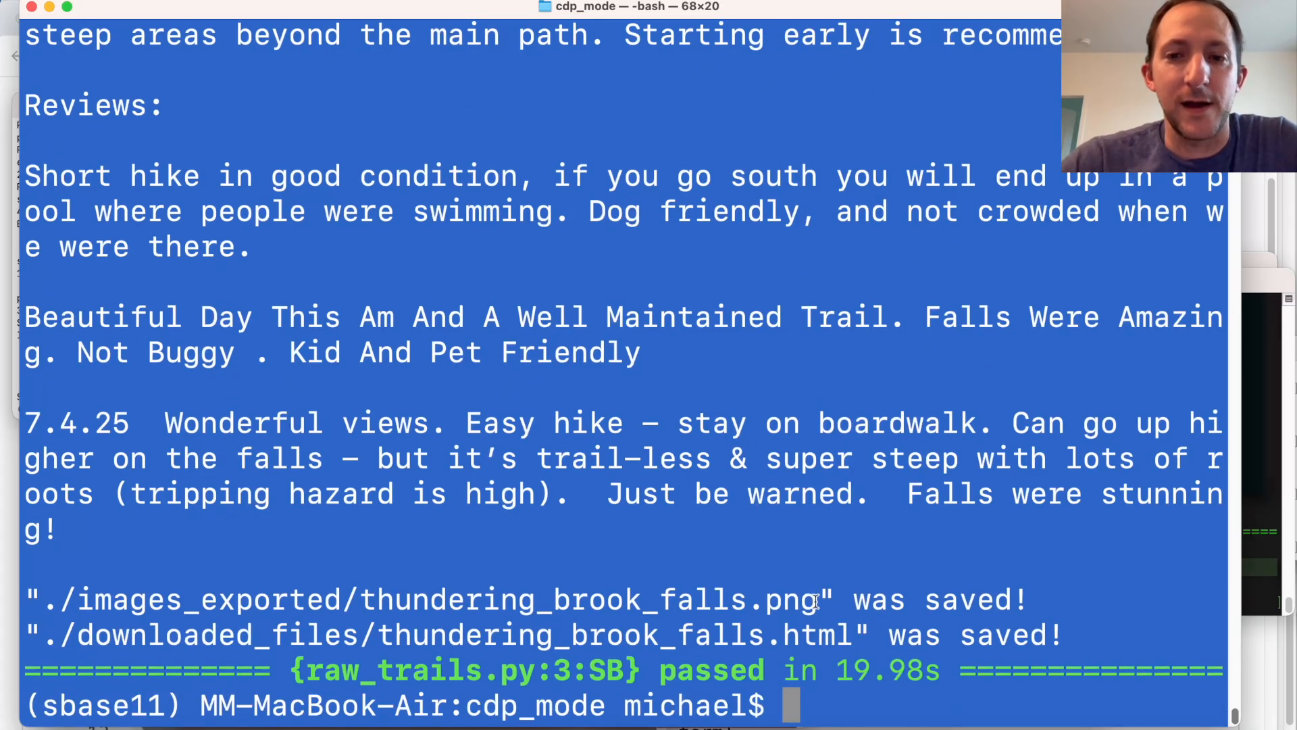
{"action": "double_click", "coordinate": [413, 598]}
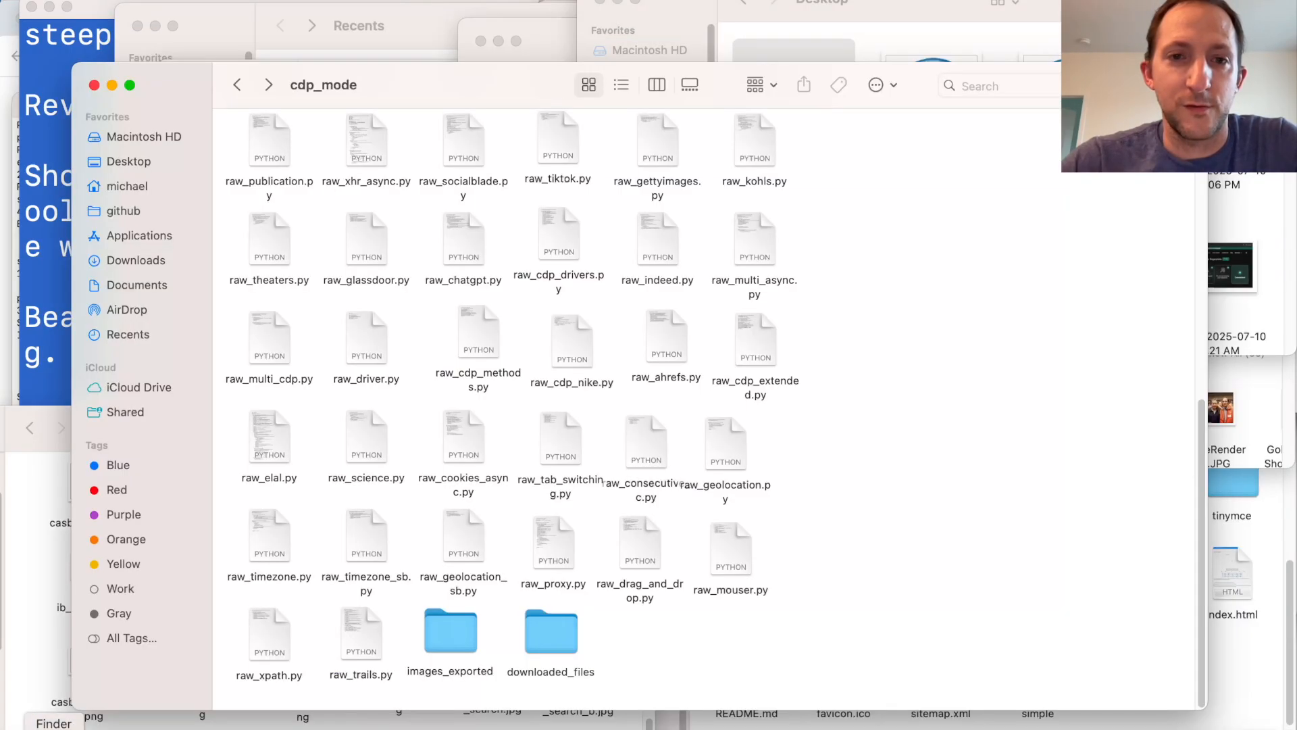
{"action": "double_click", "coordinate": [450, 631]}
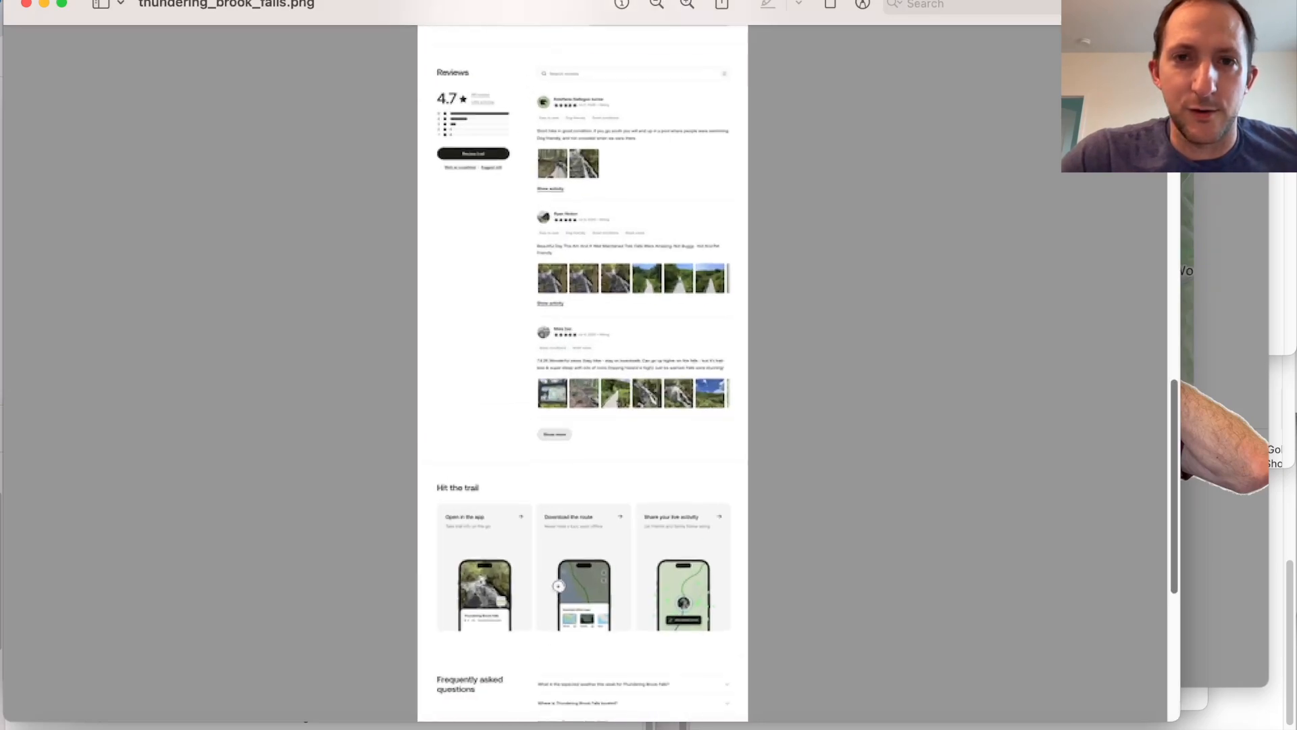
{"action": "scroll", "scroll_direction": "down", "scroll_amount": 3}
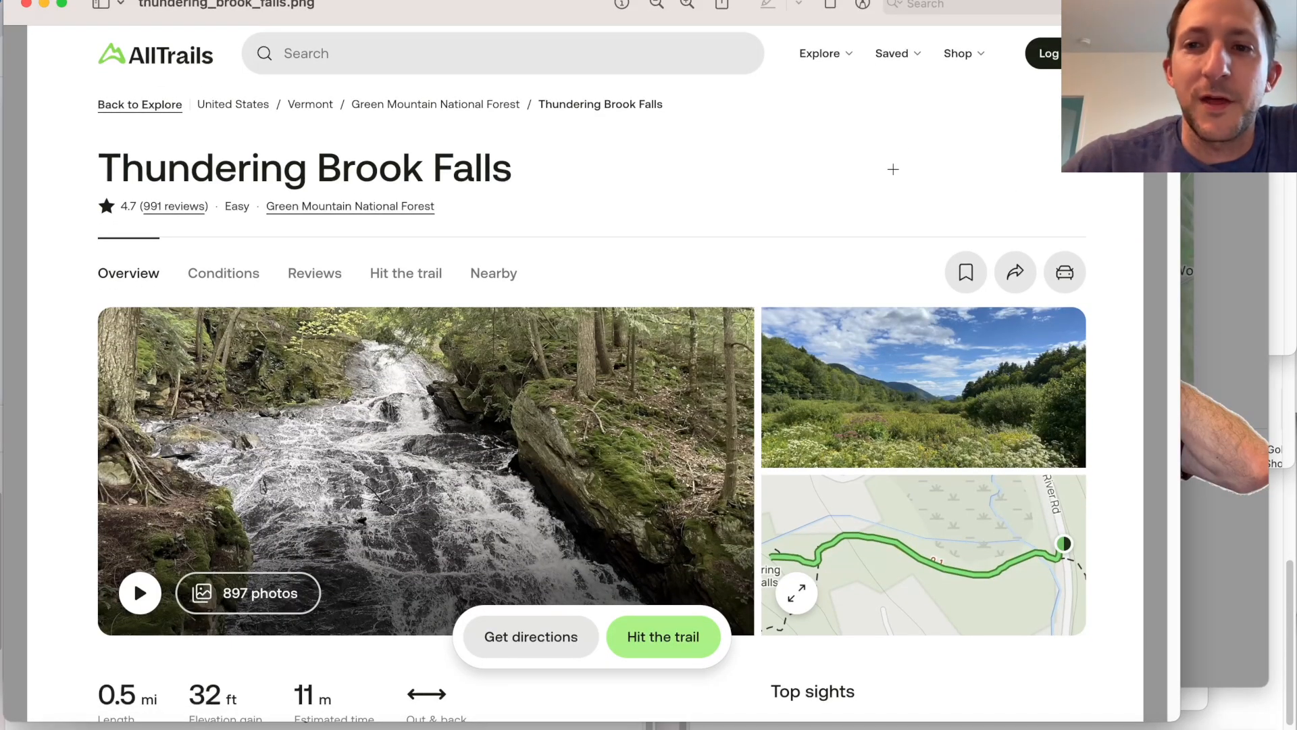
{"action": "scroll", "scroll_direction": "down", "scroll_amount": 3}
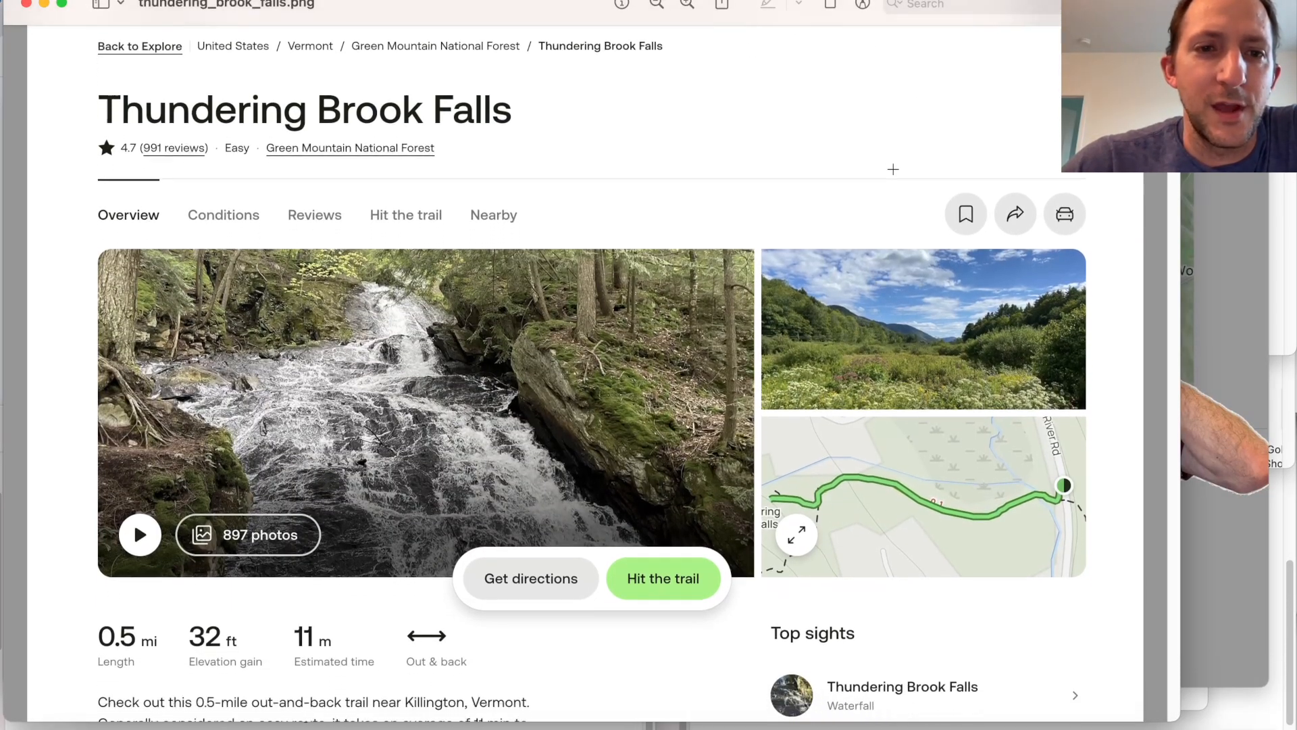
{"action": "scroll", "scroll_direction": "down", "scroll_amount": 3}
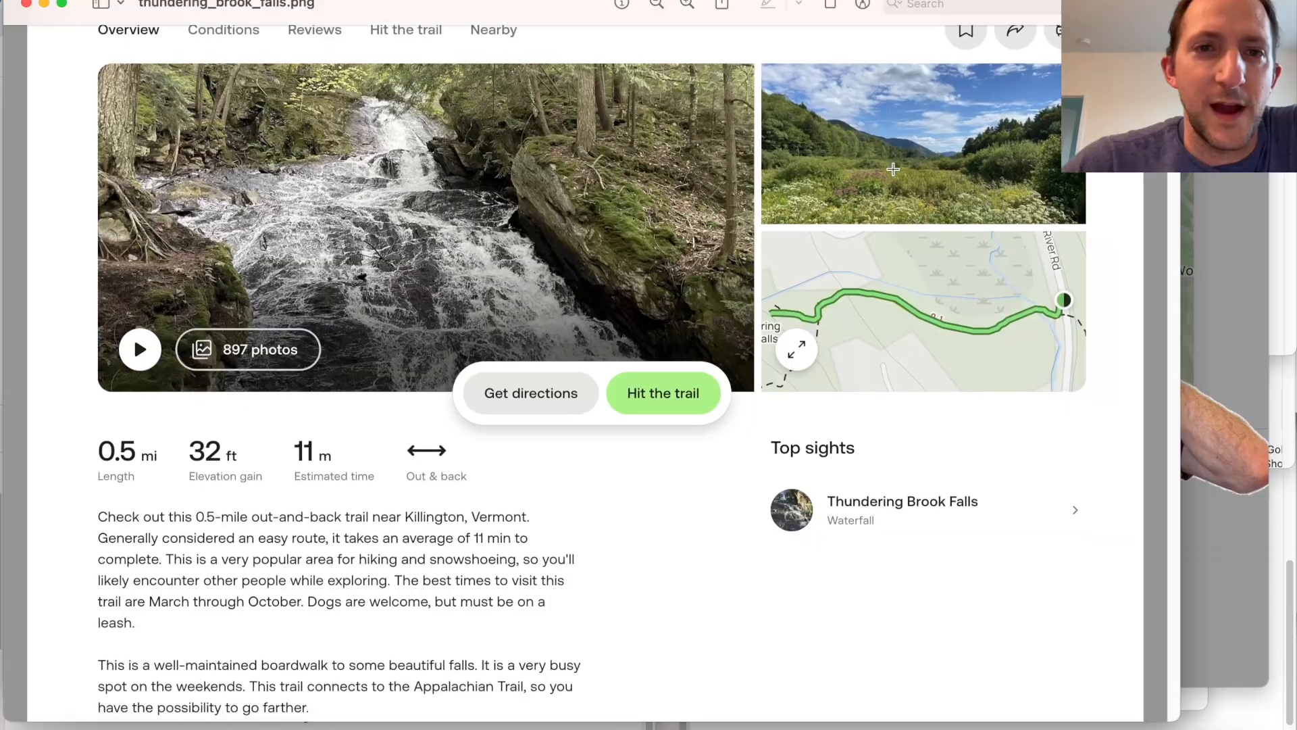
{"action": "scroll", "scroll_direction": "down", "scroll_amount": 3}
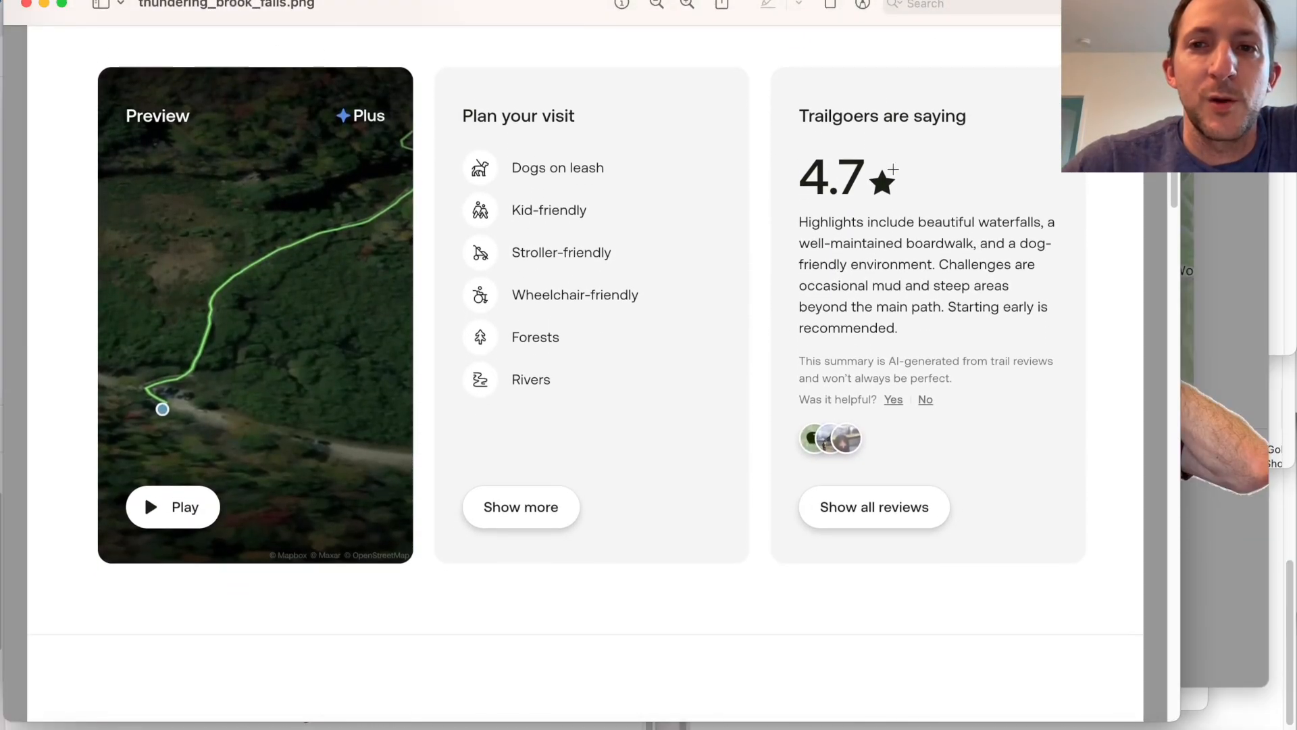
{"action": "scroll", "scroll_direction": "down", "scroll_amount": 3}
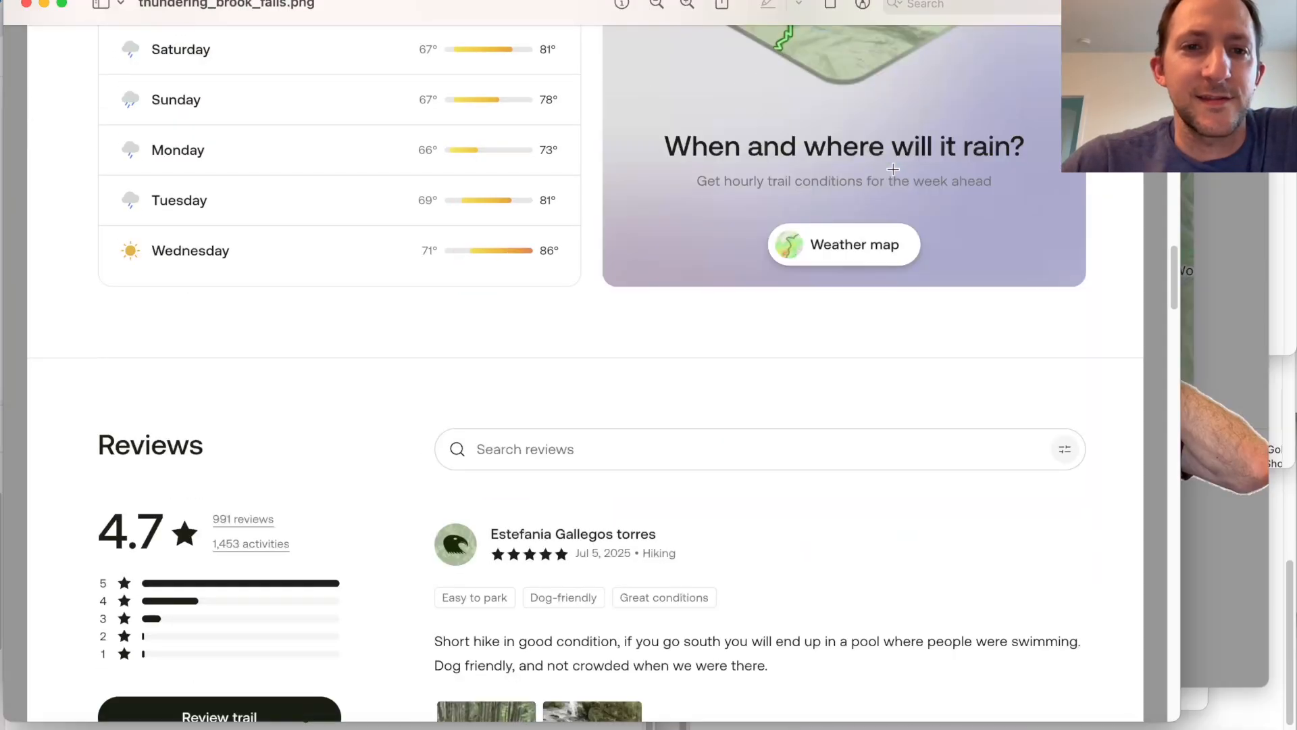
{"action": "scroll", "scroll_direction": "down", "scroll_amount": 3}
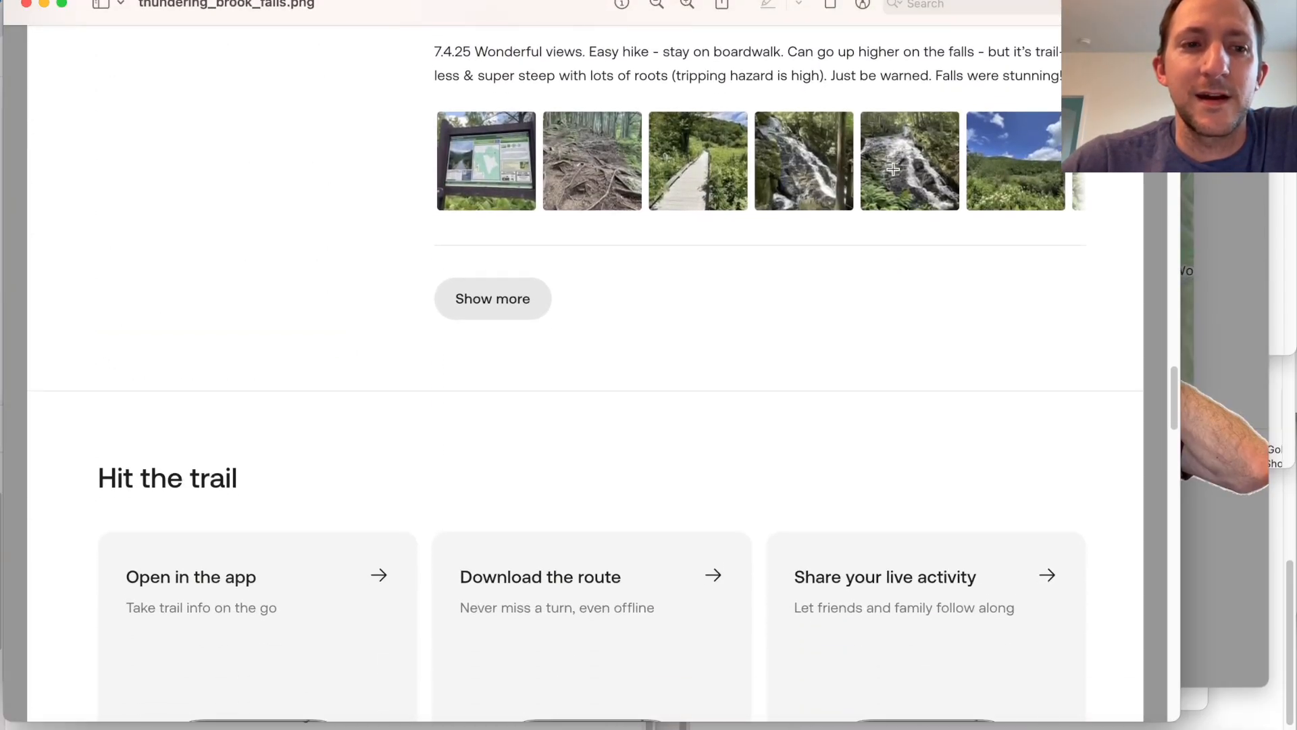
{"action": "scroll", "scroll_direction": "down", "scroll_amount": 3}
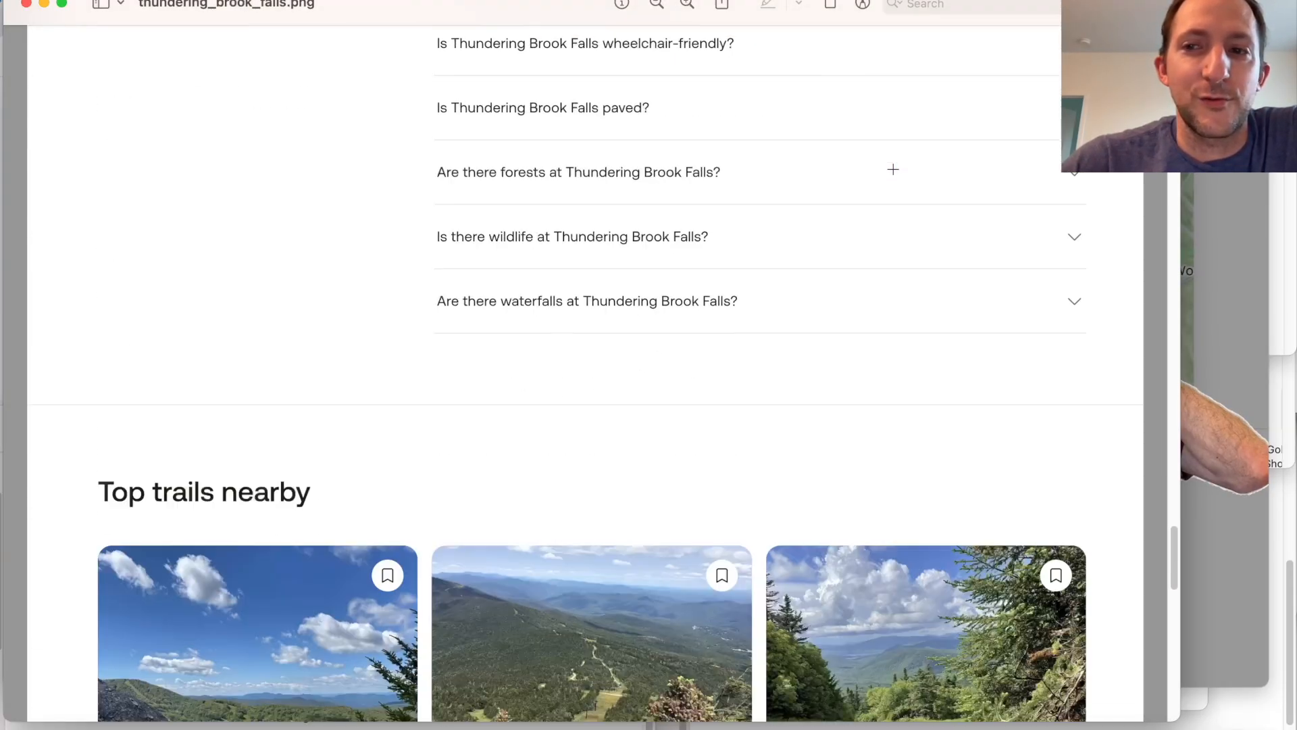
{"action": "scroll", "scroll_direction": "down", "scroll_amount": 3}
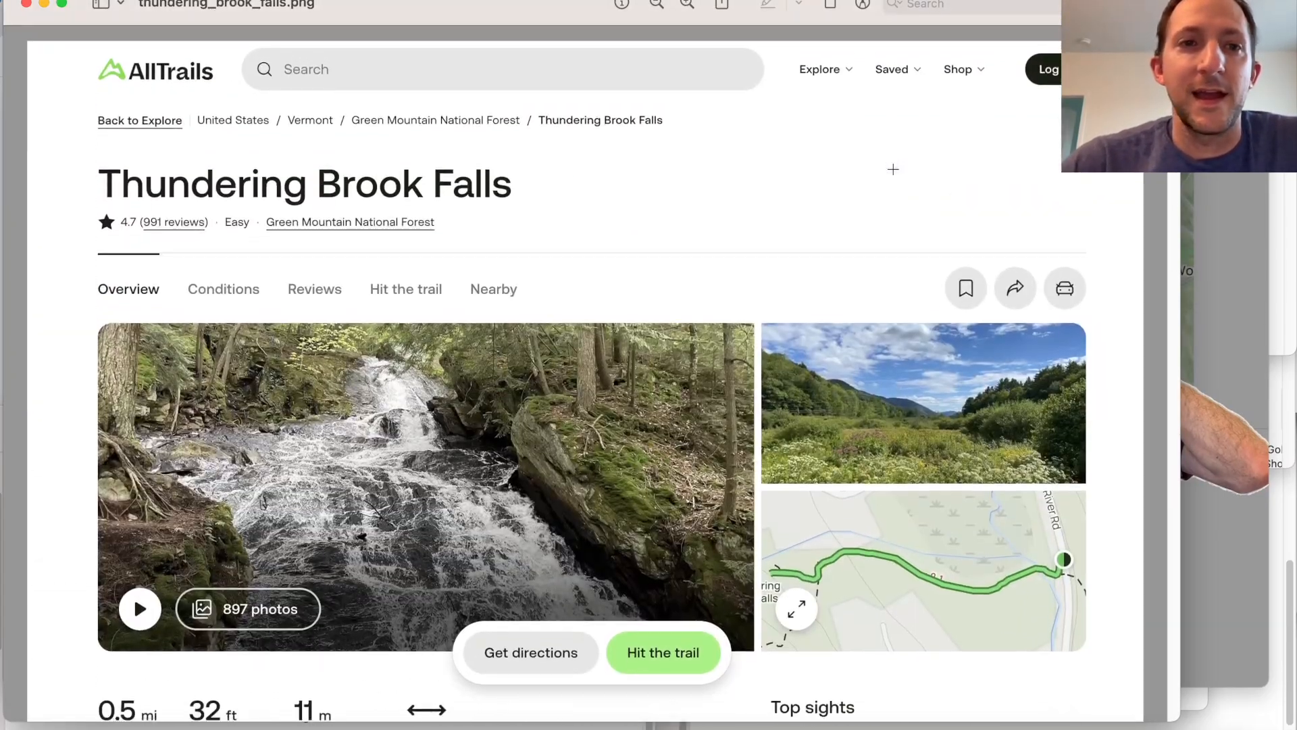
{"action": "scroll", "scroll_direction": "down", "scroll_amount": 3}
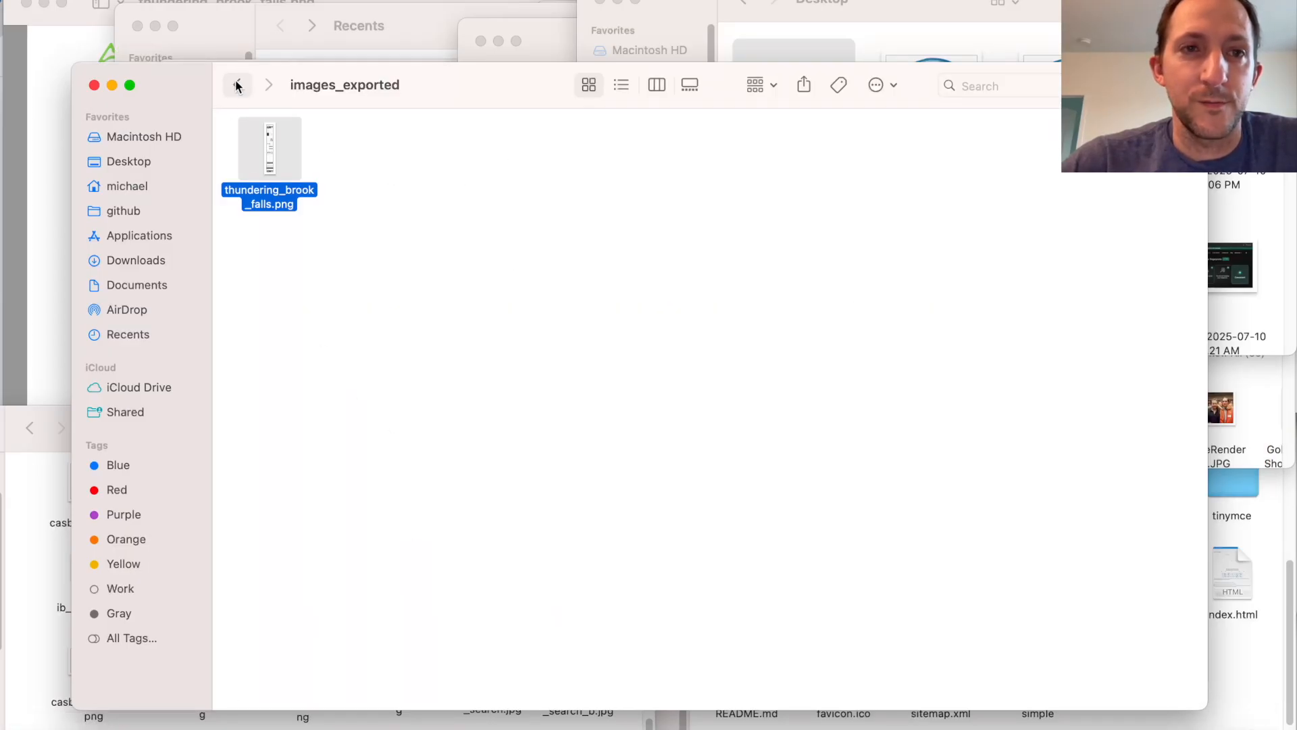
From cdp_mode's downloaded_files folder, load thundering_brook_falls.html in Safari
{"action": "left_click", "coordinate": [238, 83]}
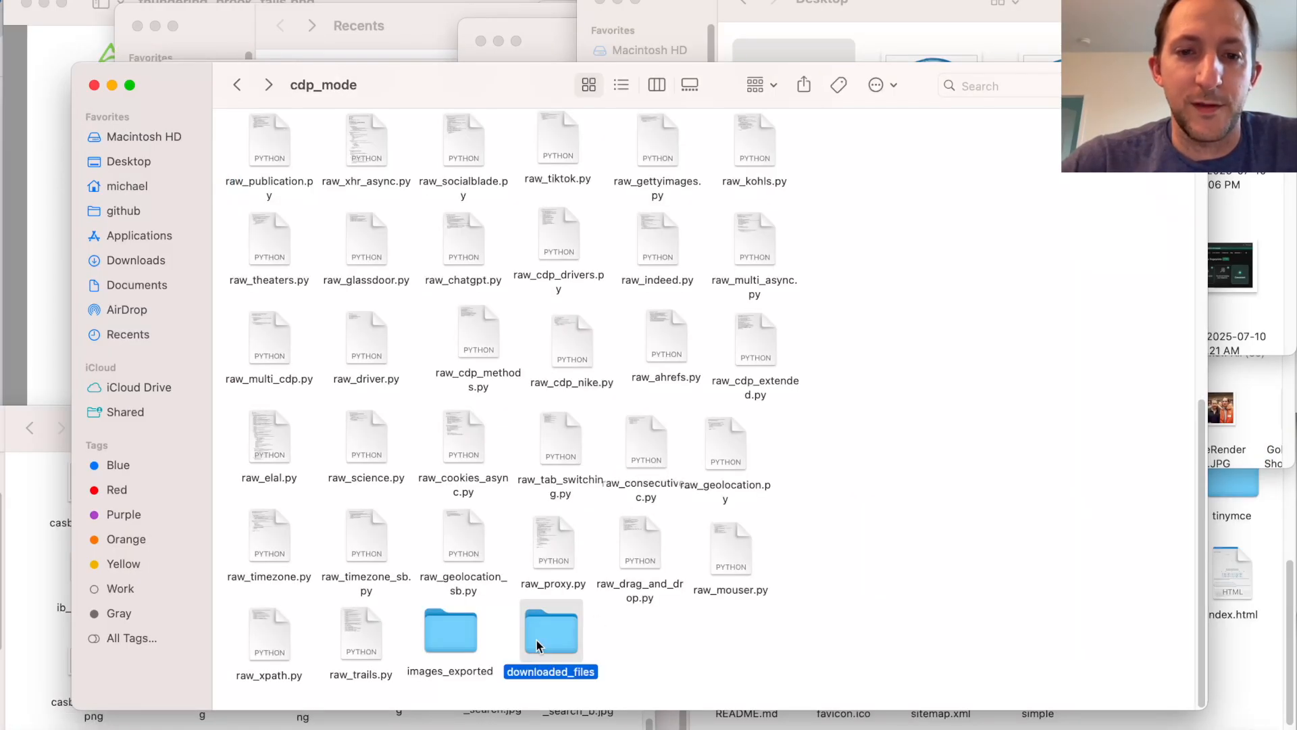
{"action": "double_click", "coordinate": [550, 631]}
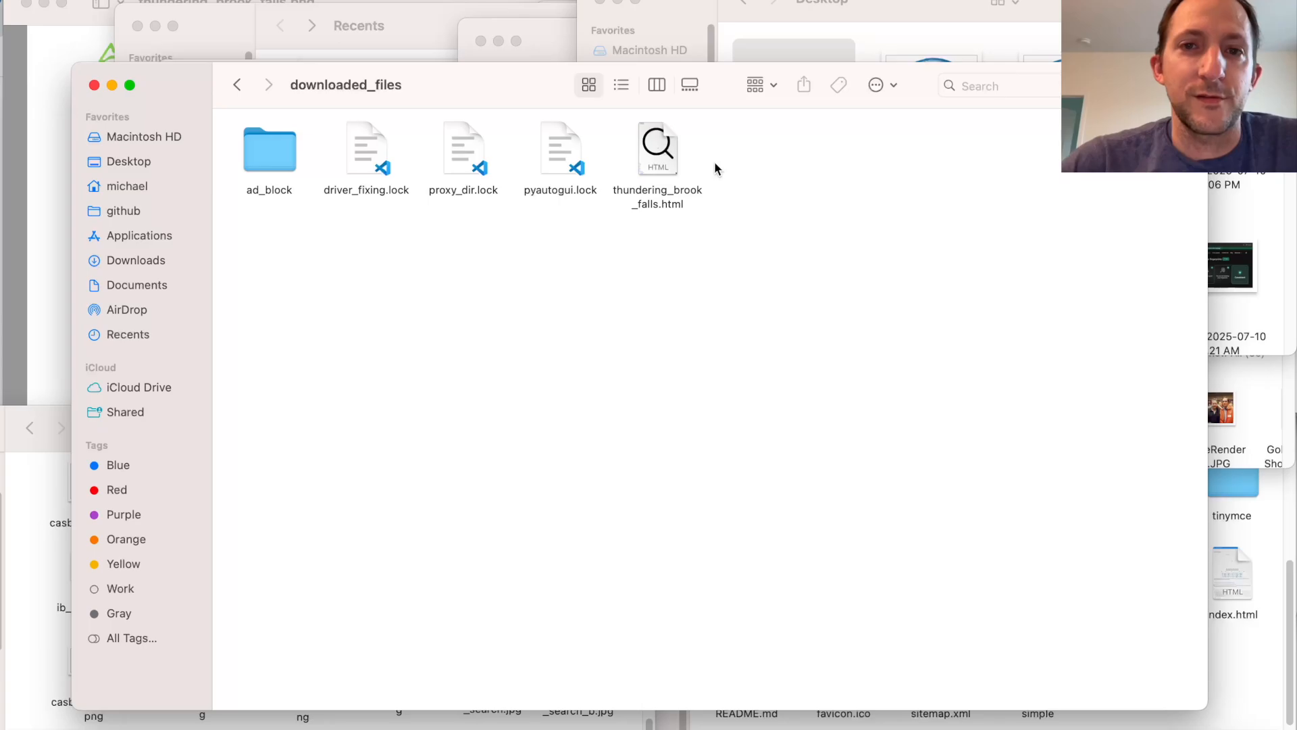
{"action": "left_click", "coordinate": [657, 148]}
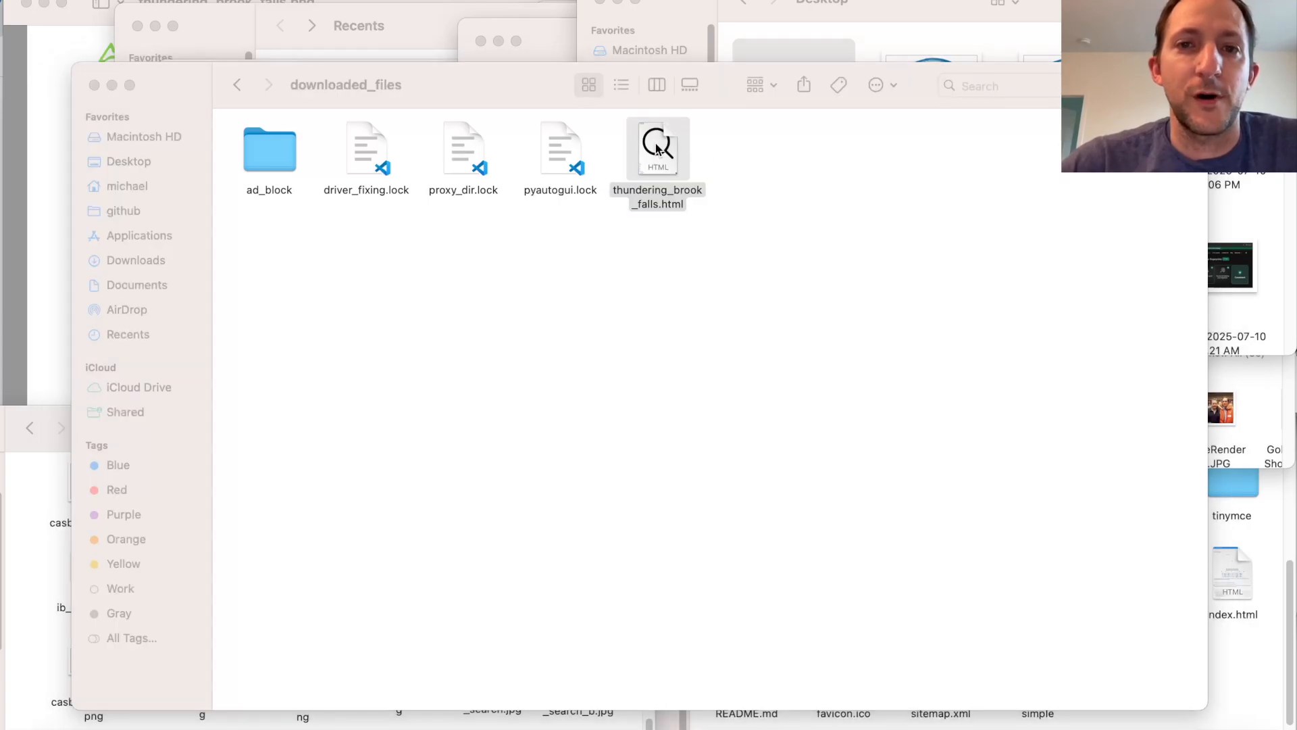
{"action": "double_click", "coordinate": [657, 149]}
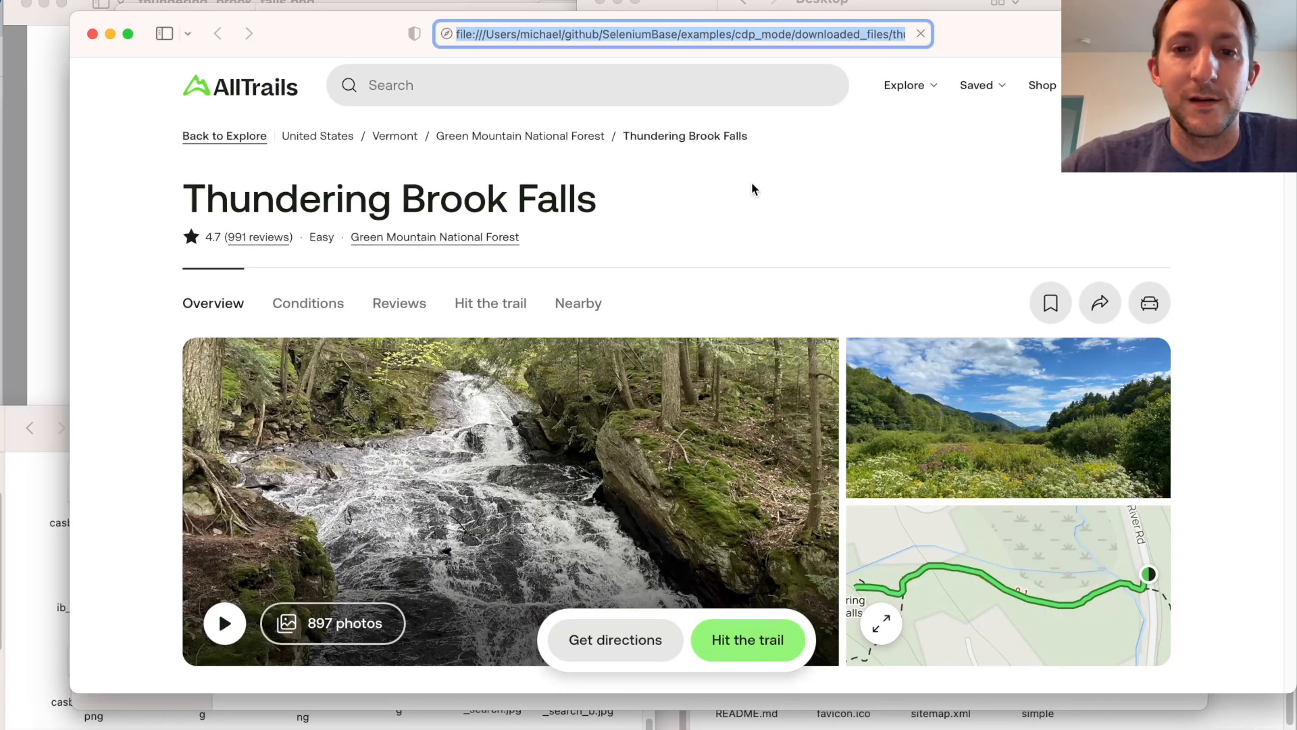
Scroll through the saved Thundering Brook Falls page's trail details
{"action": "scroll", "scroll_direction": "down", "scroll_amount": 3}
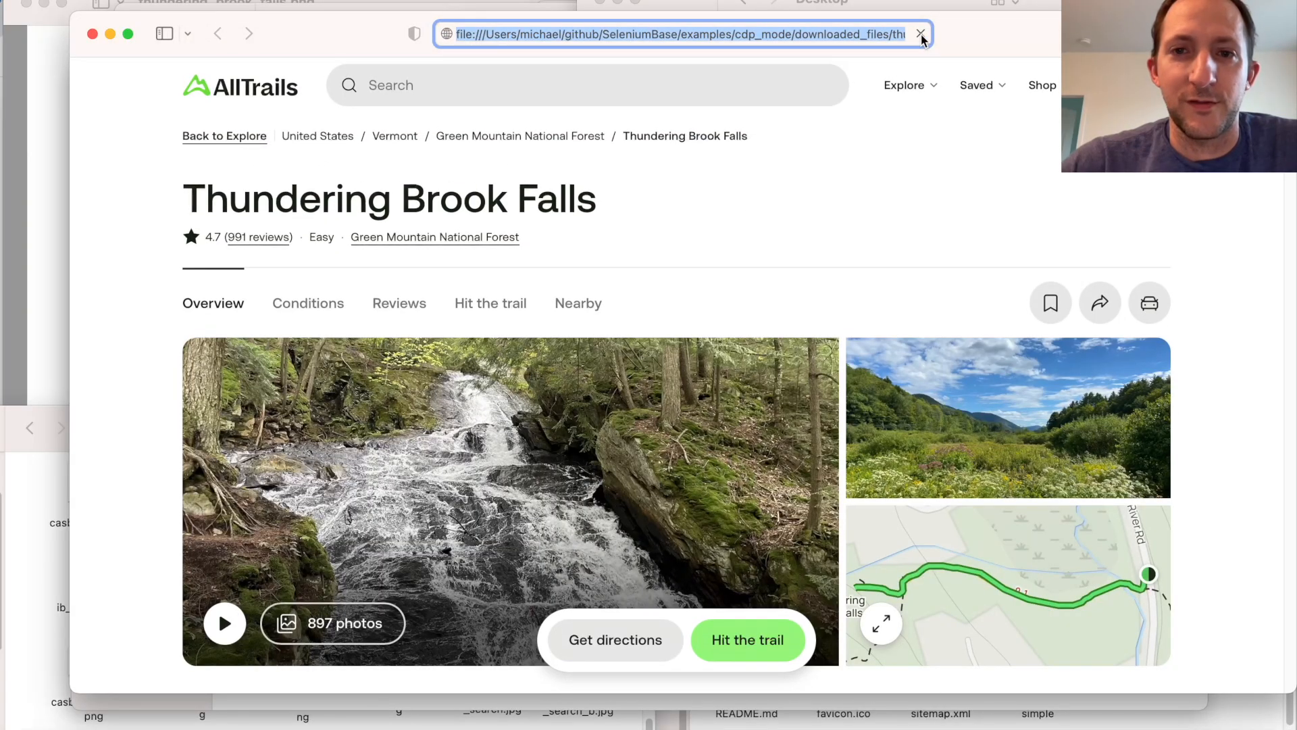
{"action": "scroll", "scroll_direction": "down", "scroll_amount": 3}
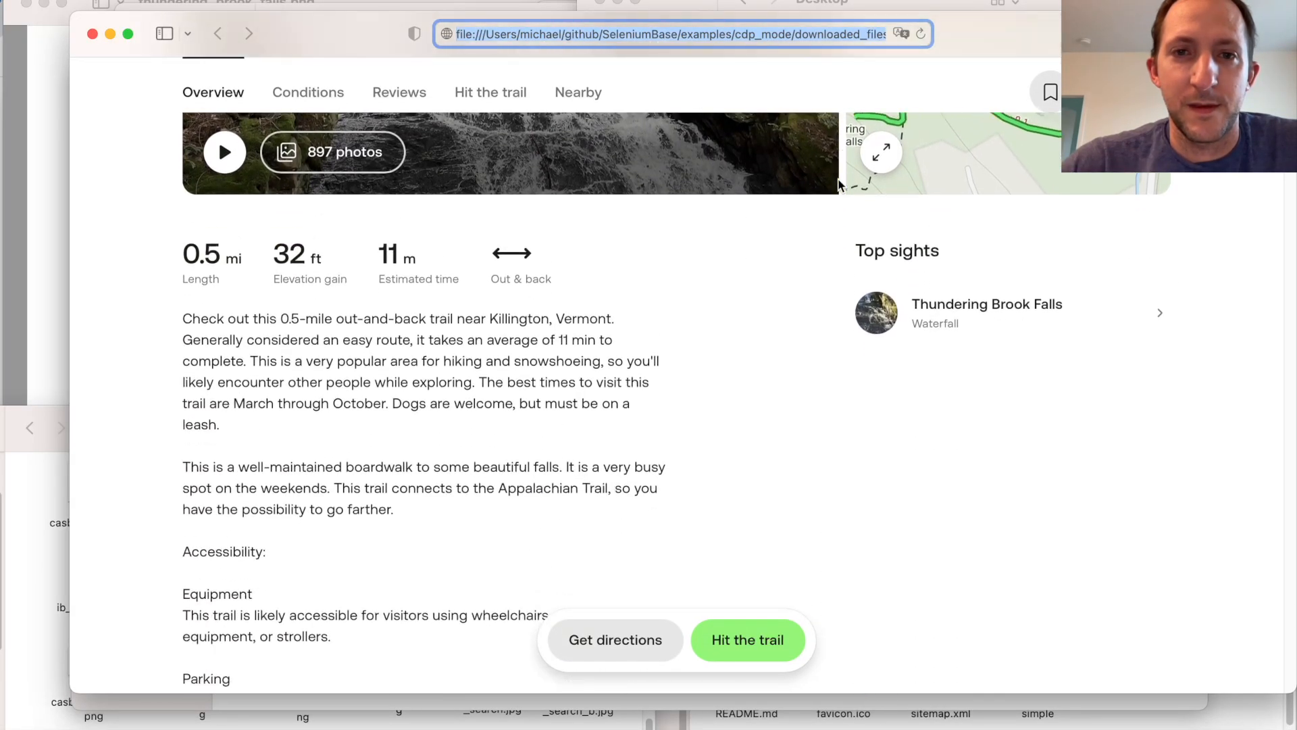
{"action": "scroll", "scroll_direction": "down", "scroll_amount": 3}
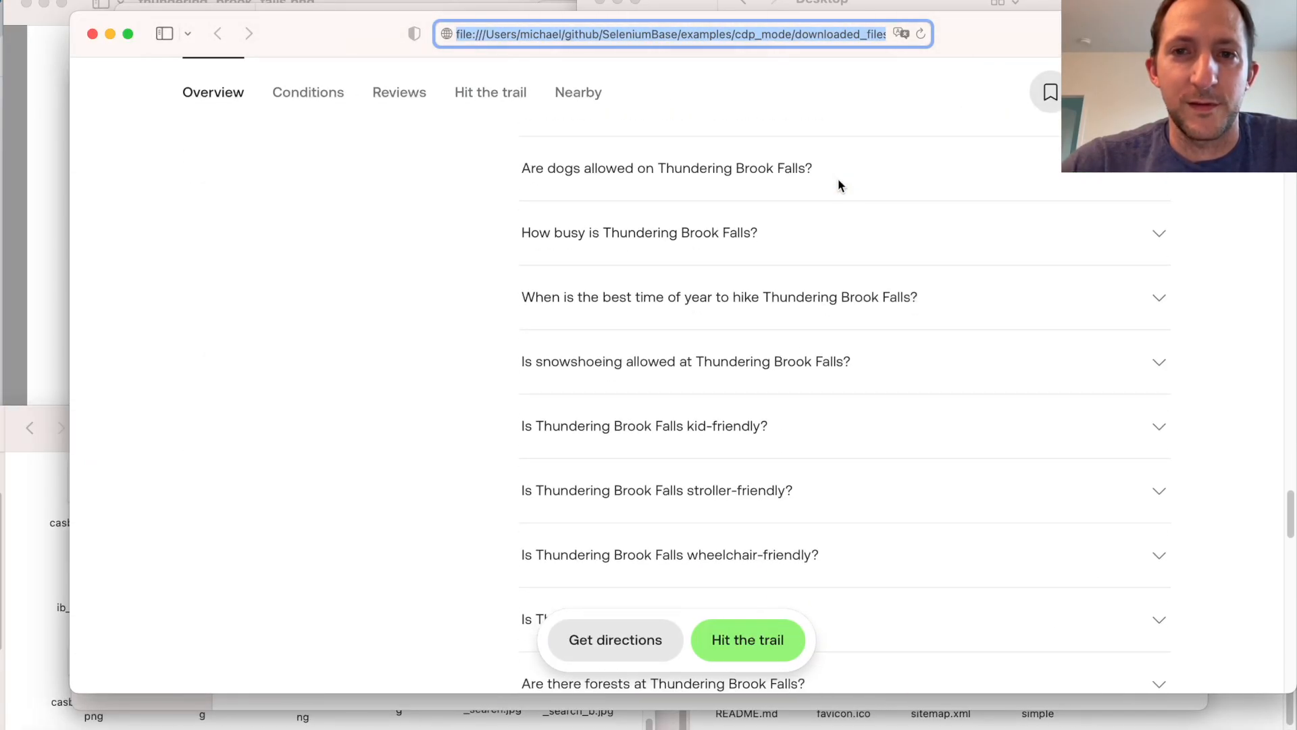
{"action": "scroll", "scroll_direction": "down", "scroll_amount": 3}
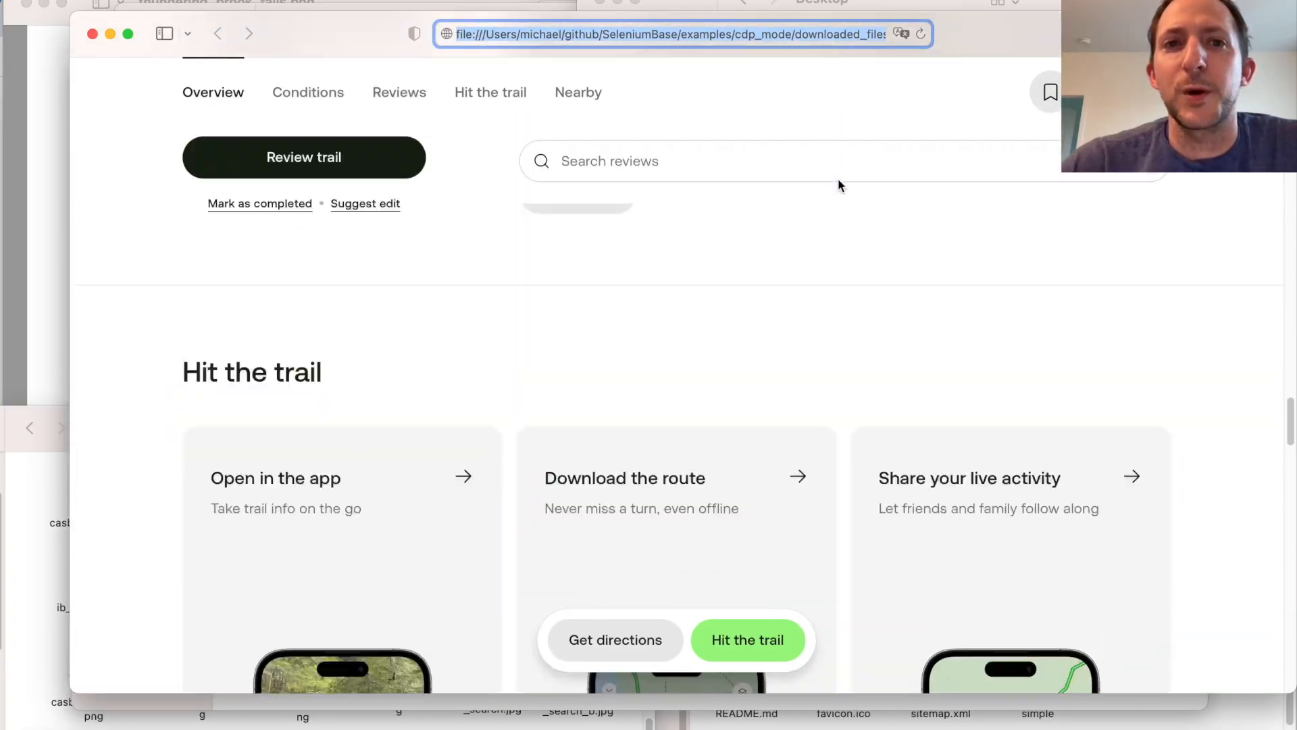
{"action": "scroll", "scroll_direction": "up", "scroll_amount": 3}
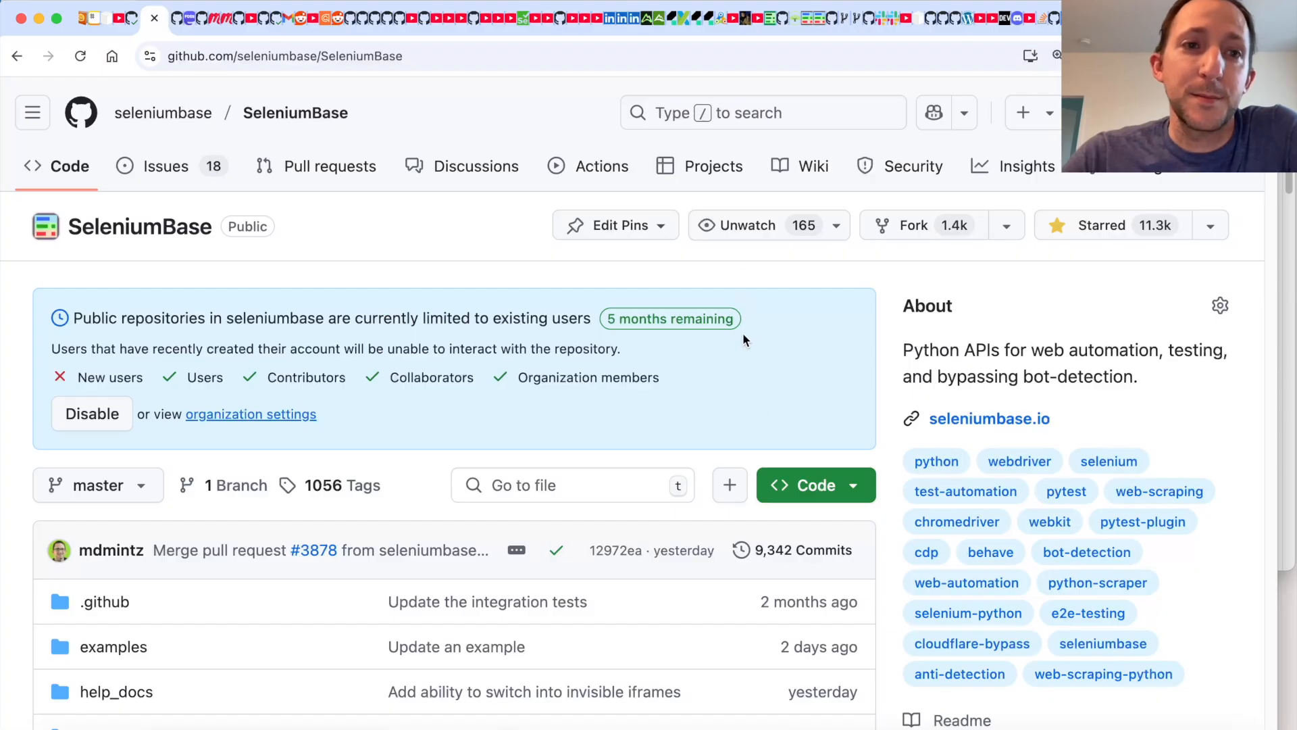
{"action": "scroll", "scroll_direction": "down", "scroll_amount": 3}
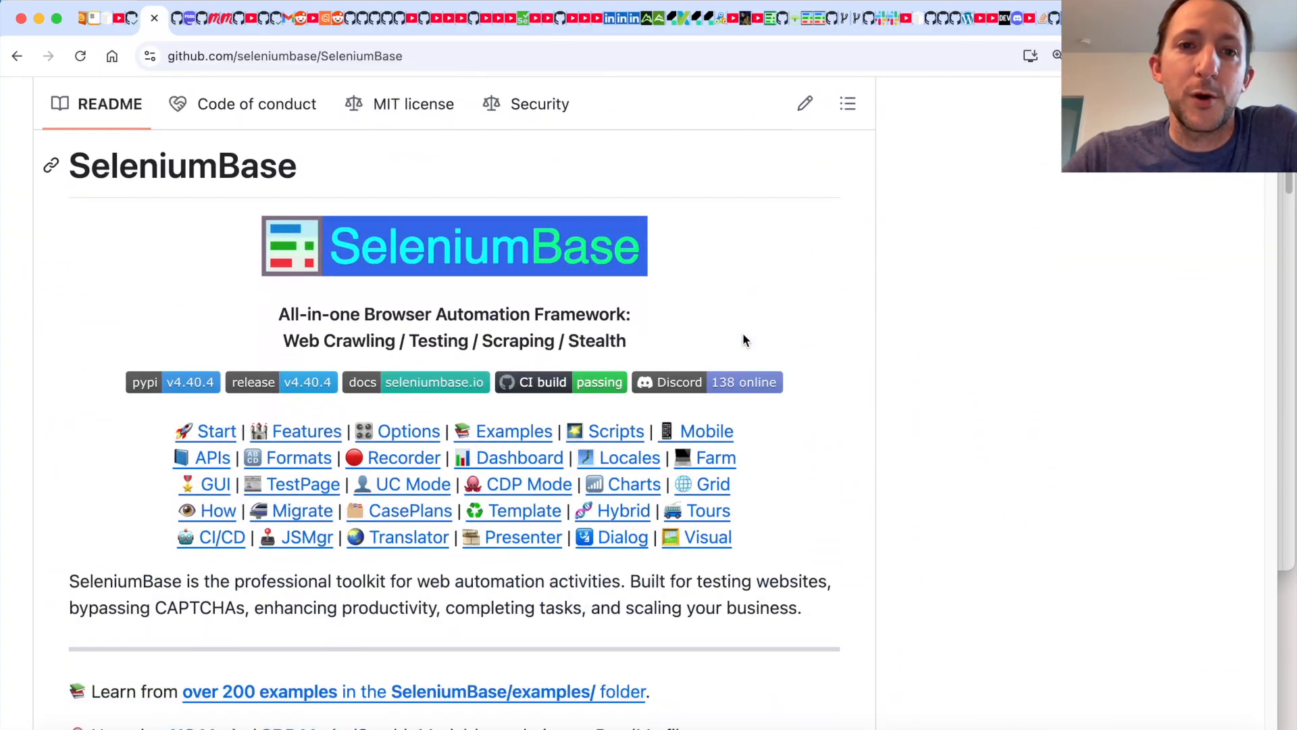
{"action": "left_click", "coordinate": [528, 483]}
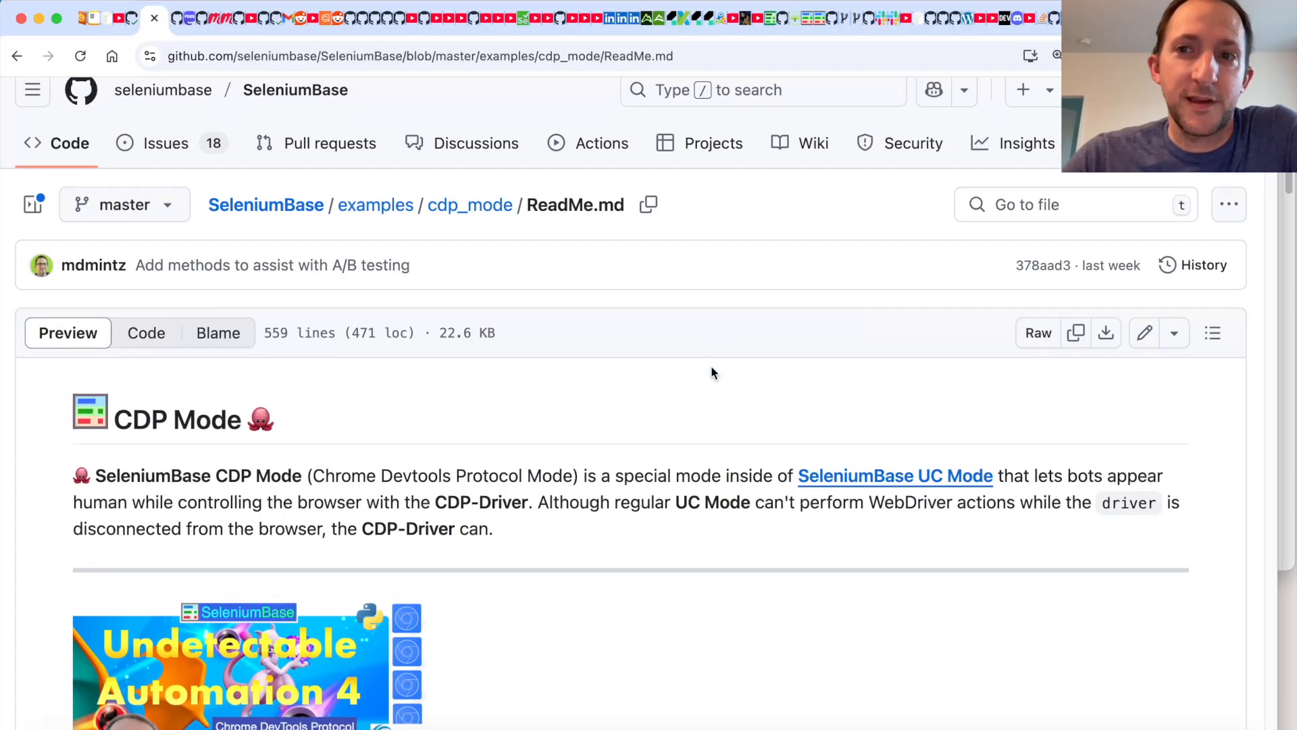
{"action": "scroll", "scroll_direction": "down", "scroll_amount": 3}
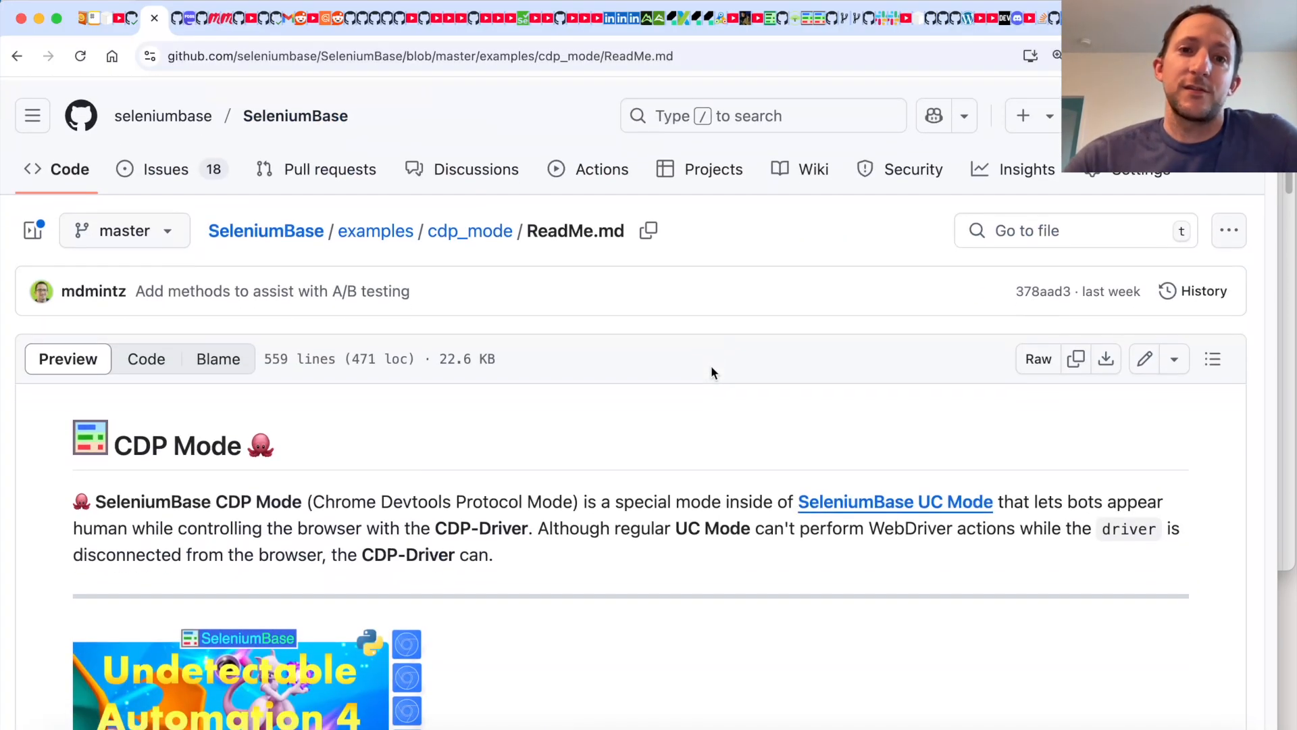
{"action": "scroll", "scroll_direction": "down", "scroll_amount": 3}
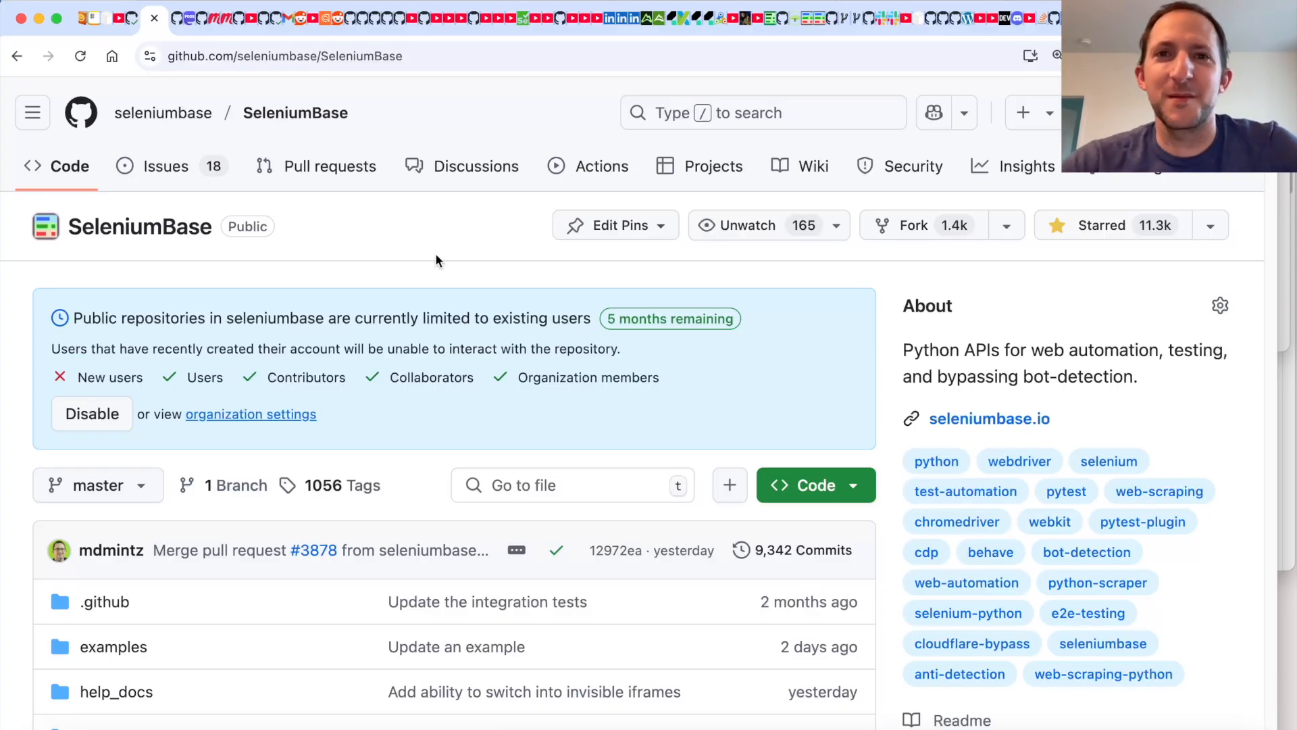
{"action": "scroll", "scroll_direction": "down", "scroll_amount": 3}
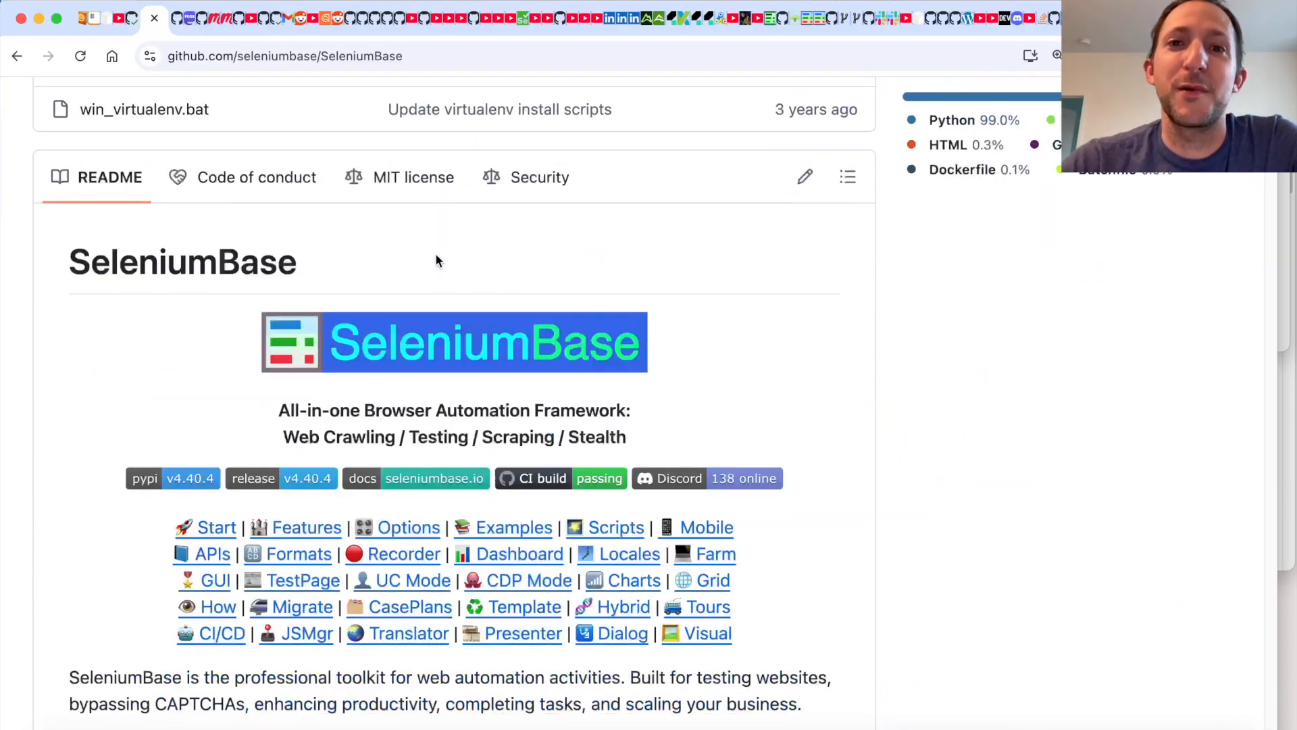
{"action": "scroll", "scroll_direction": "down", "scroll_amount": 3}
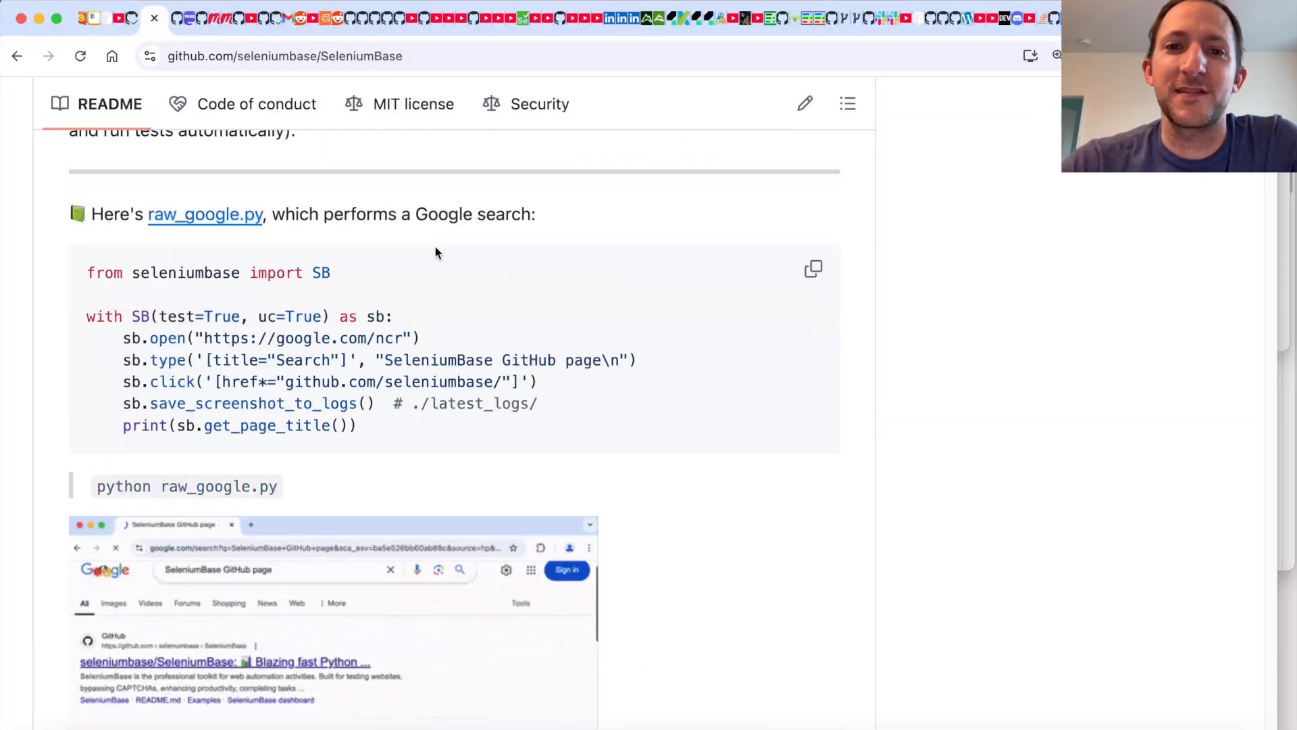
{"action": "scroll", "scroll_direction": "down", "scroll_amount": 3}
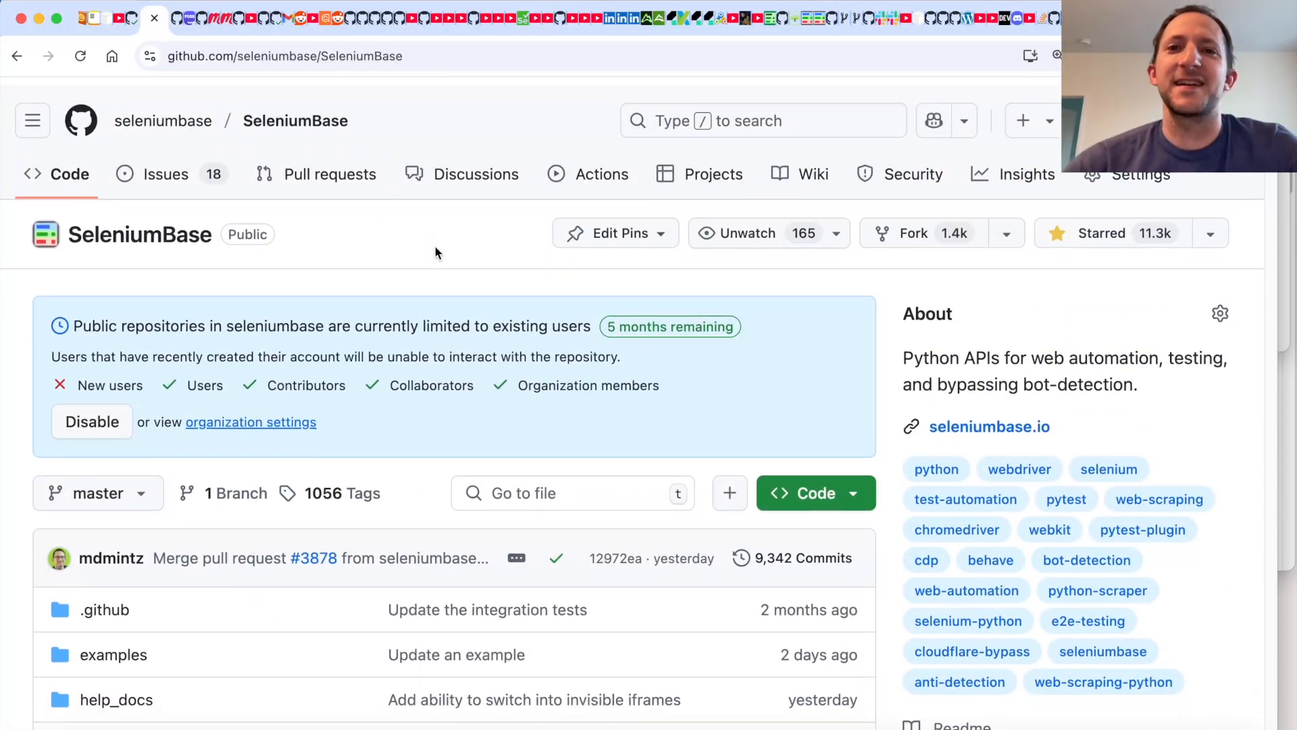
{"action": "scroll", "scroll_direction": "down", "scroll_amount": 3}
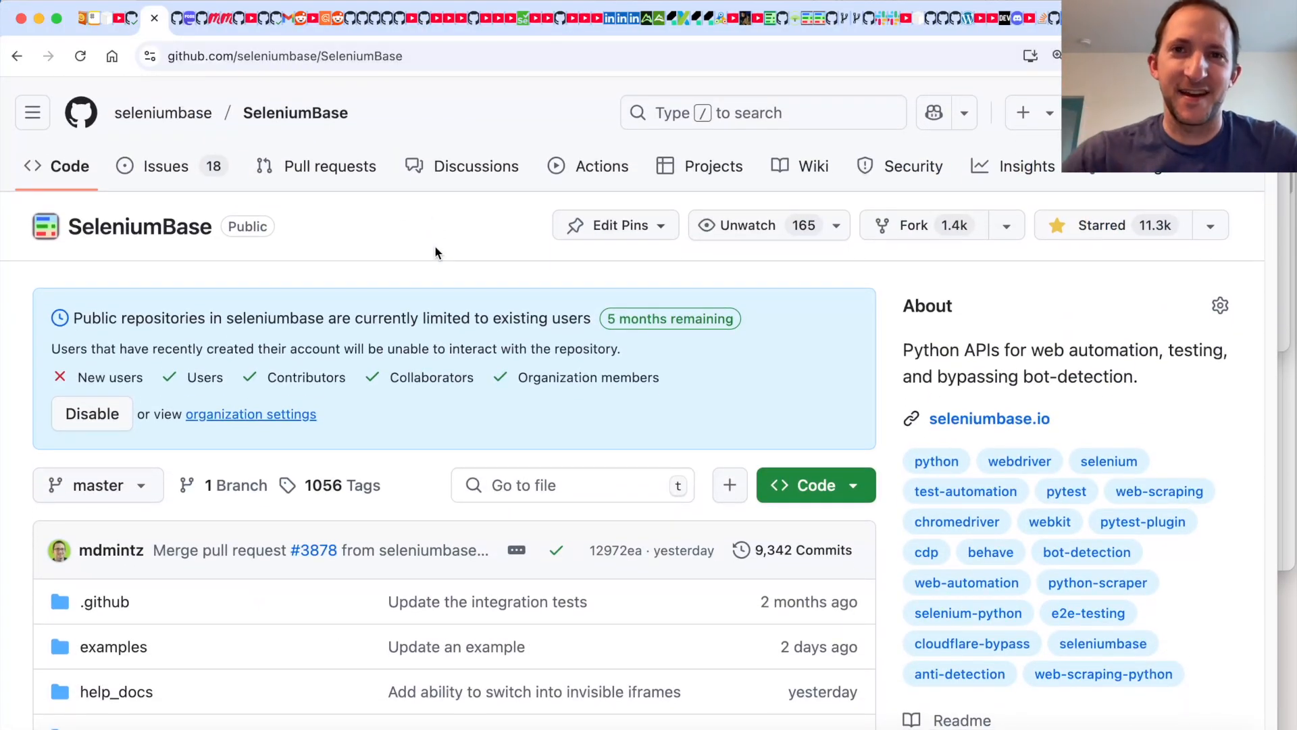